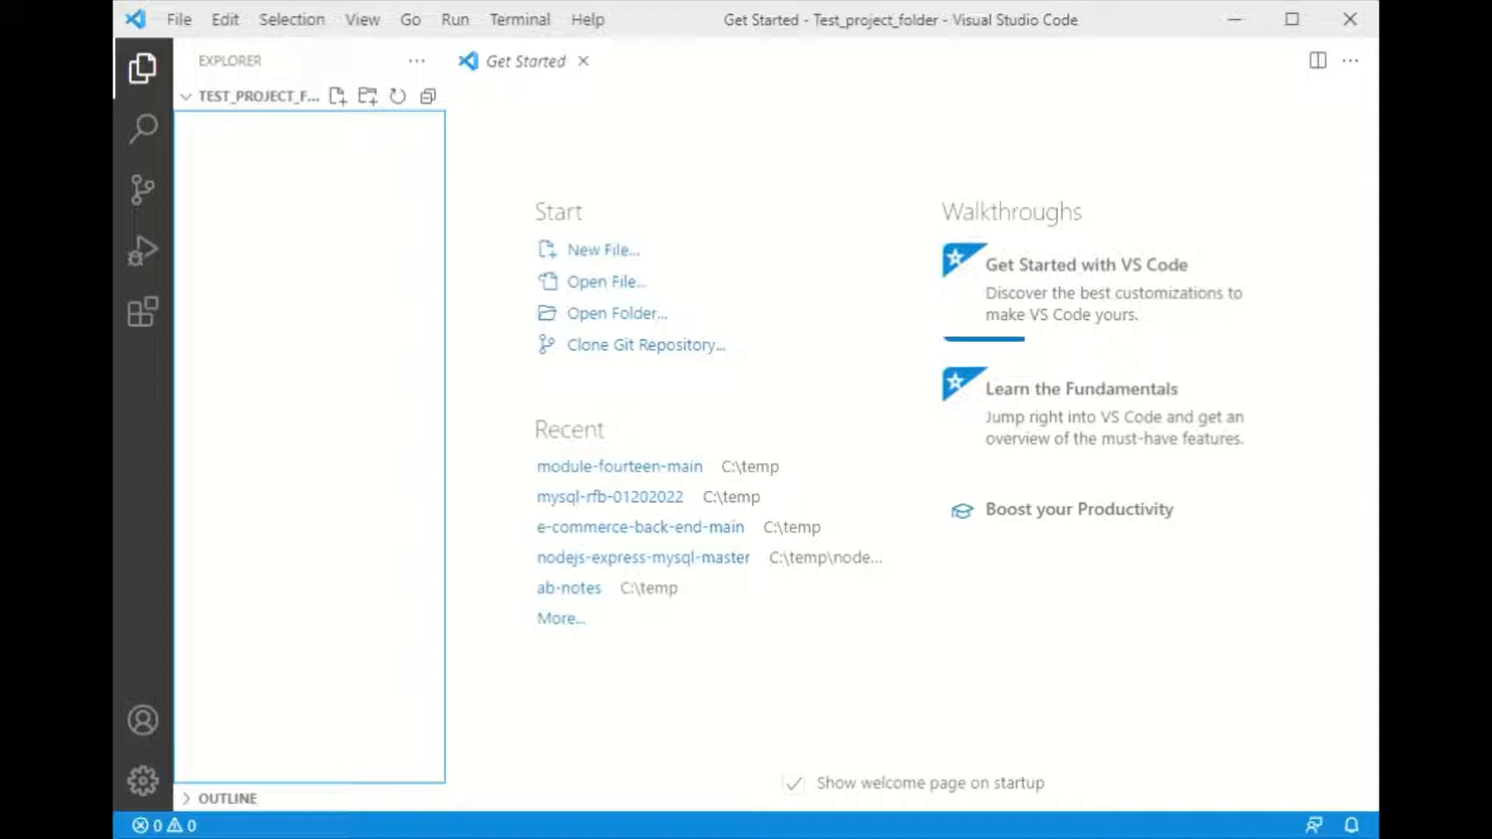
mouse_move(589, 19)
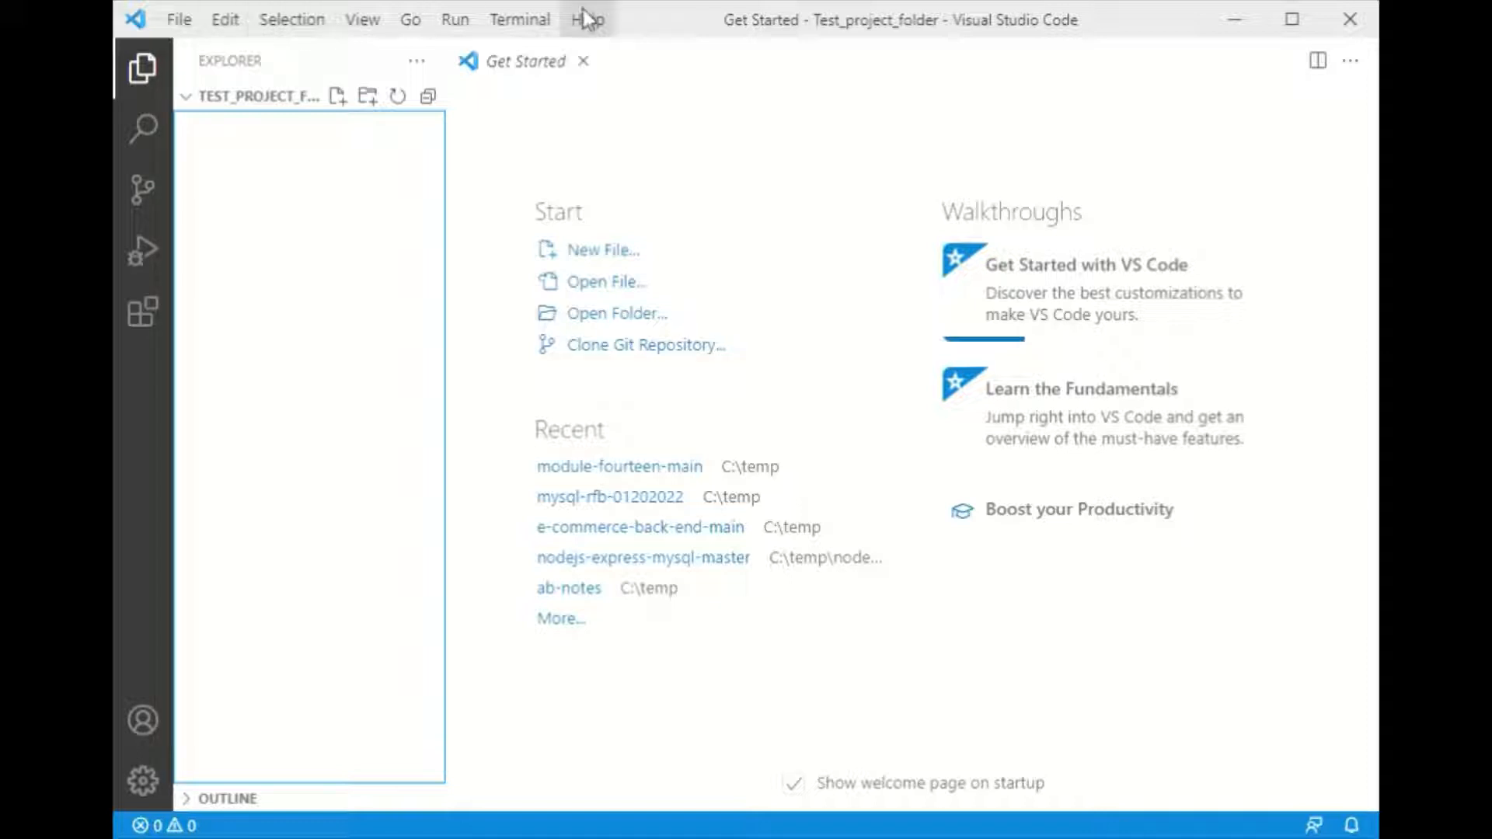
mouse_move(526, 25)
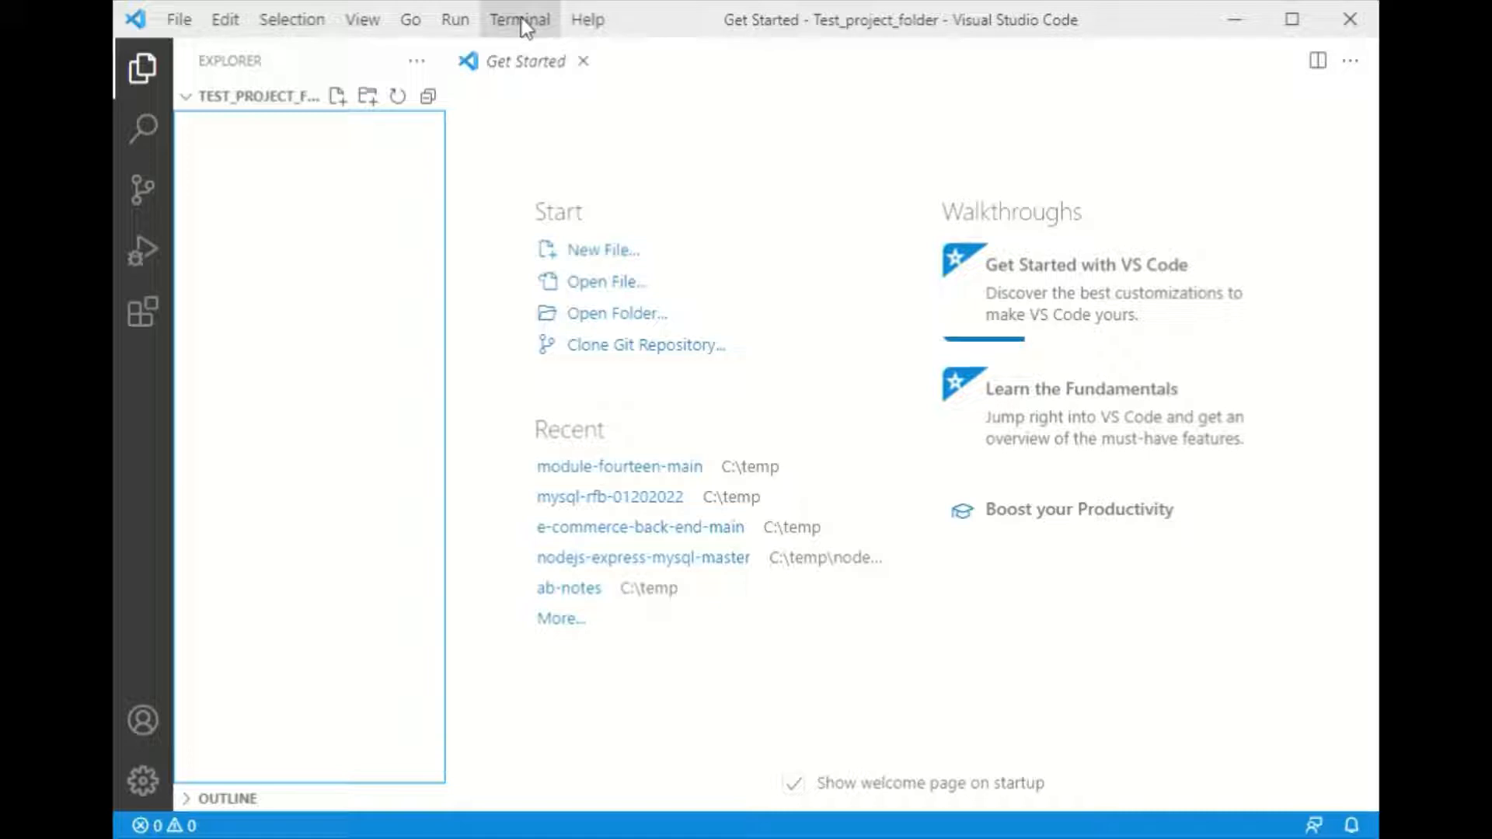
Open a new PowerShell terminal in Test_project_folder and clear it
left_click(519, 19)
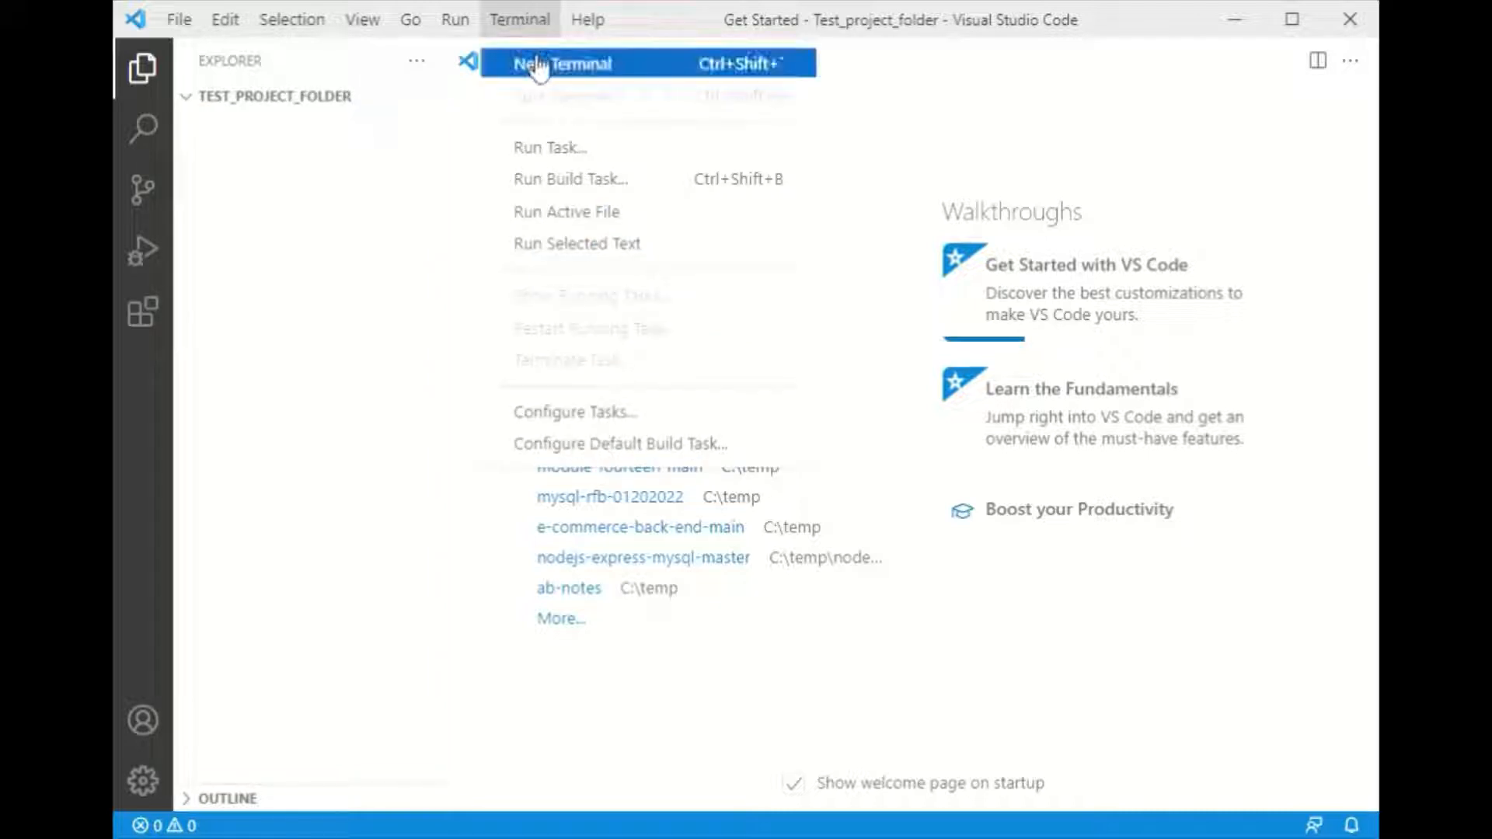
left_click(565, 64)
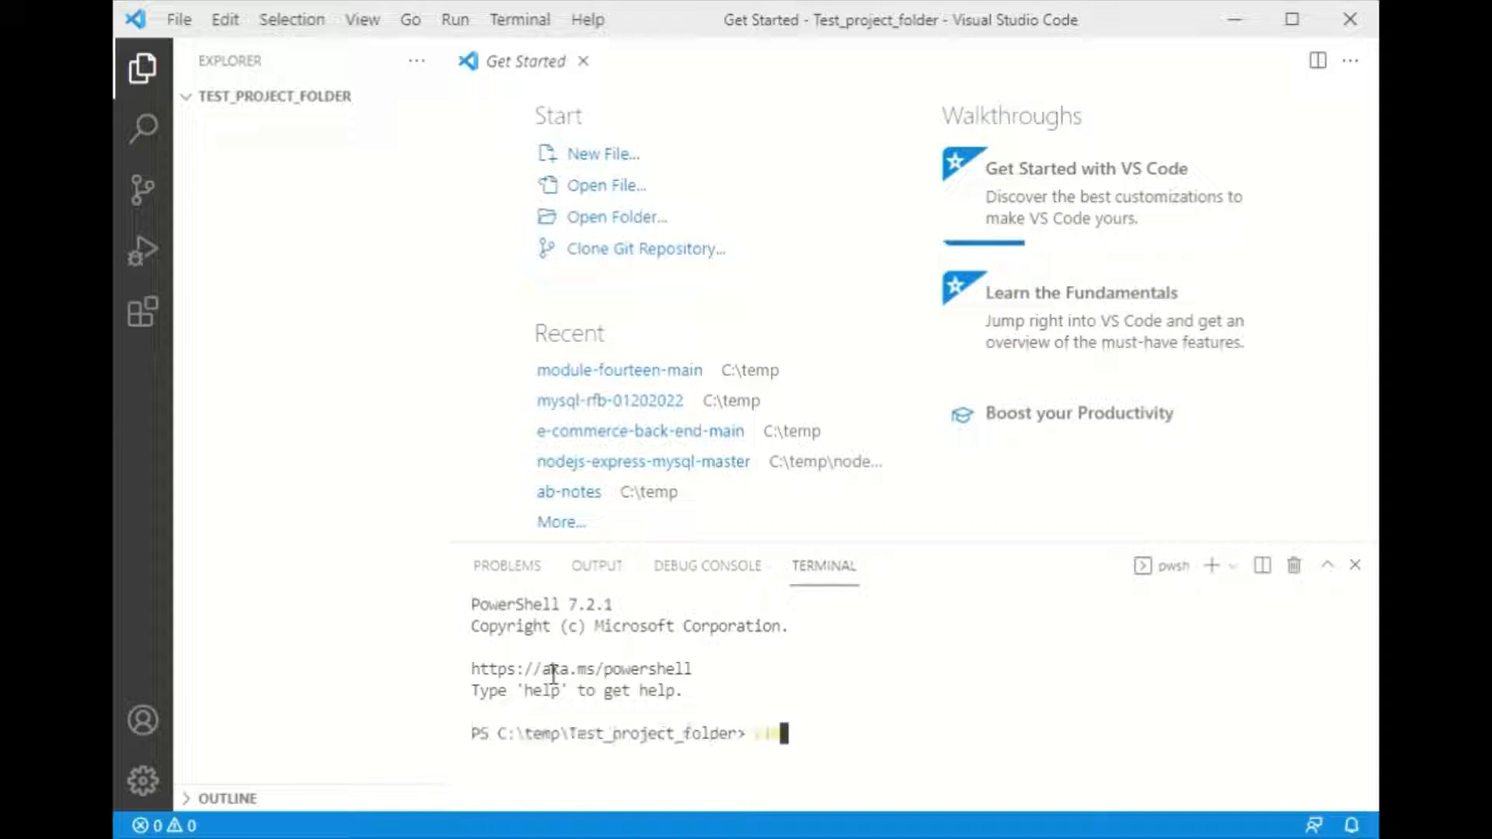
type("clear")
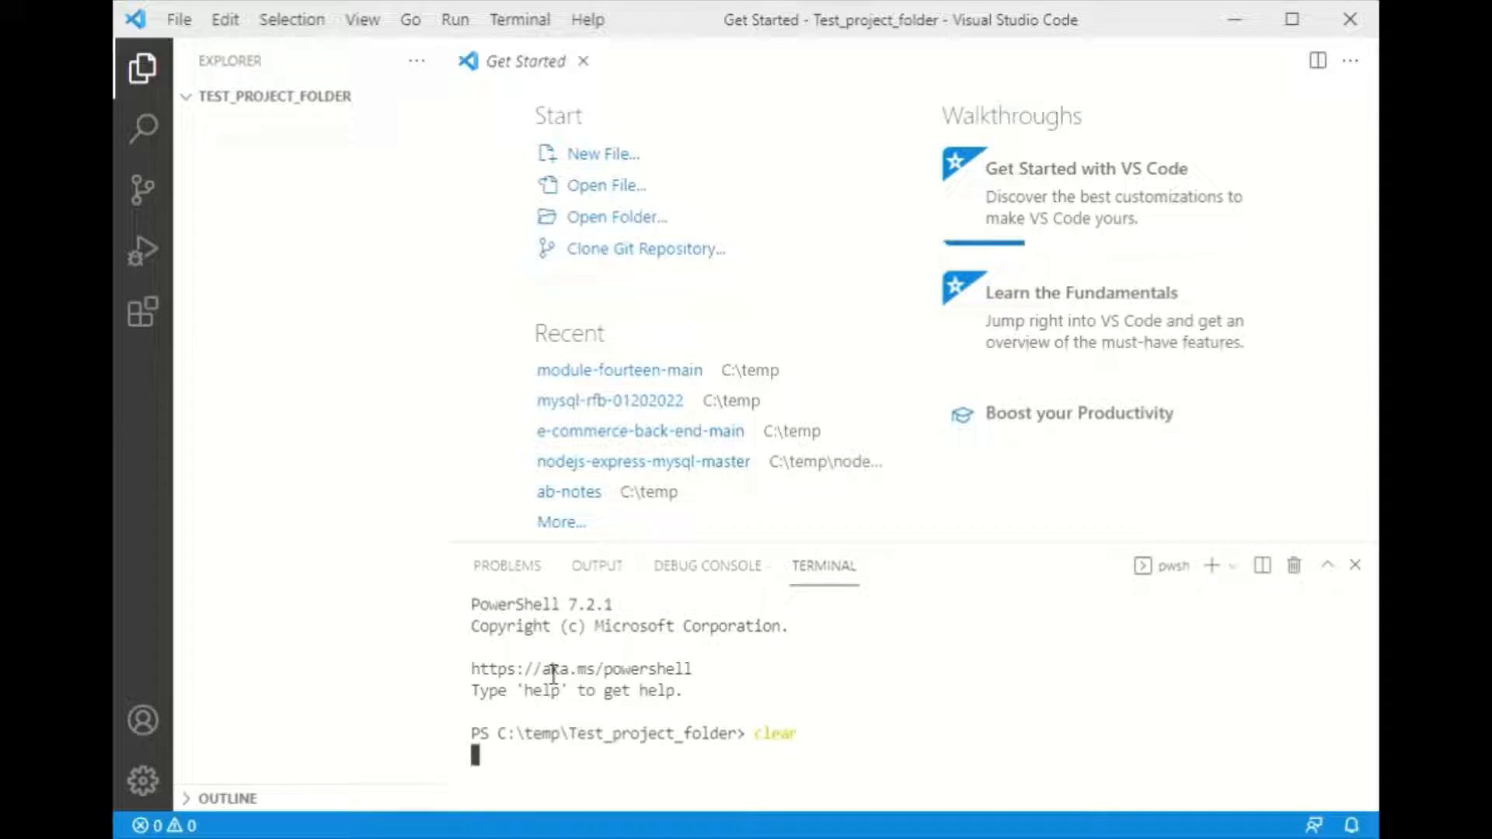
key("Enter")
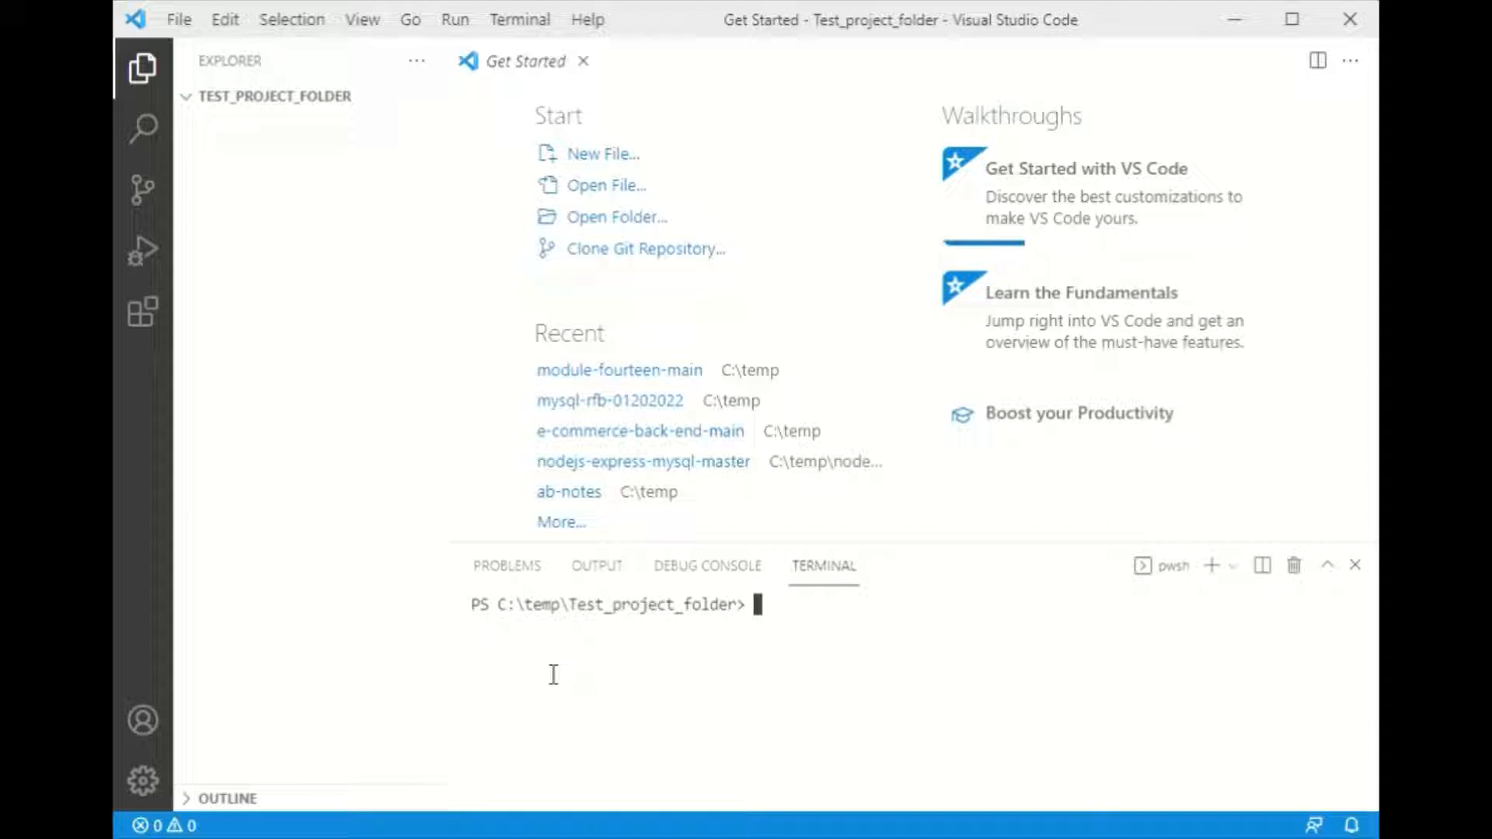
Run 'heroku create' in the terminal to create the whispering-shore-28406 app
type("heroku")
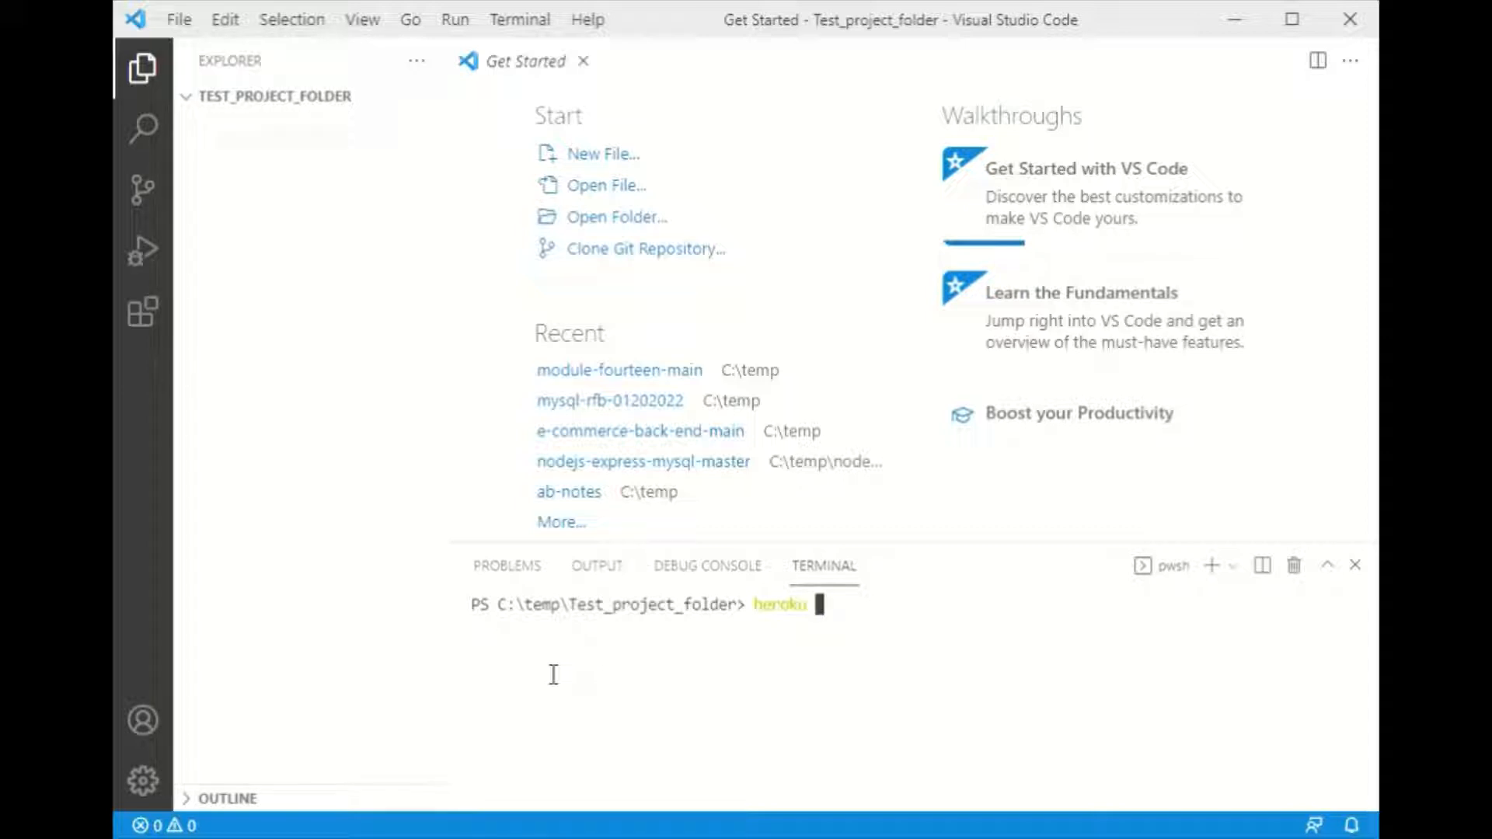
type("create")
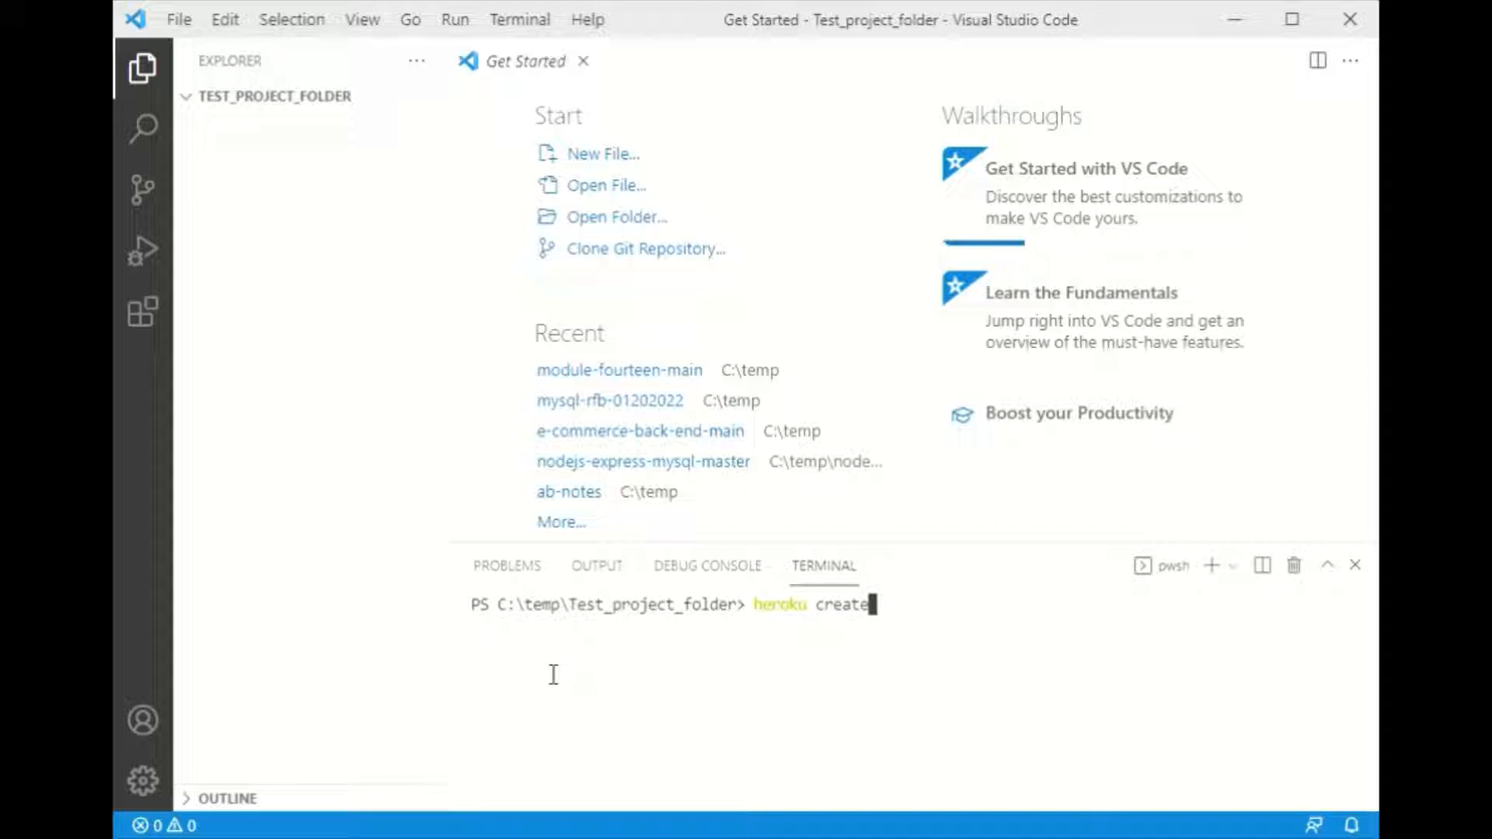
key("Enter")
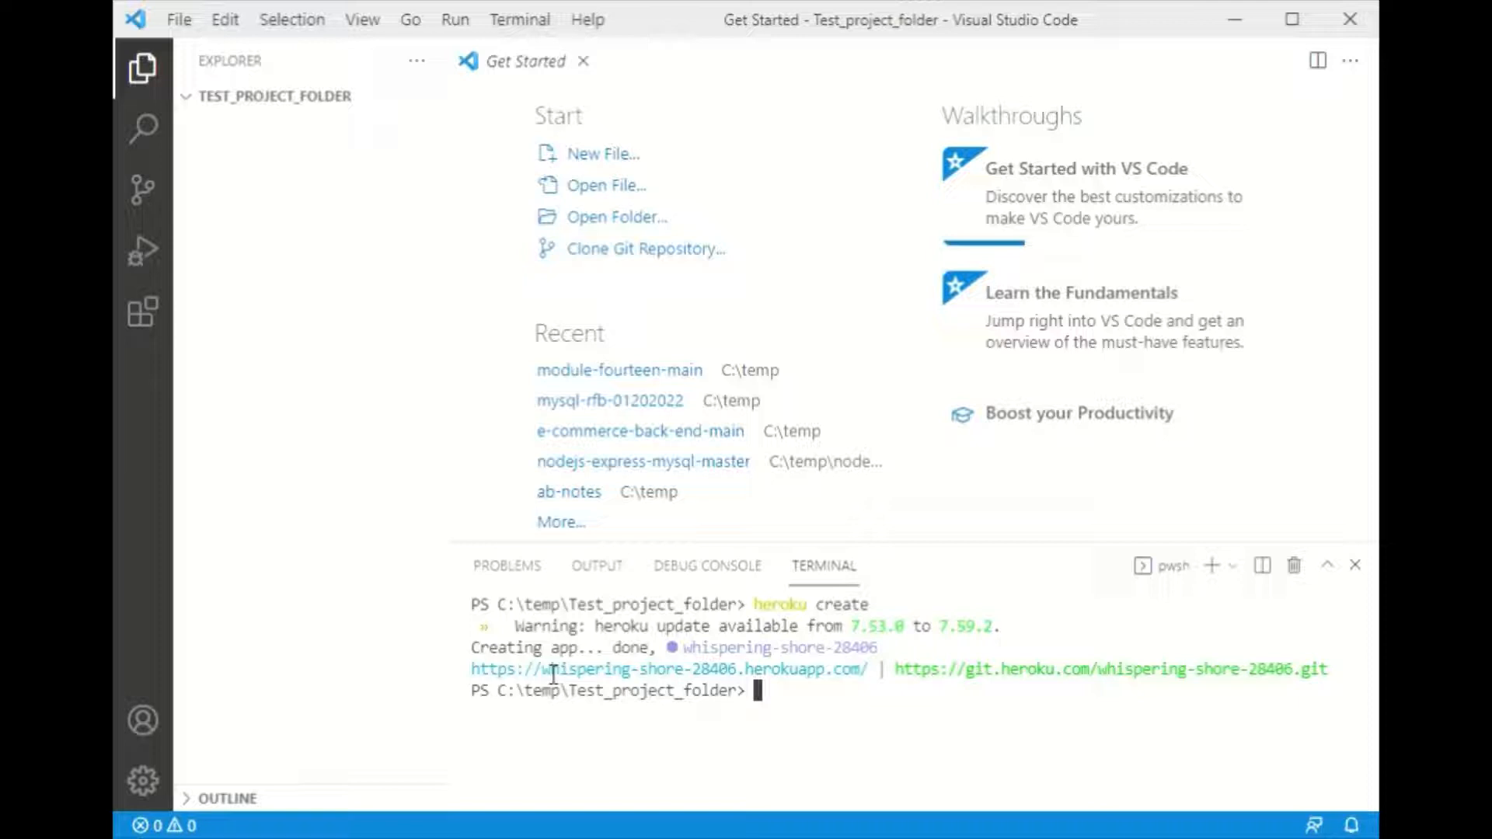
mouse_move(723, 629)
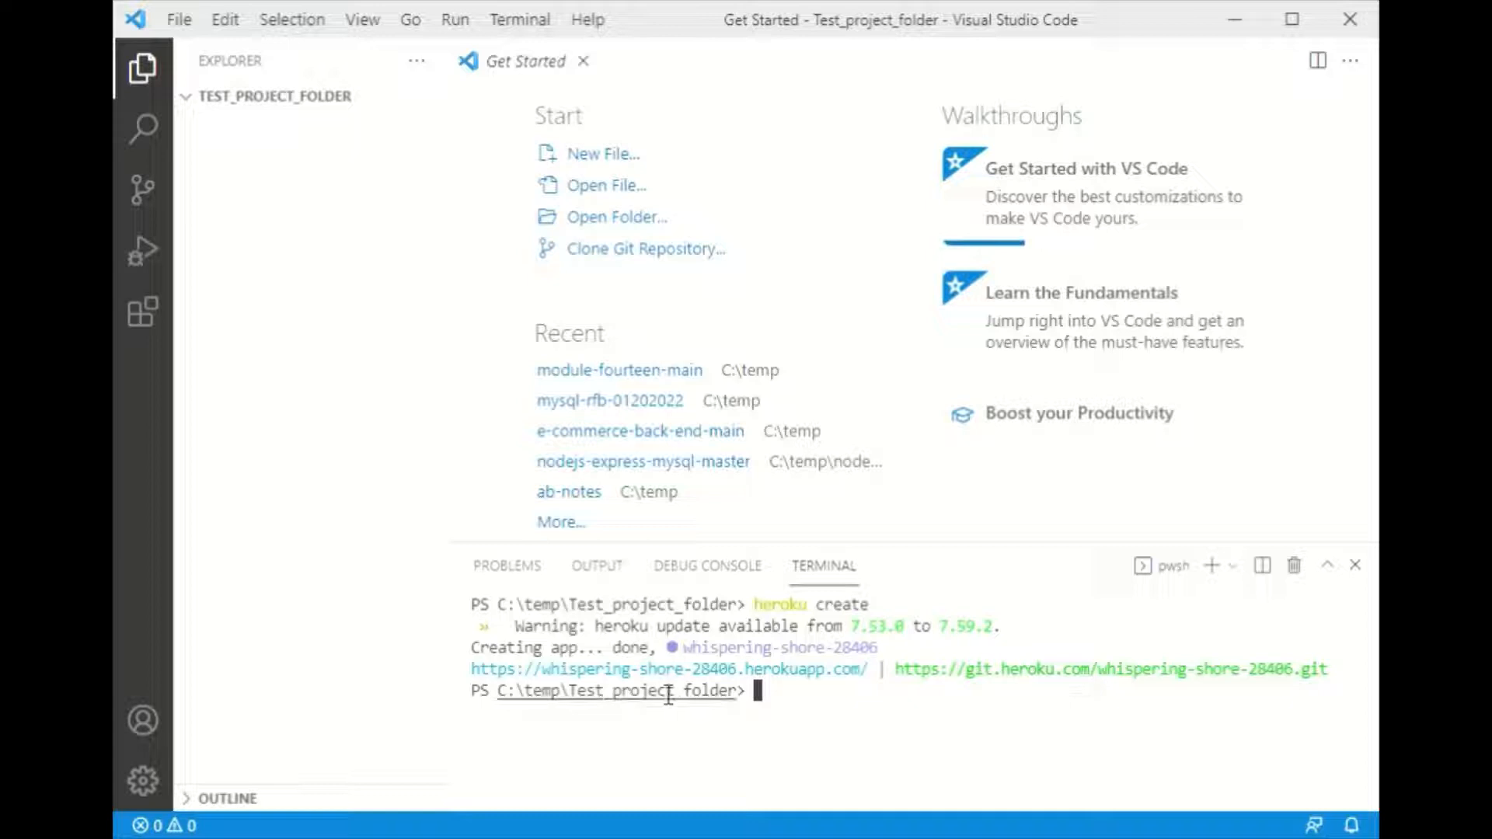
mouse_move(654, 670)
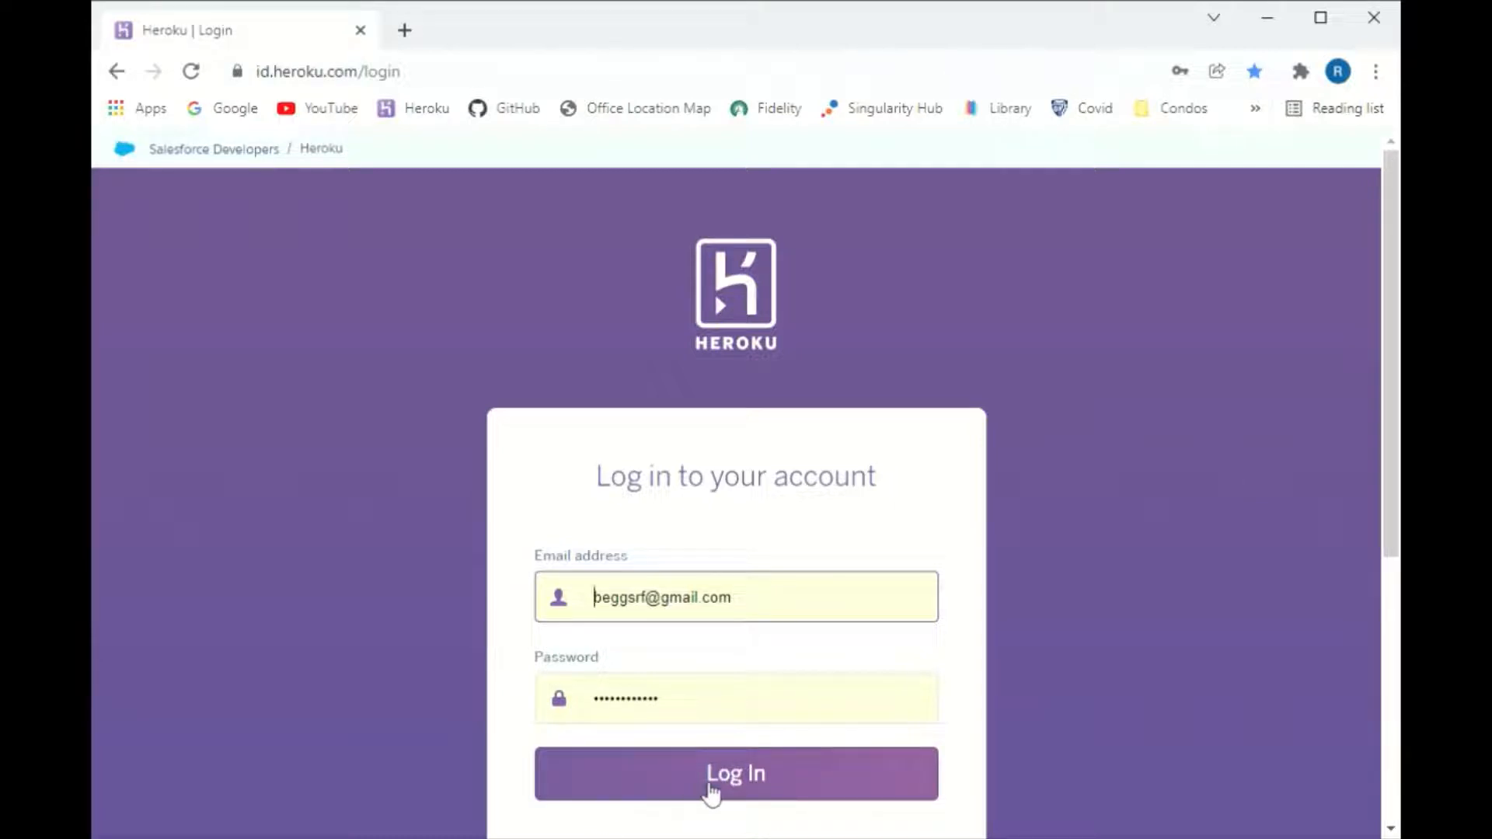
Log in to the Heroku account to reach the personal apps list
left_click(734, 773)
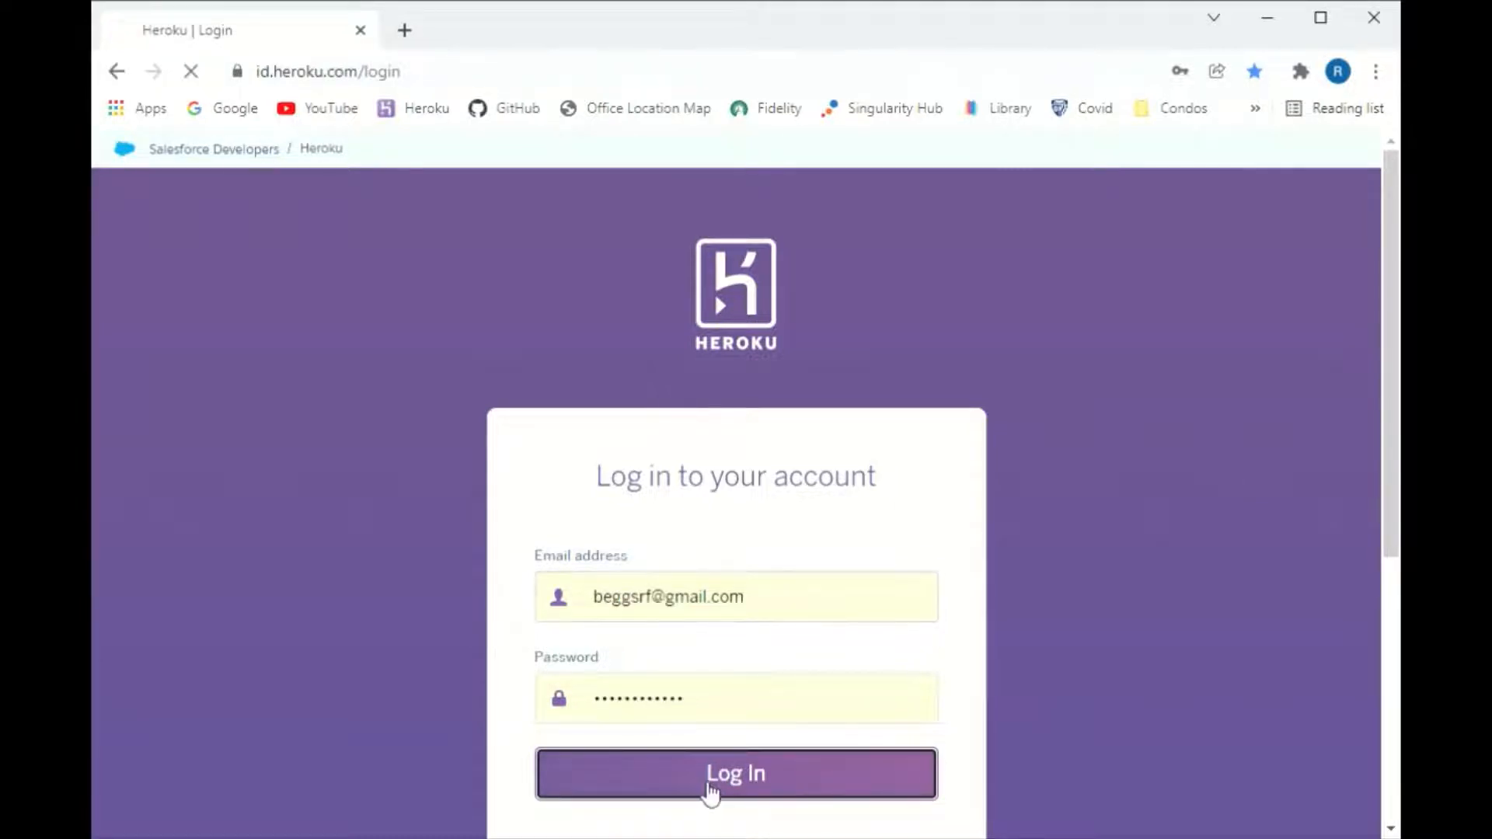
left_click(719, 796)
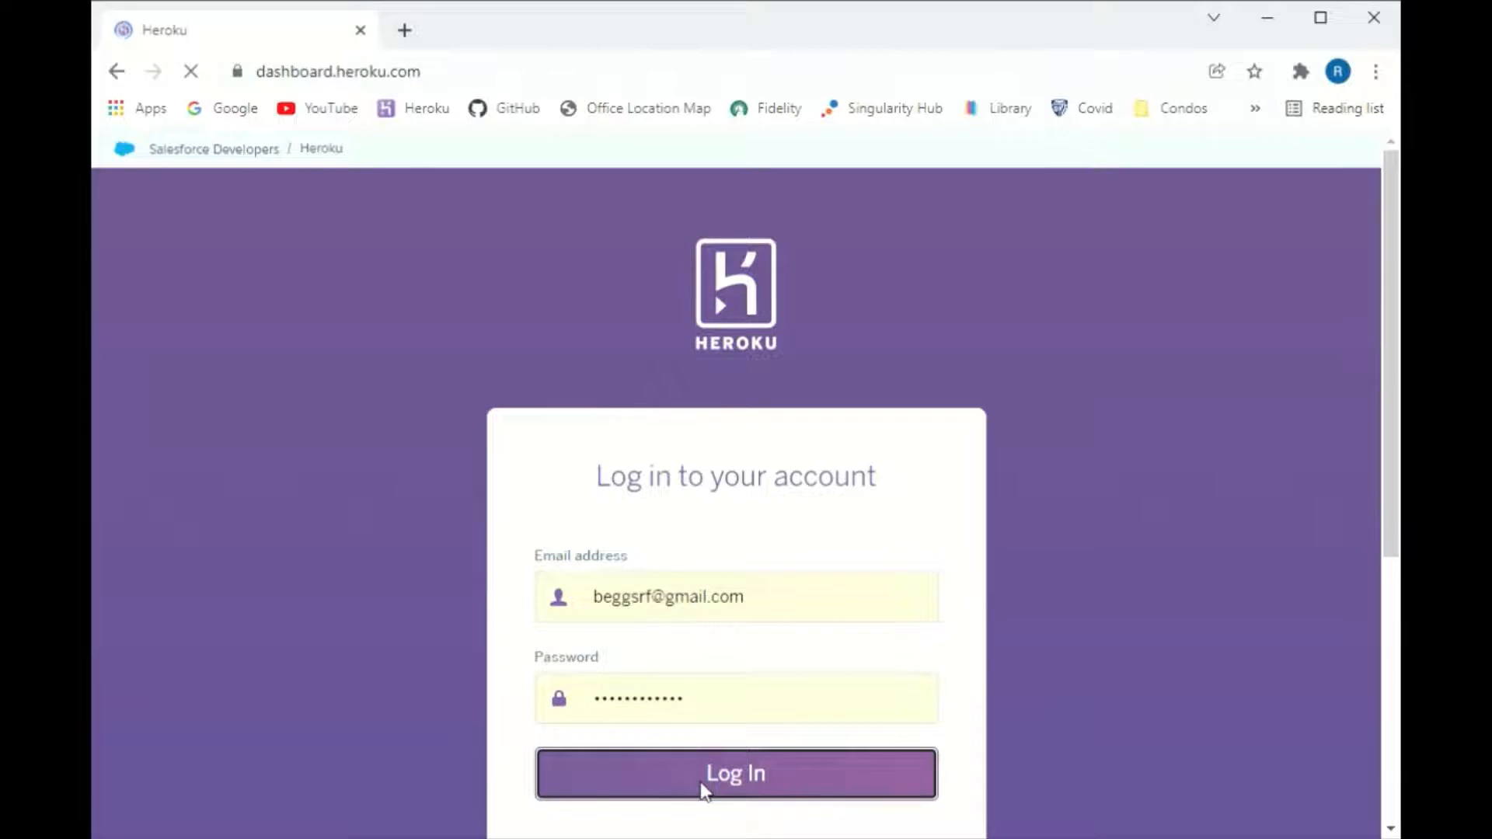
left_click(735, 773)
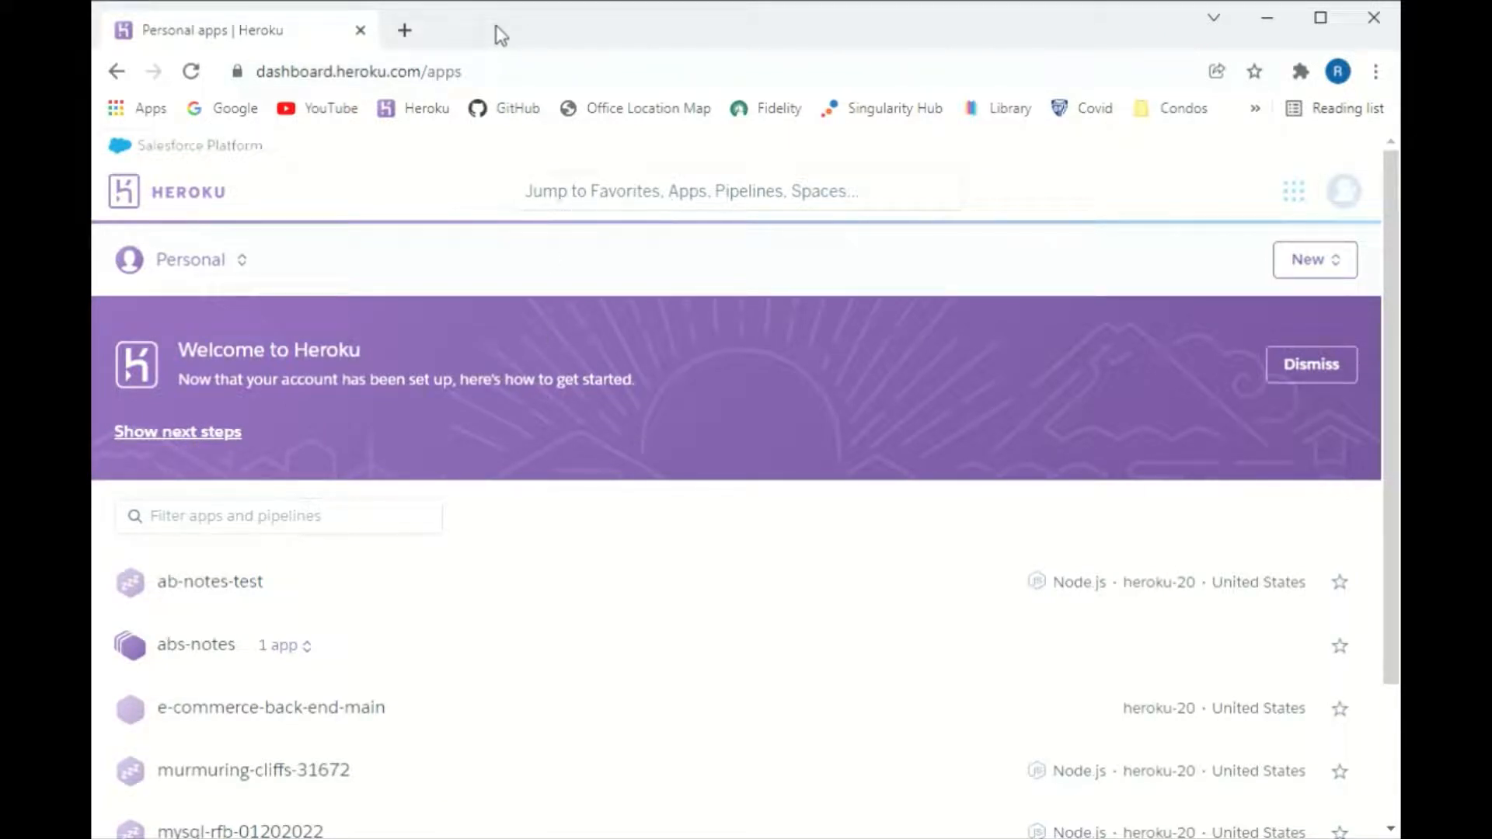
mouse_move(485, 24)
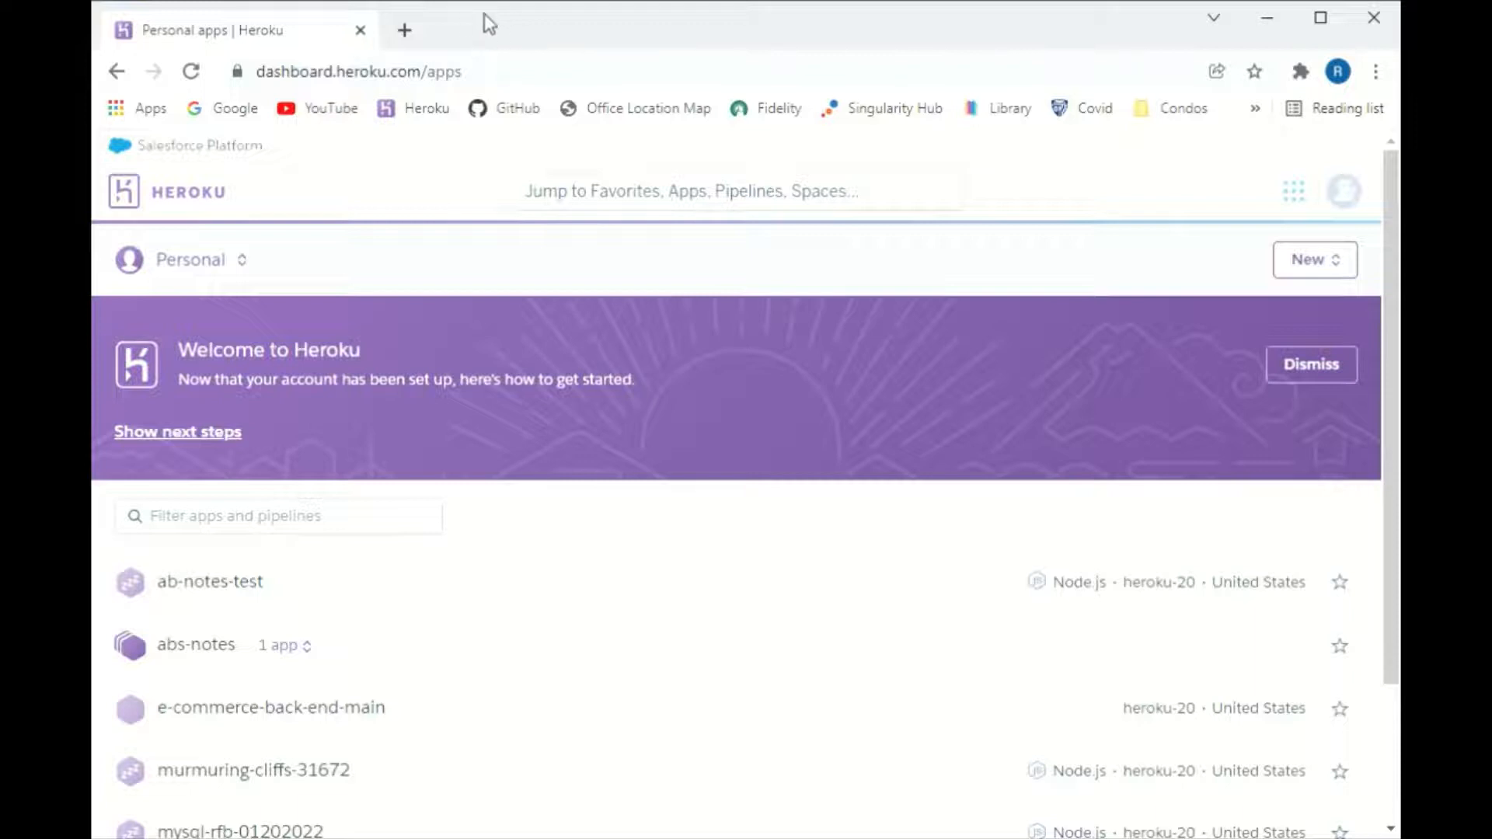
mouse_move(590, 39)
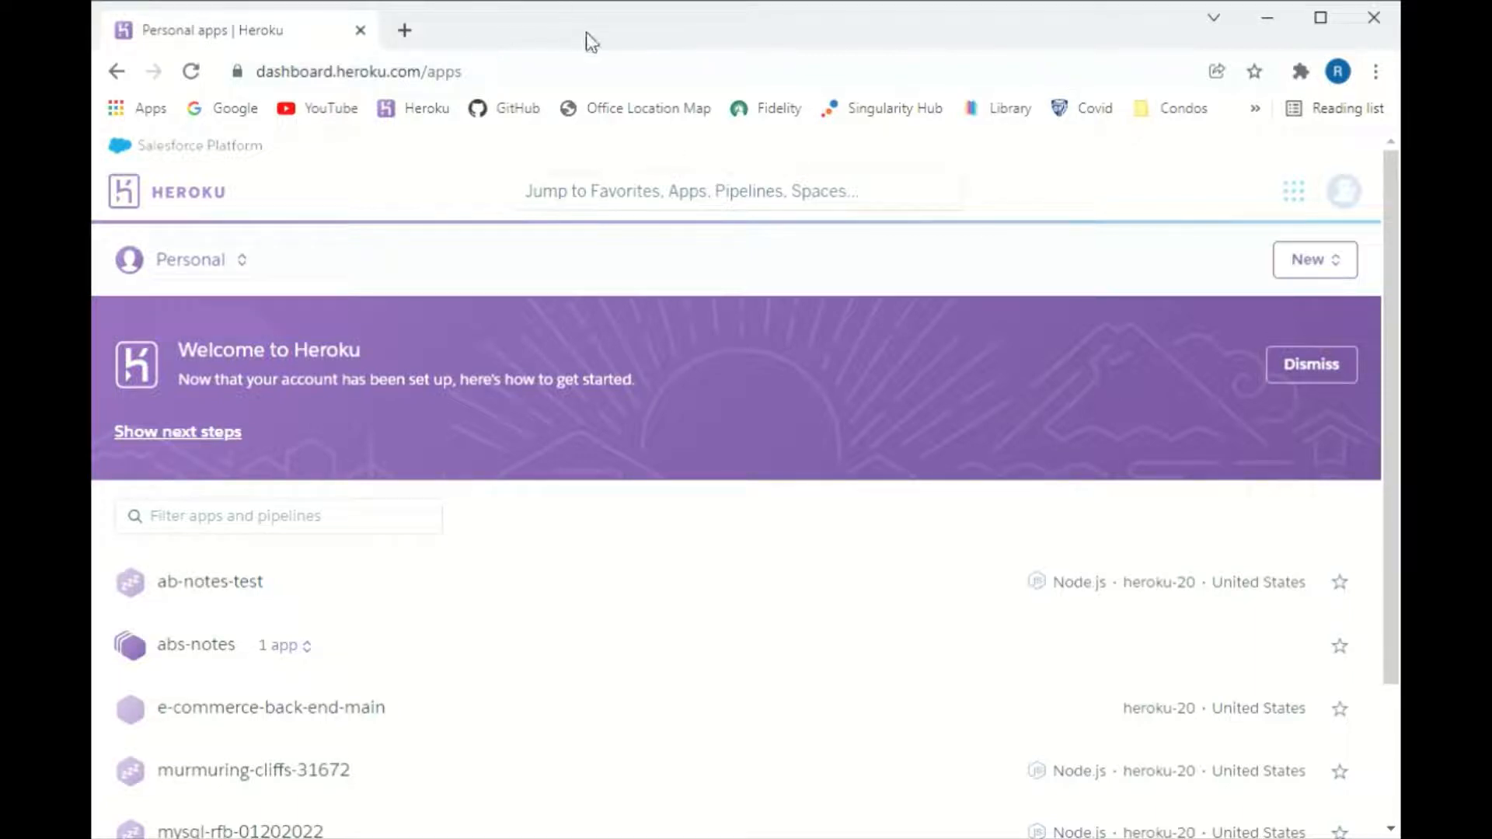
mouse_move(1389, 403)
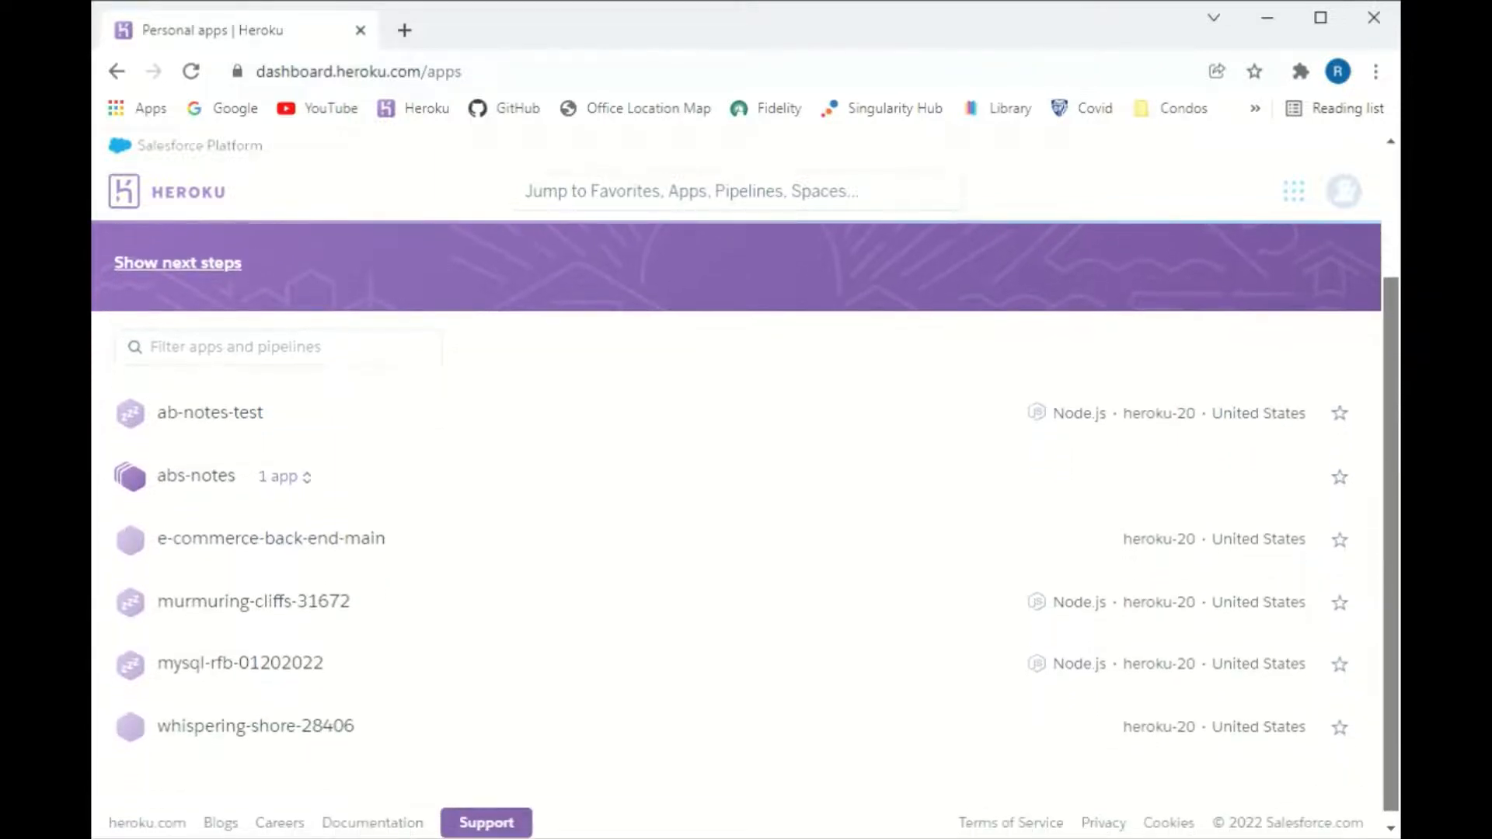
mouse_move(309, 751)
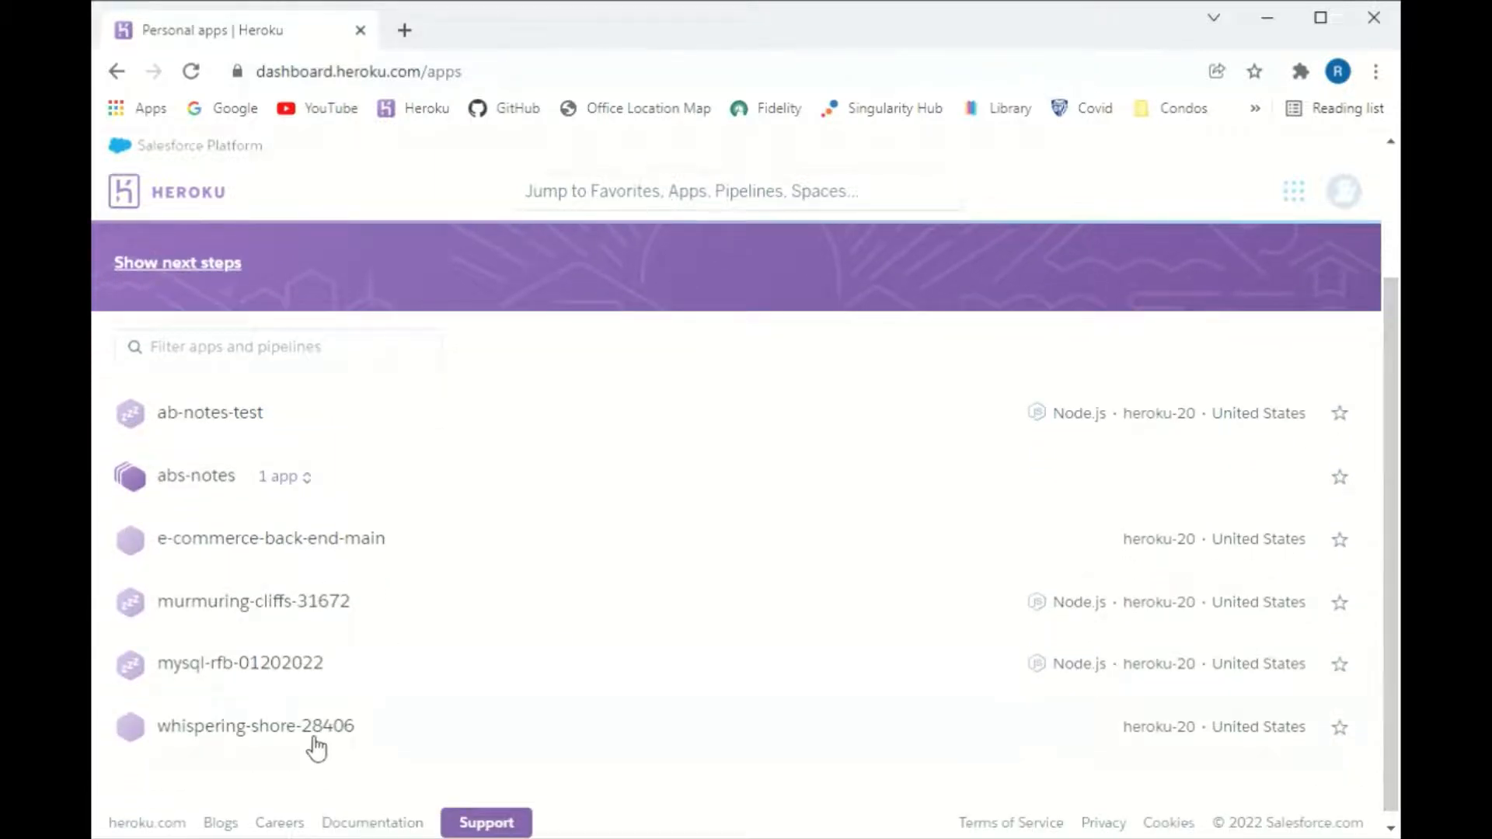
mouse_move(124, 744)
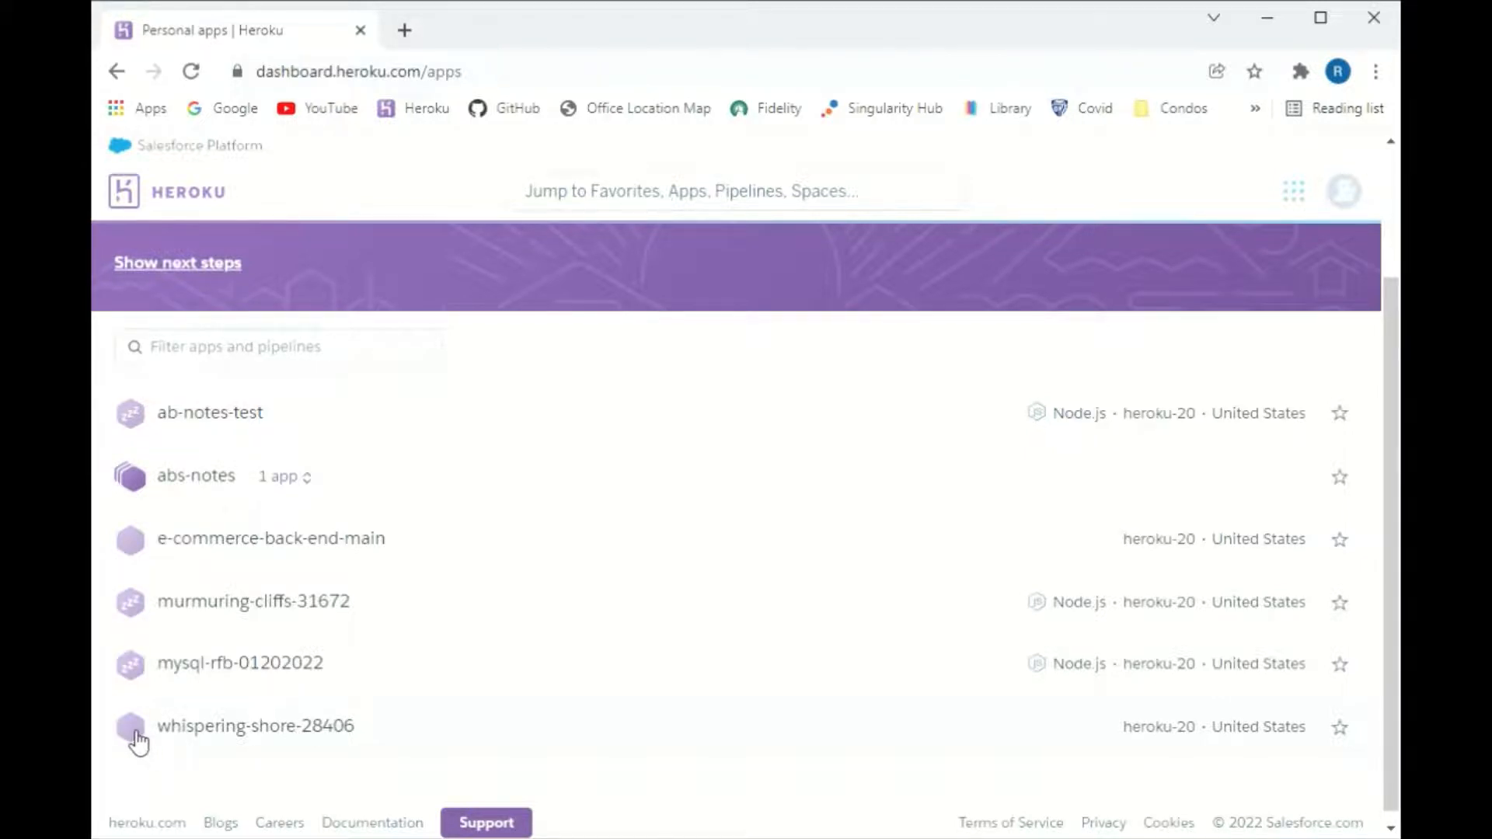
Open whispering-shore-28406's Resources tab and go to Find more add-ons
left_click(255, 726)
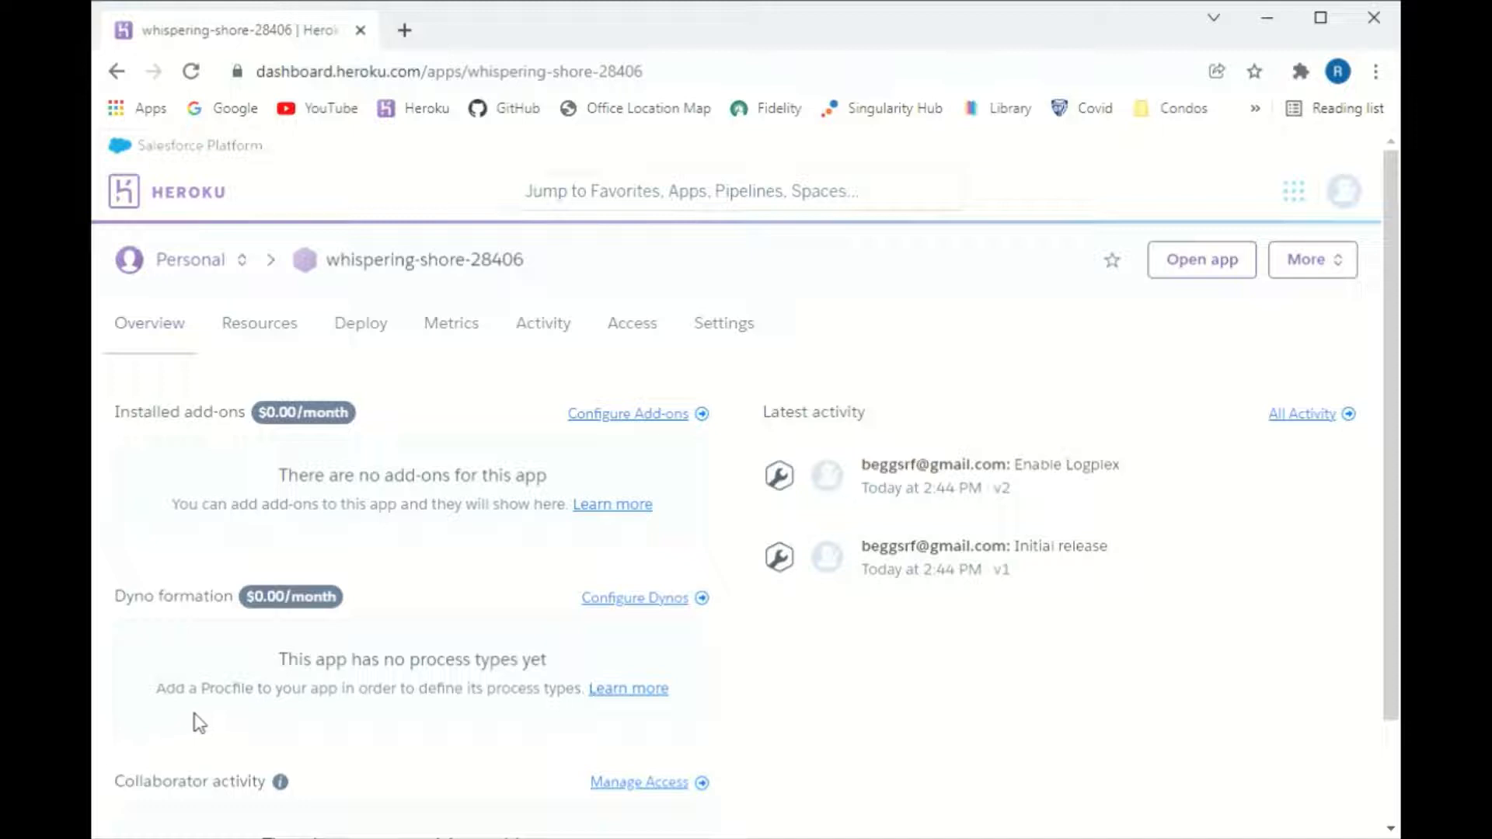
mouse_move(272, 340)
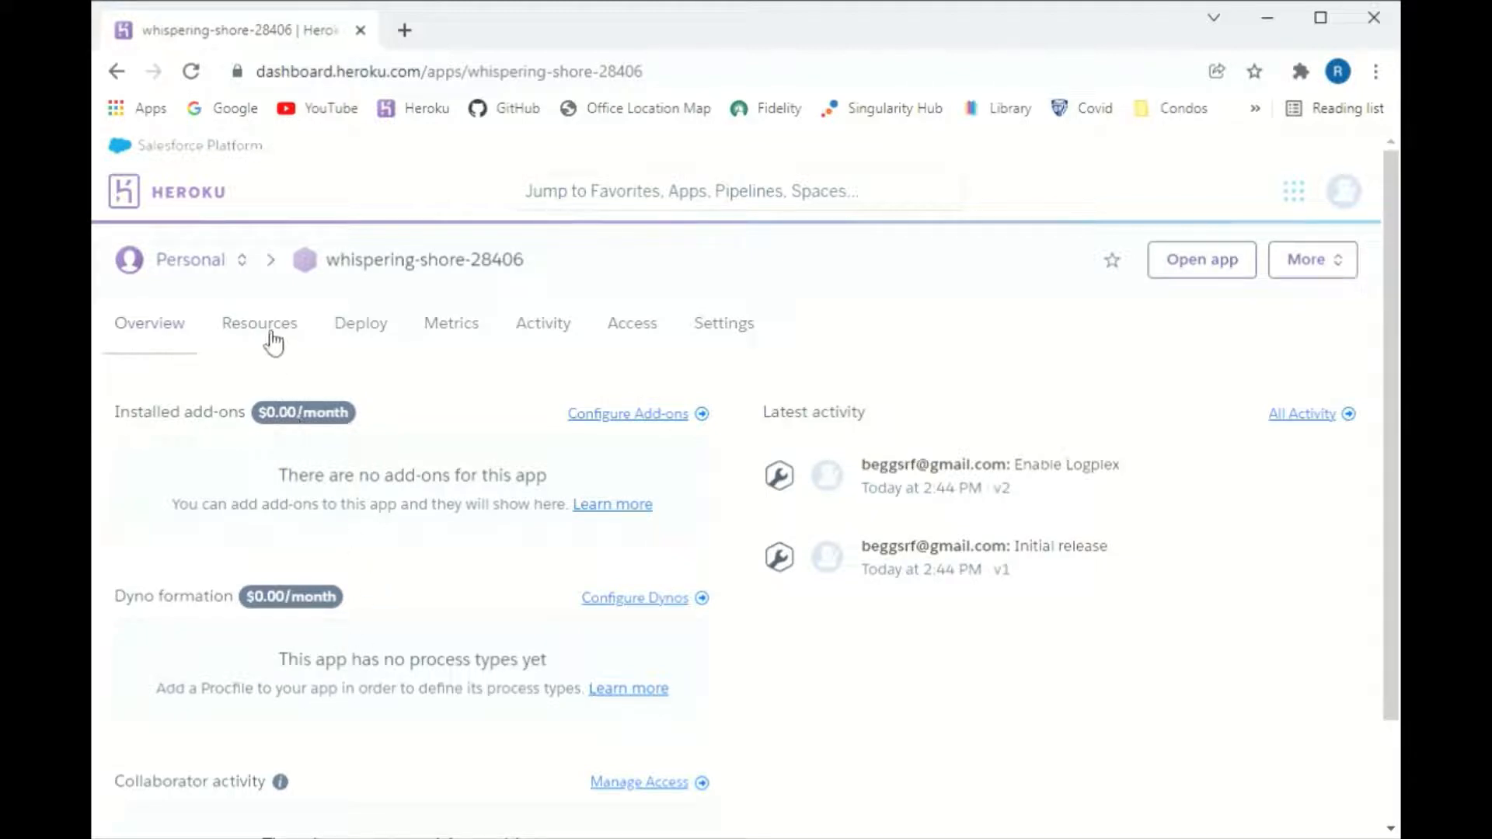
mouse_move(257, 335)
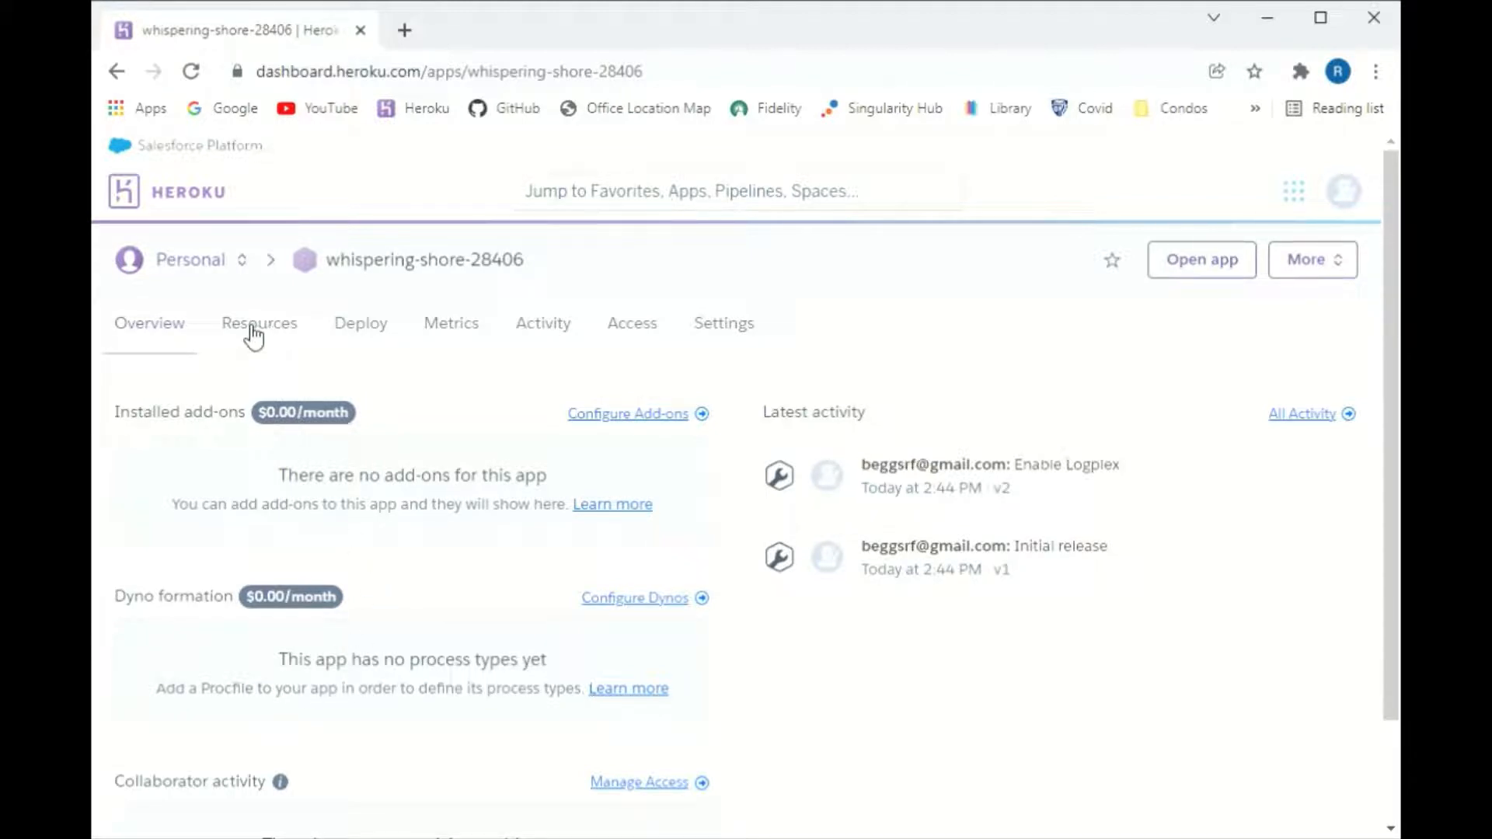
mouse_move(268, 335)
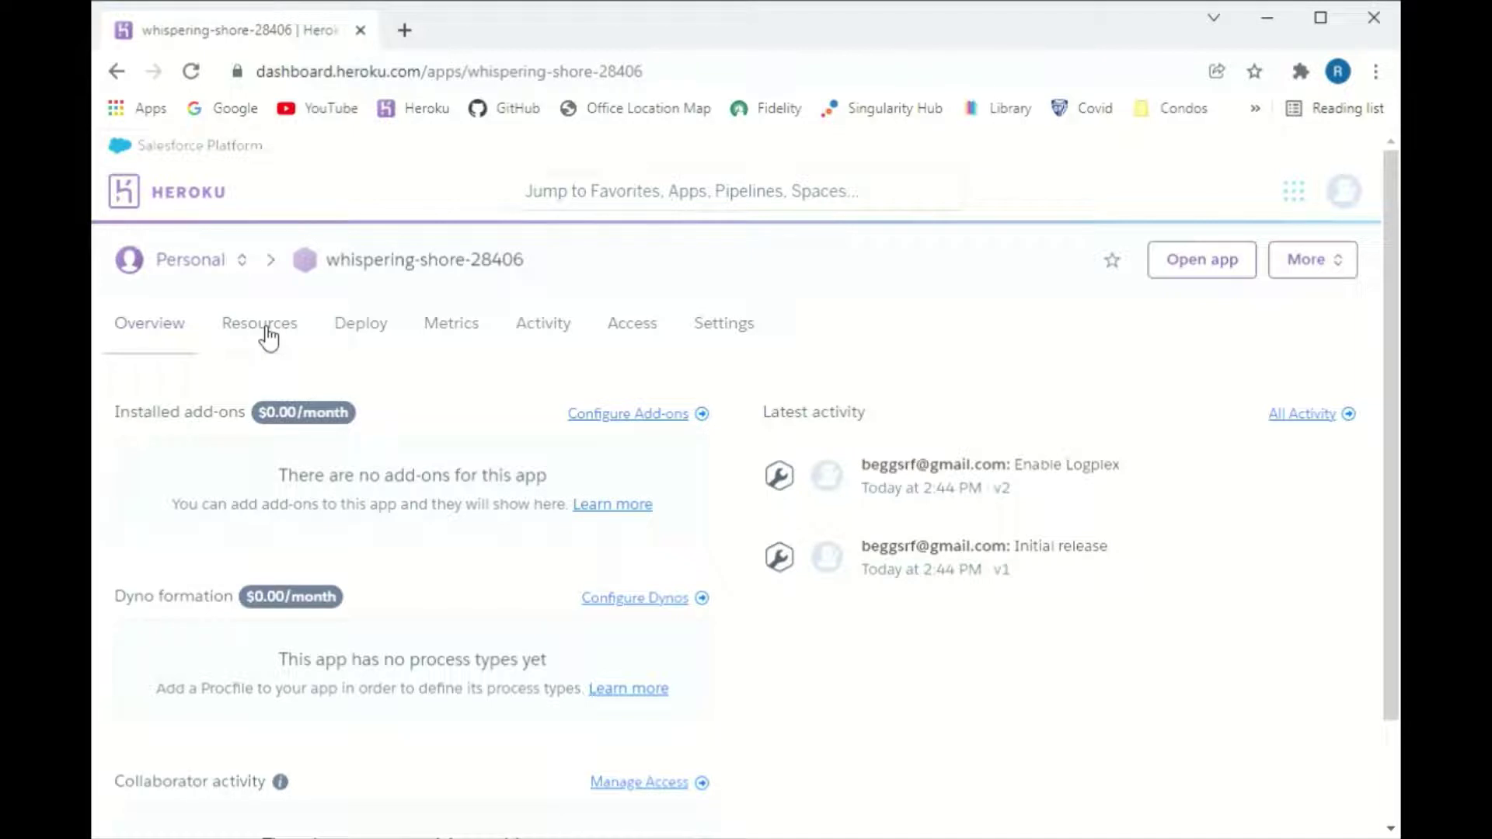
left_click(259, 323)
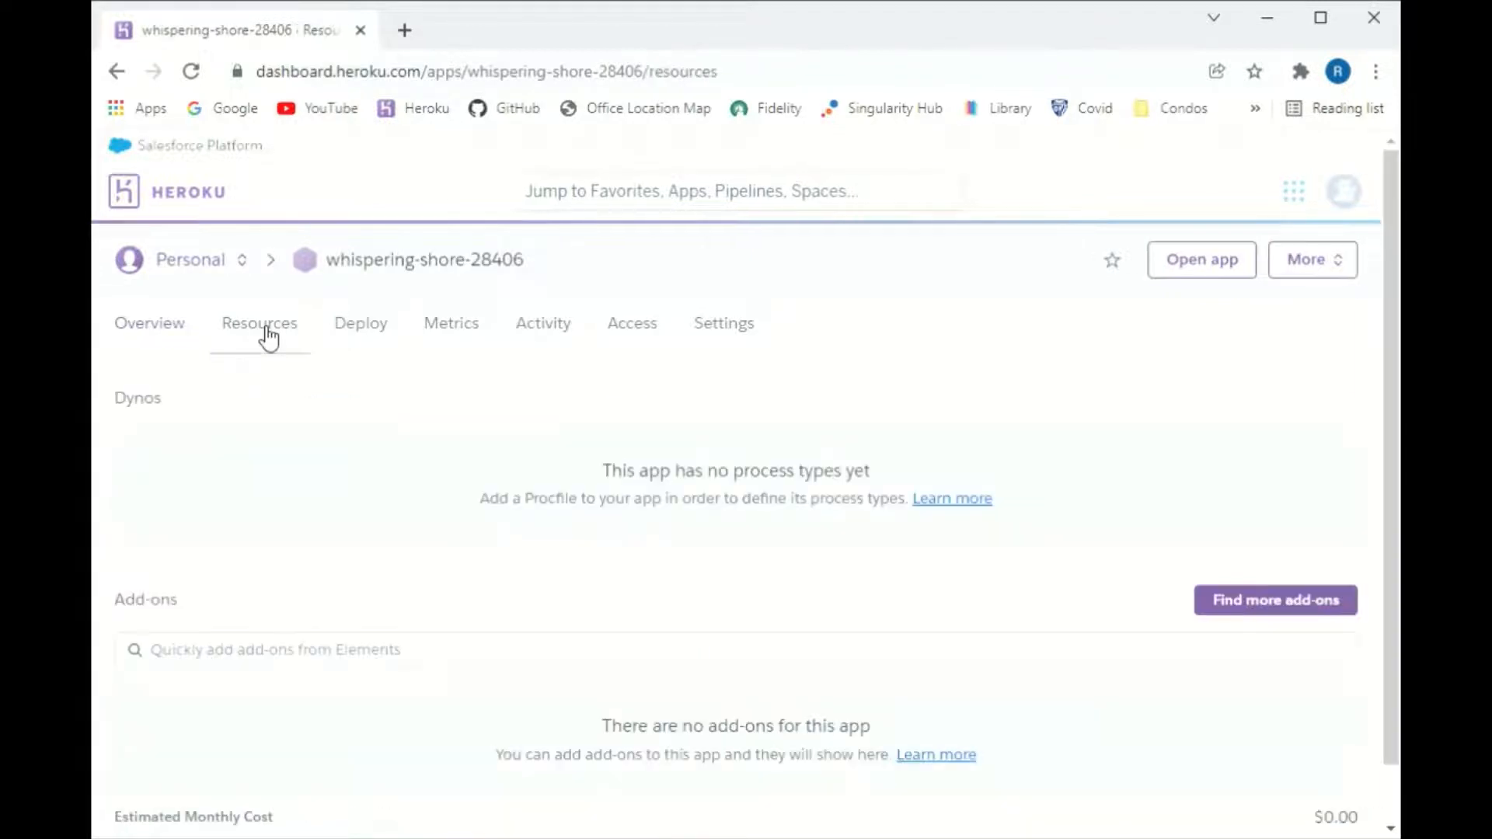
mouse_move(1357, 538)
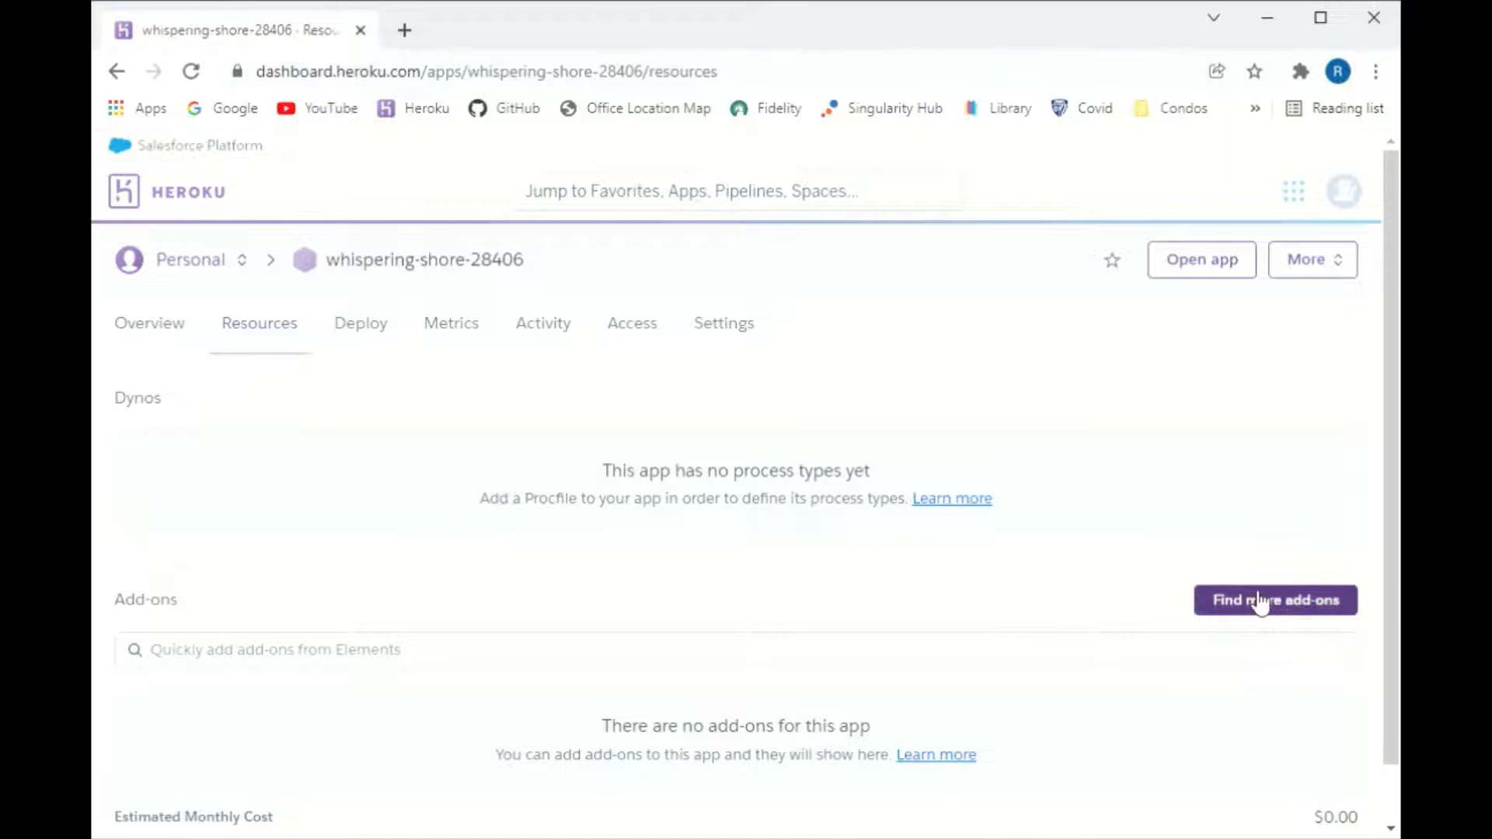
left_click(1275, 599)
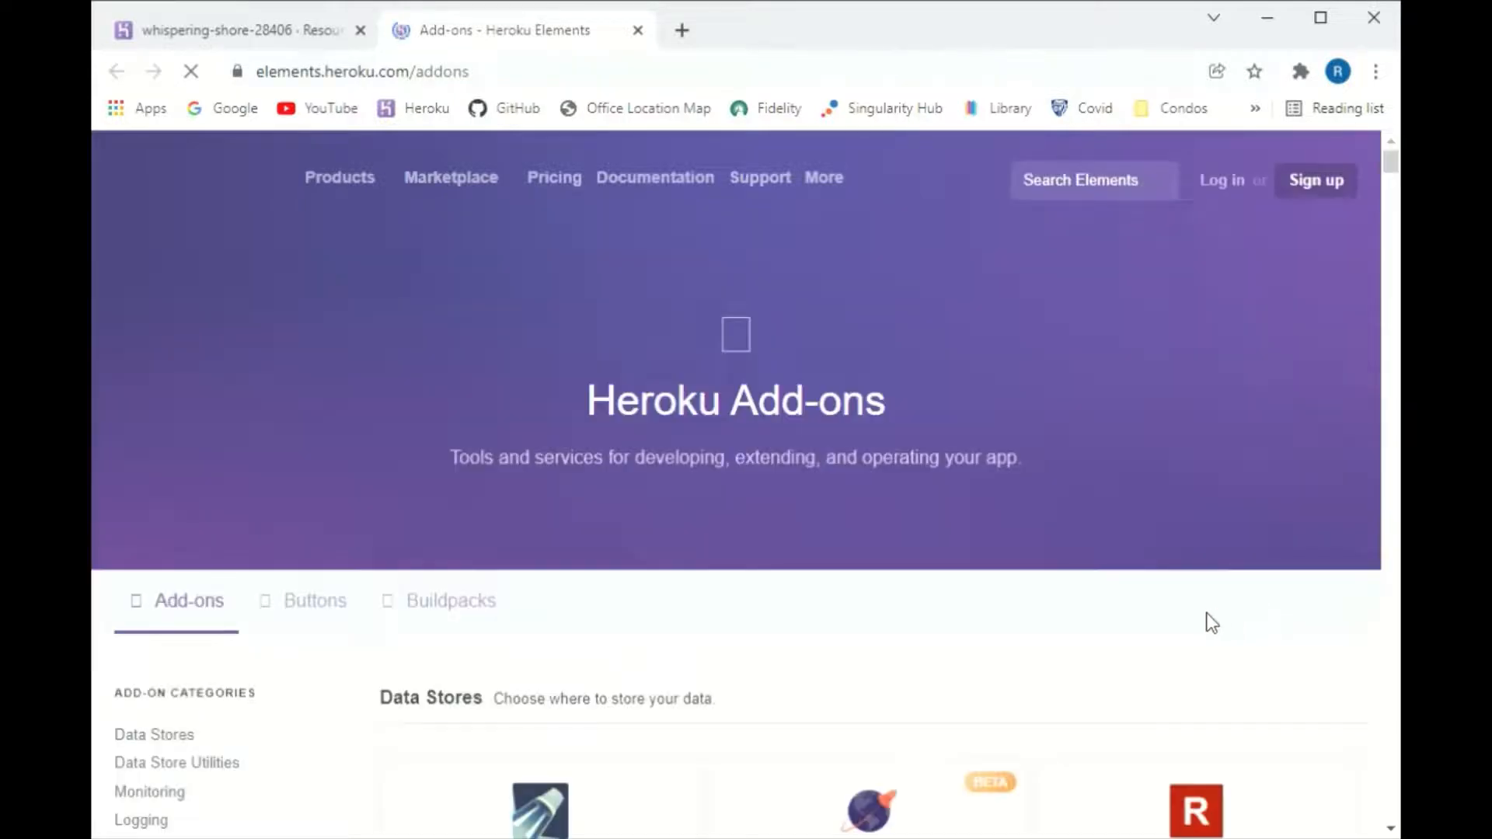
Scroll the add-ons marketplace down to the JawsDB MySQL card
scroll("down", 3)
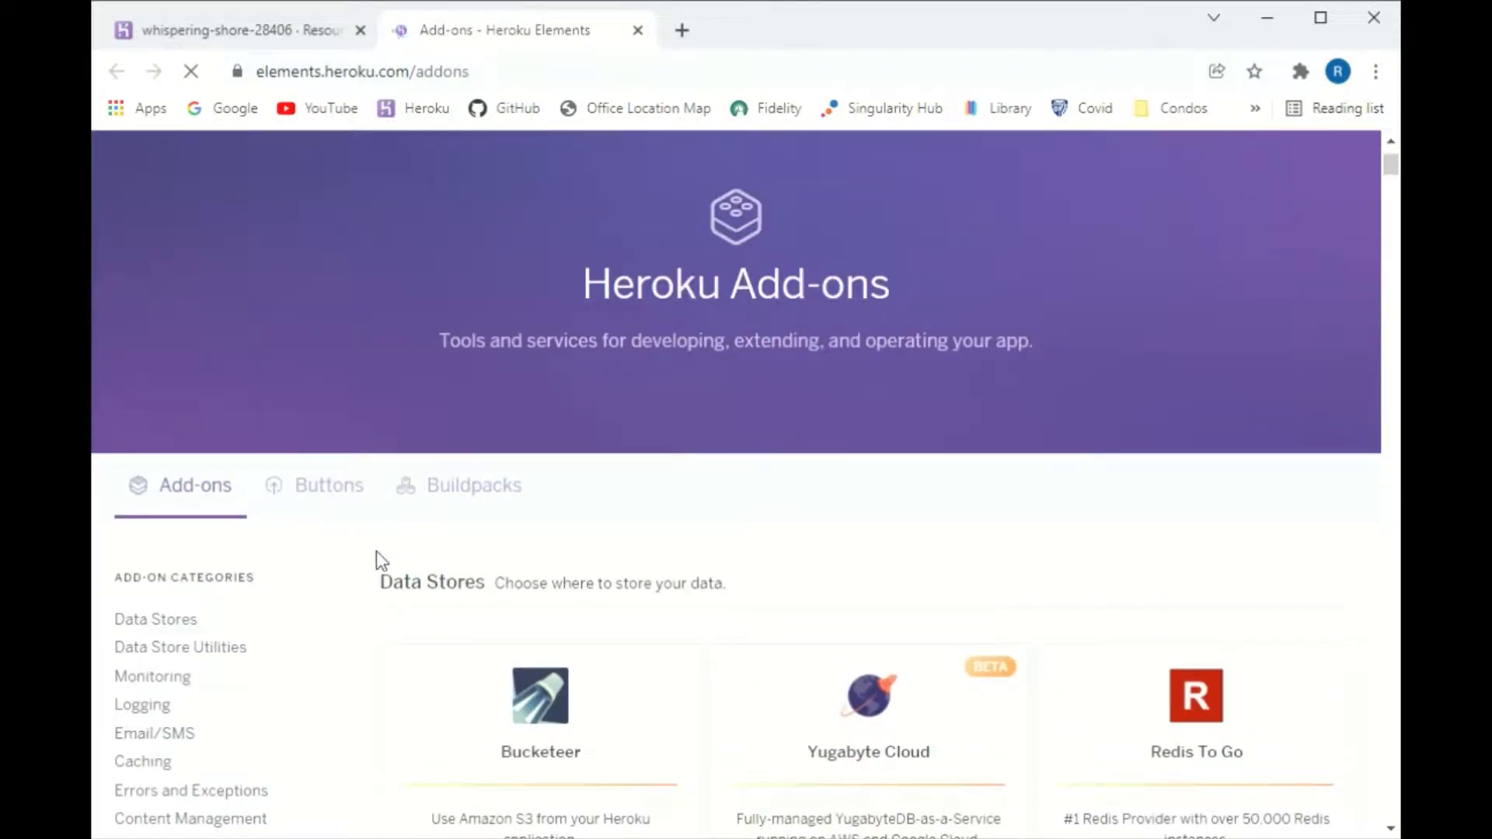
mouse_move(607, 591)
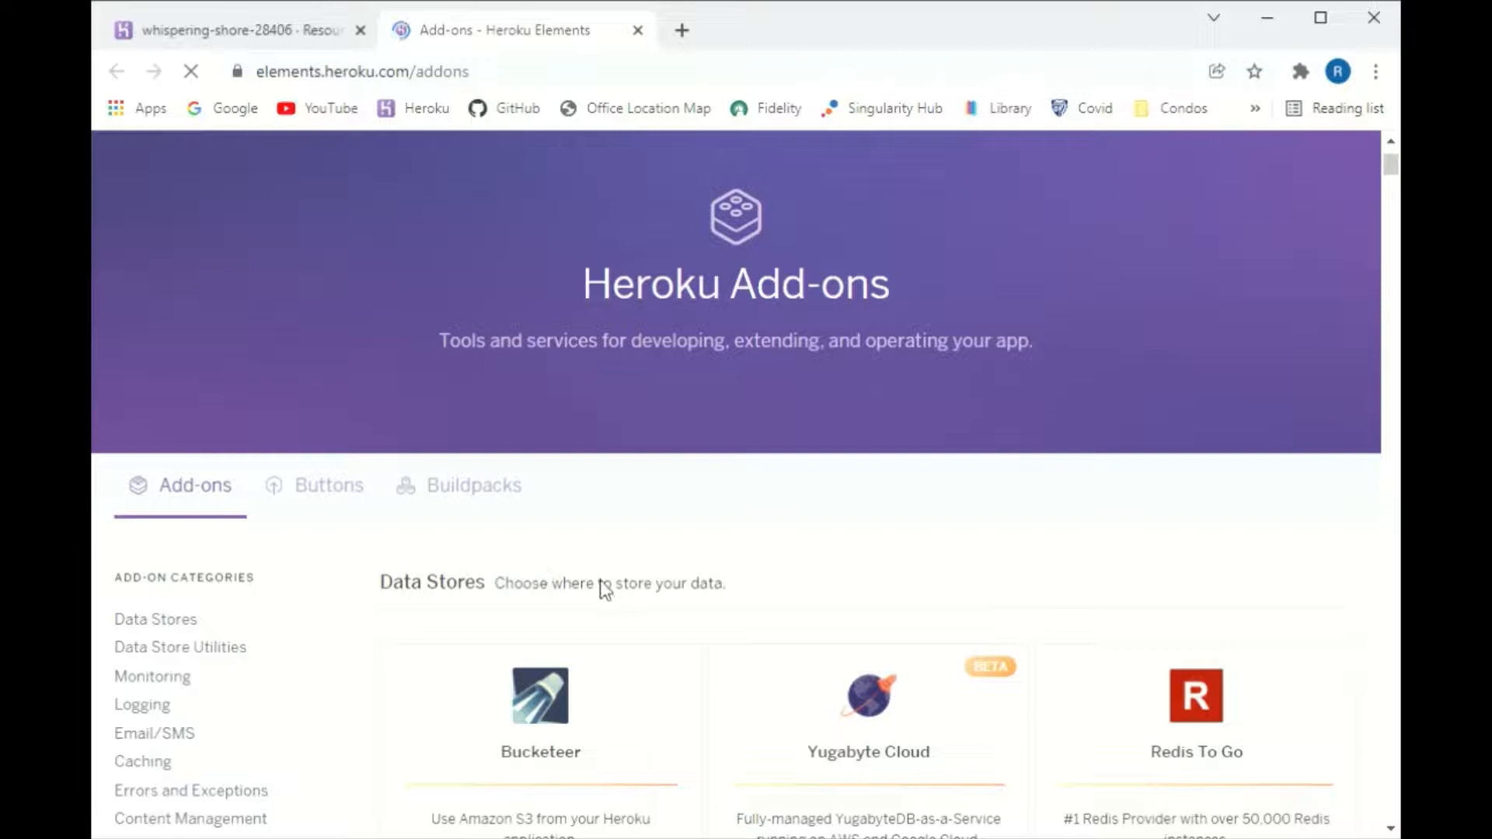
scroll("down", 3)
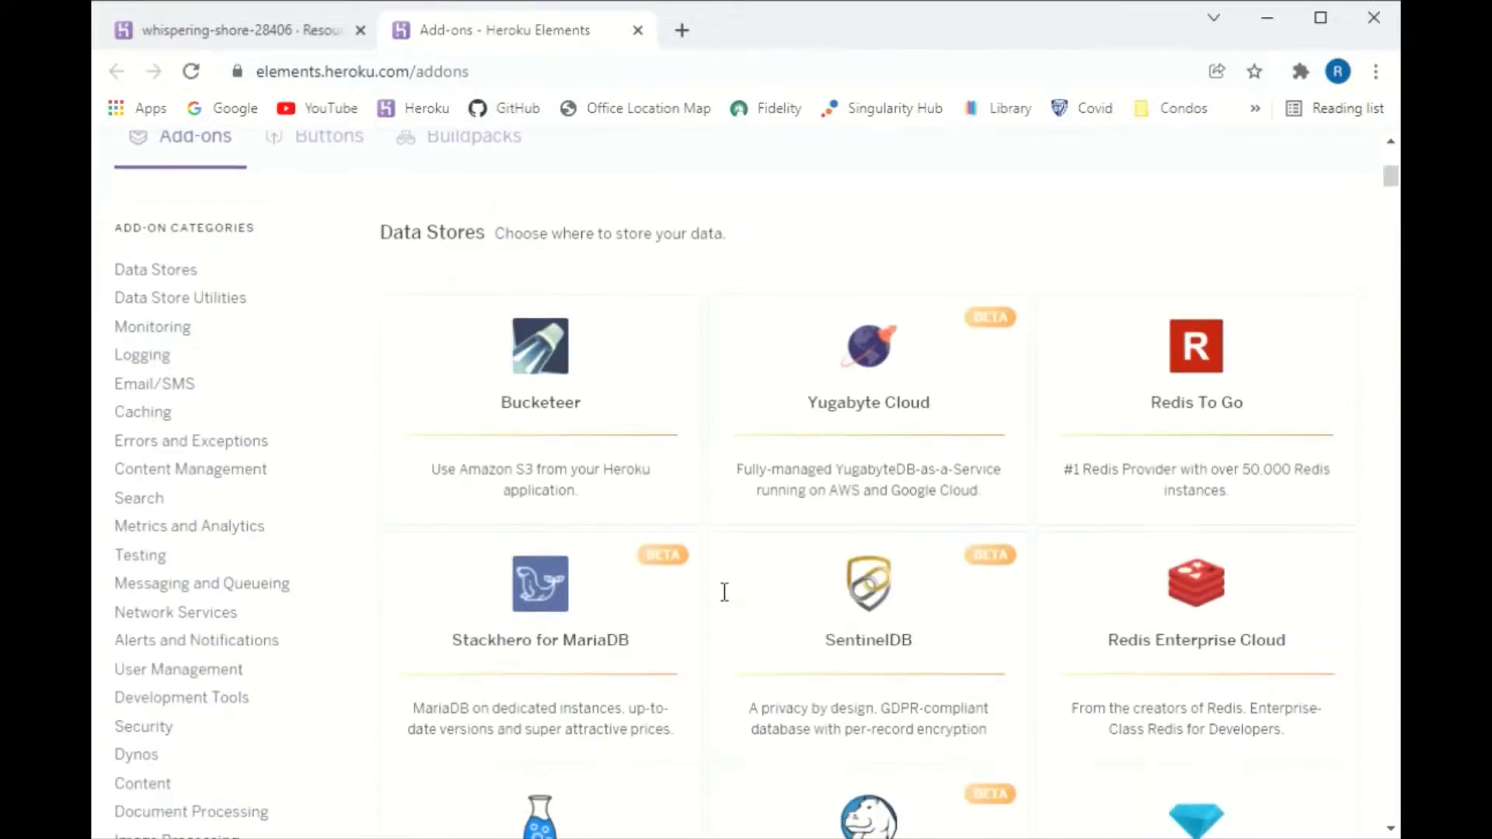
scroll("down", 3)
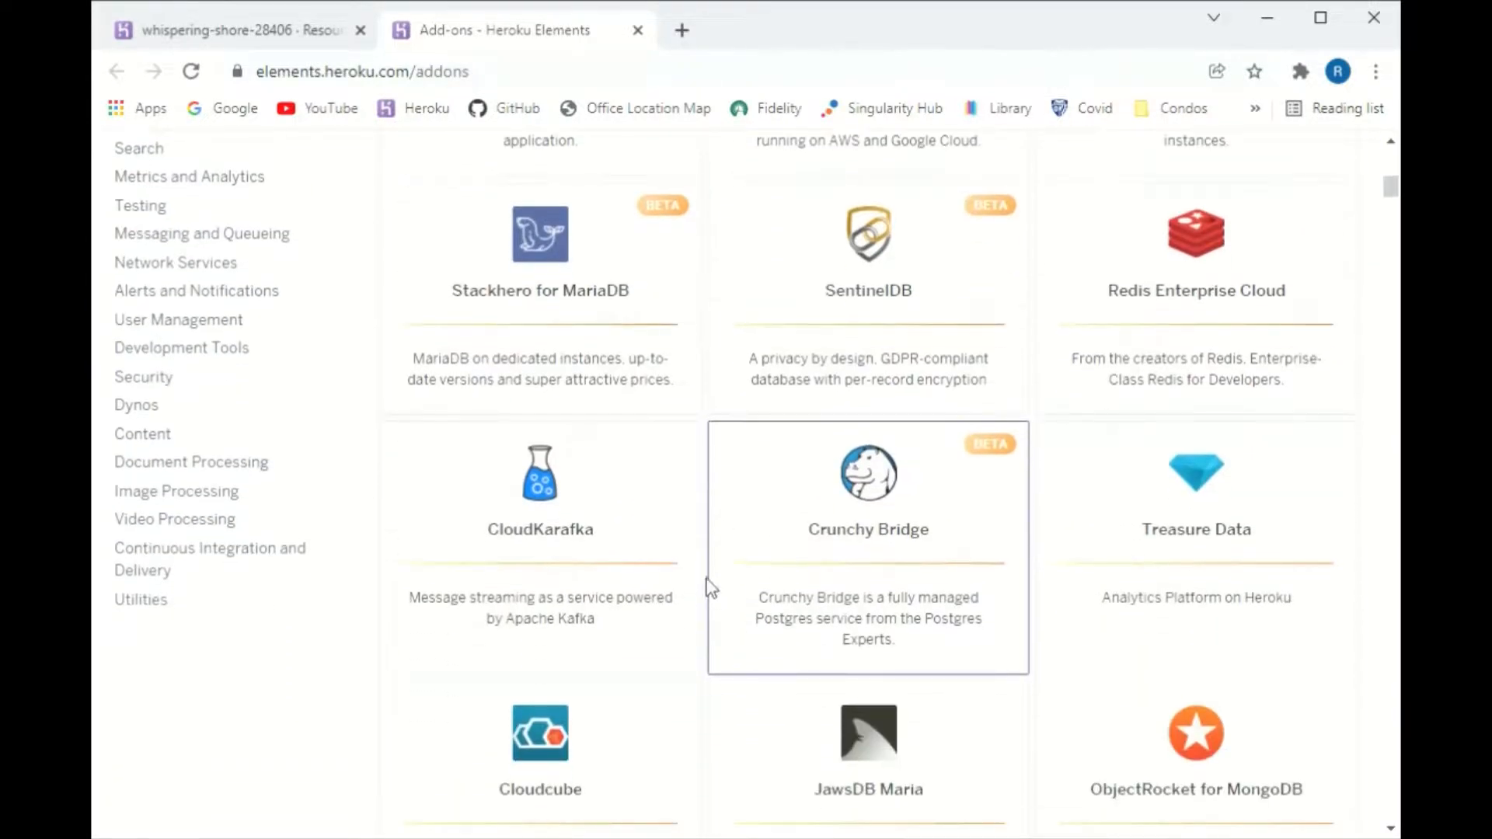
scroll("down", 3)
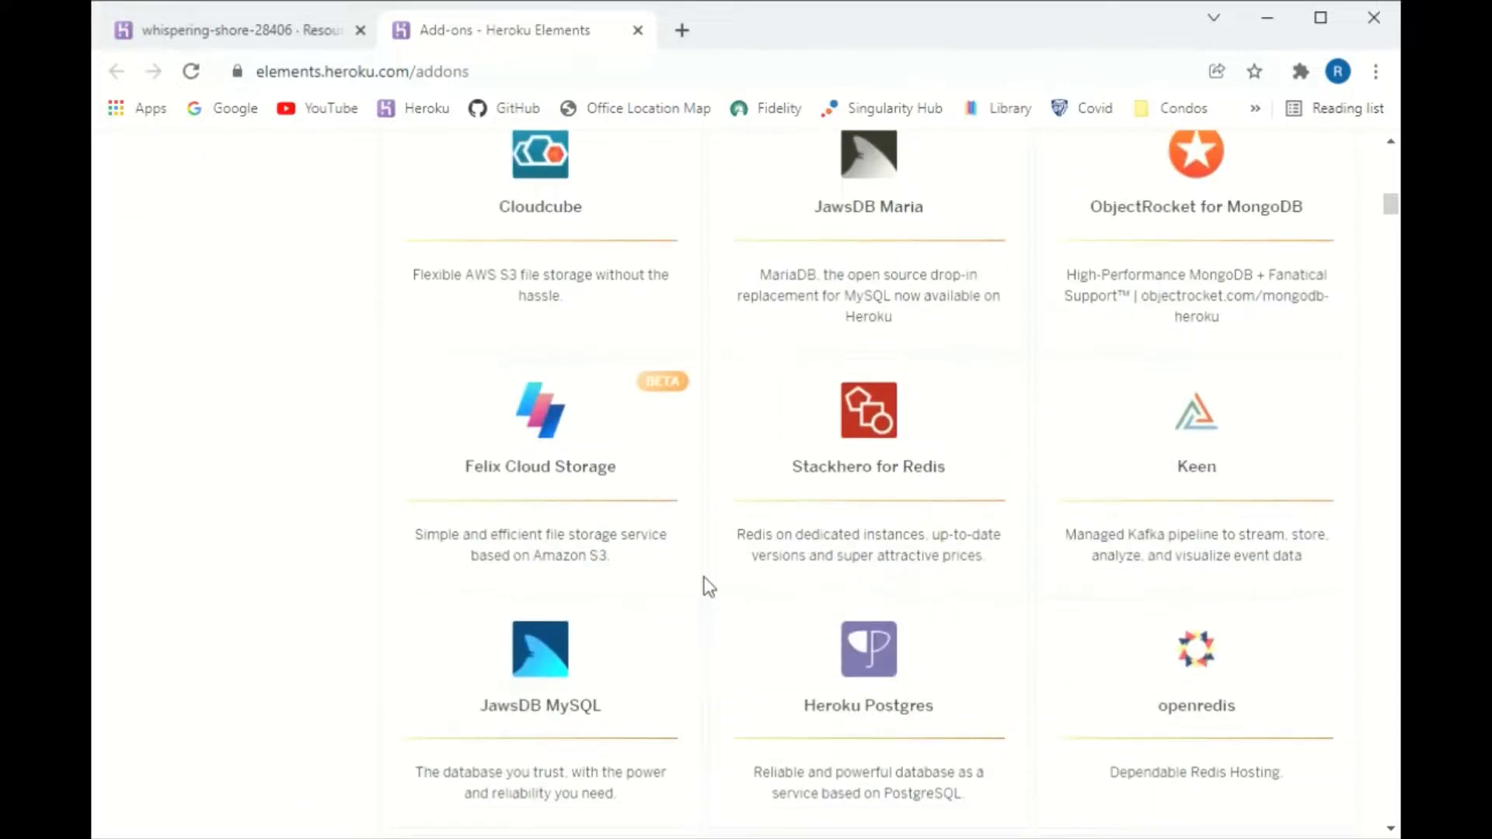
scroll("down", 3)
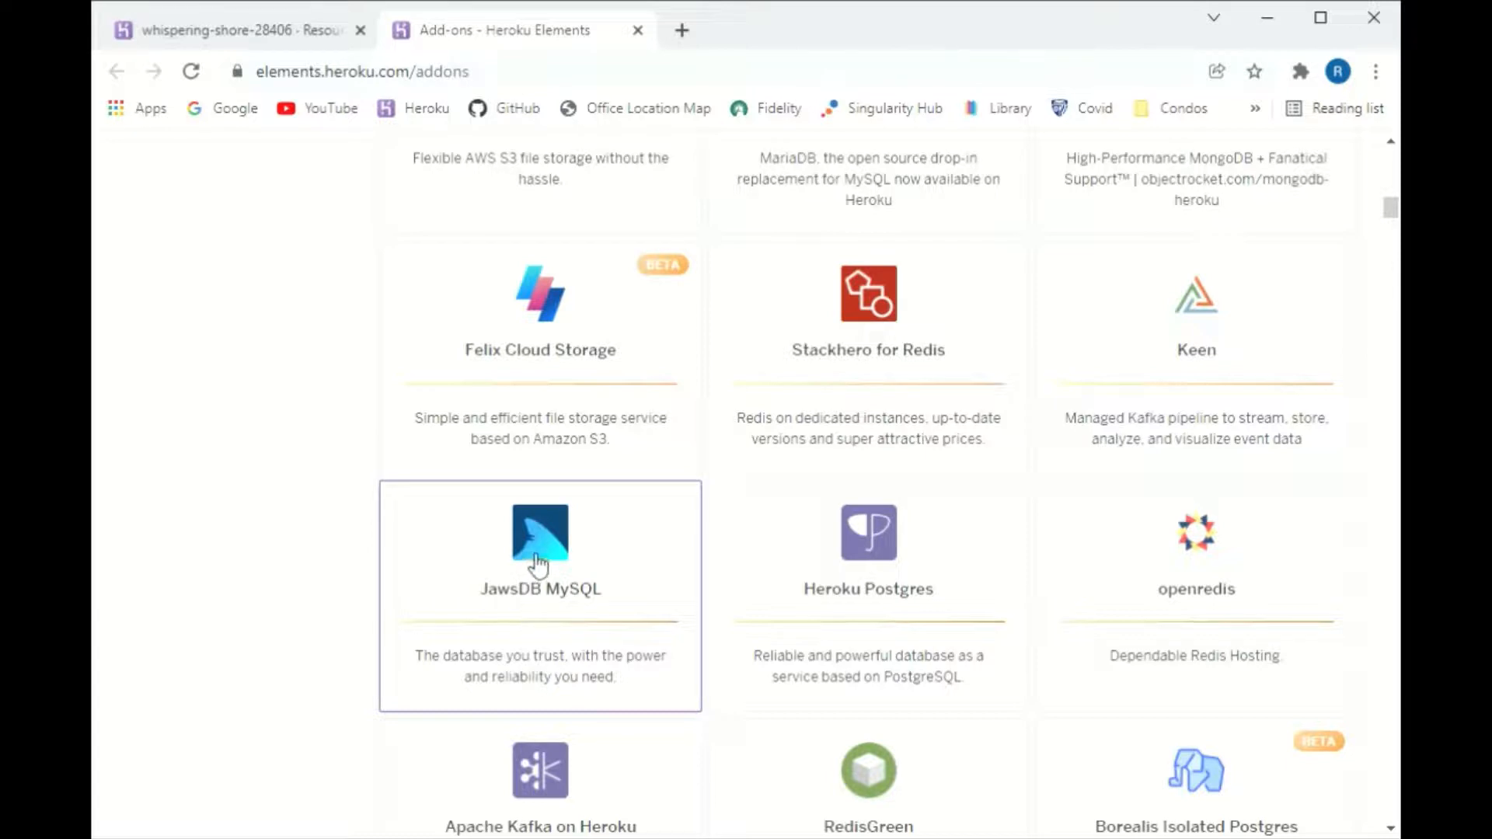
Open the JawsDB MySQL add-on page and start its install
left_click(535, 560)
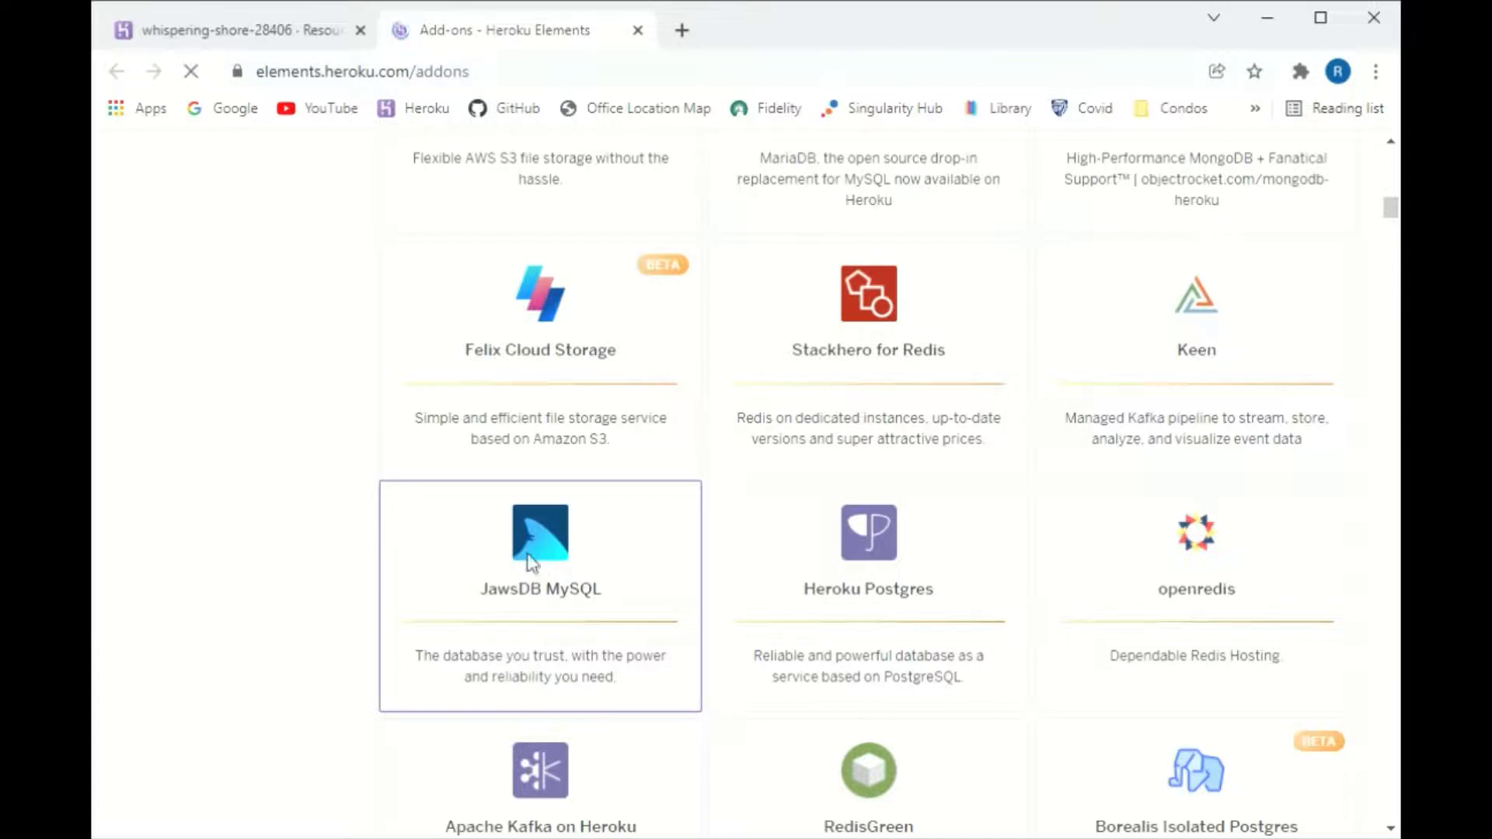
left_click(539, 540)
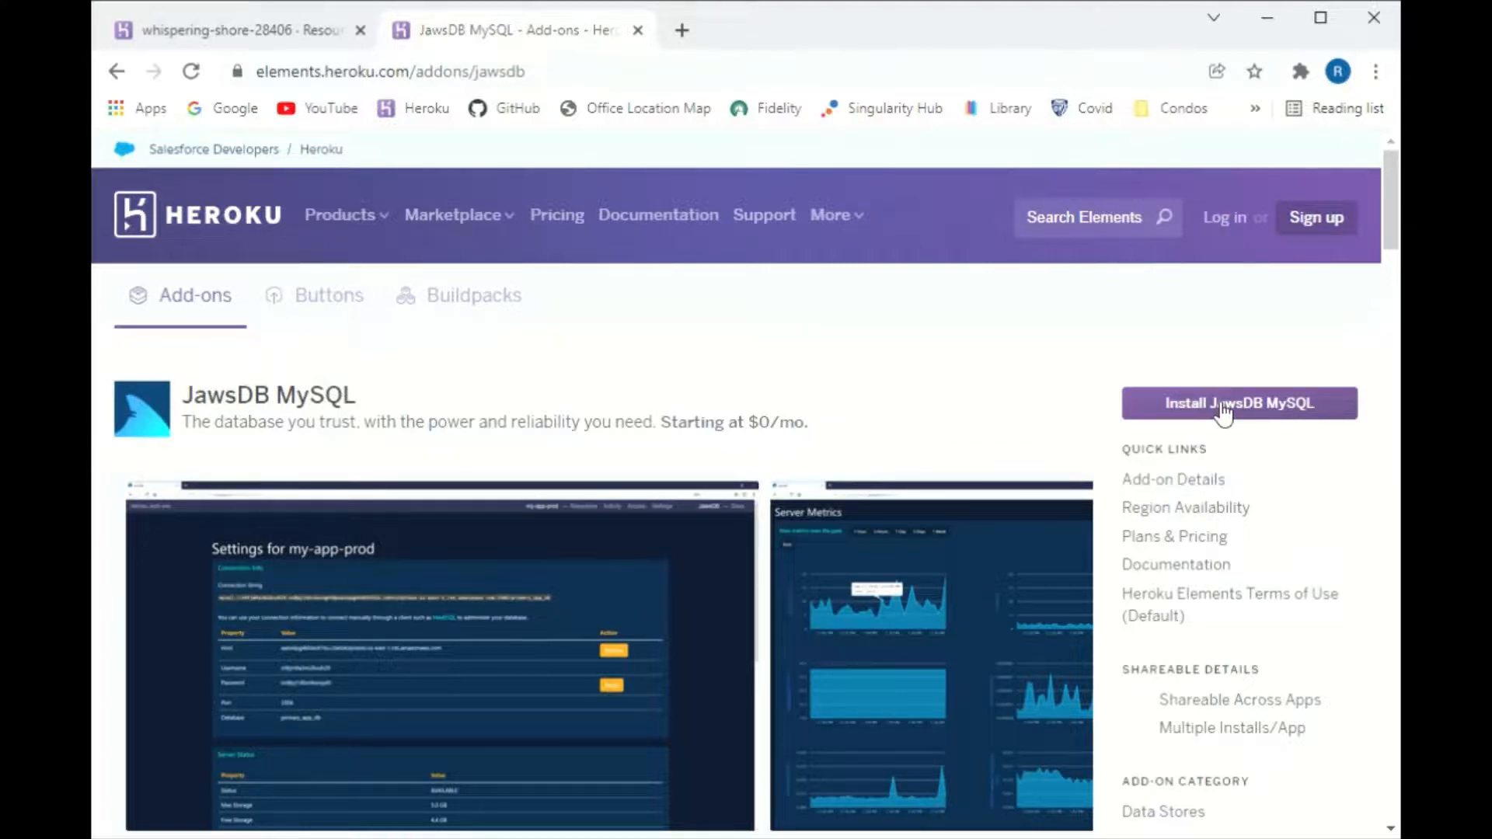
left_click(1239, 404)
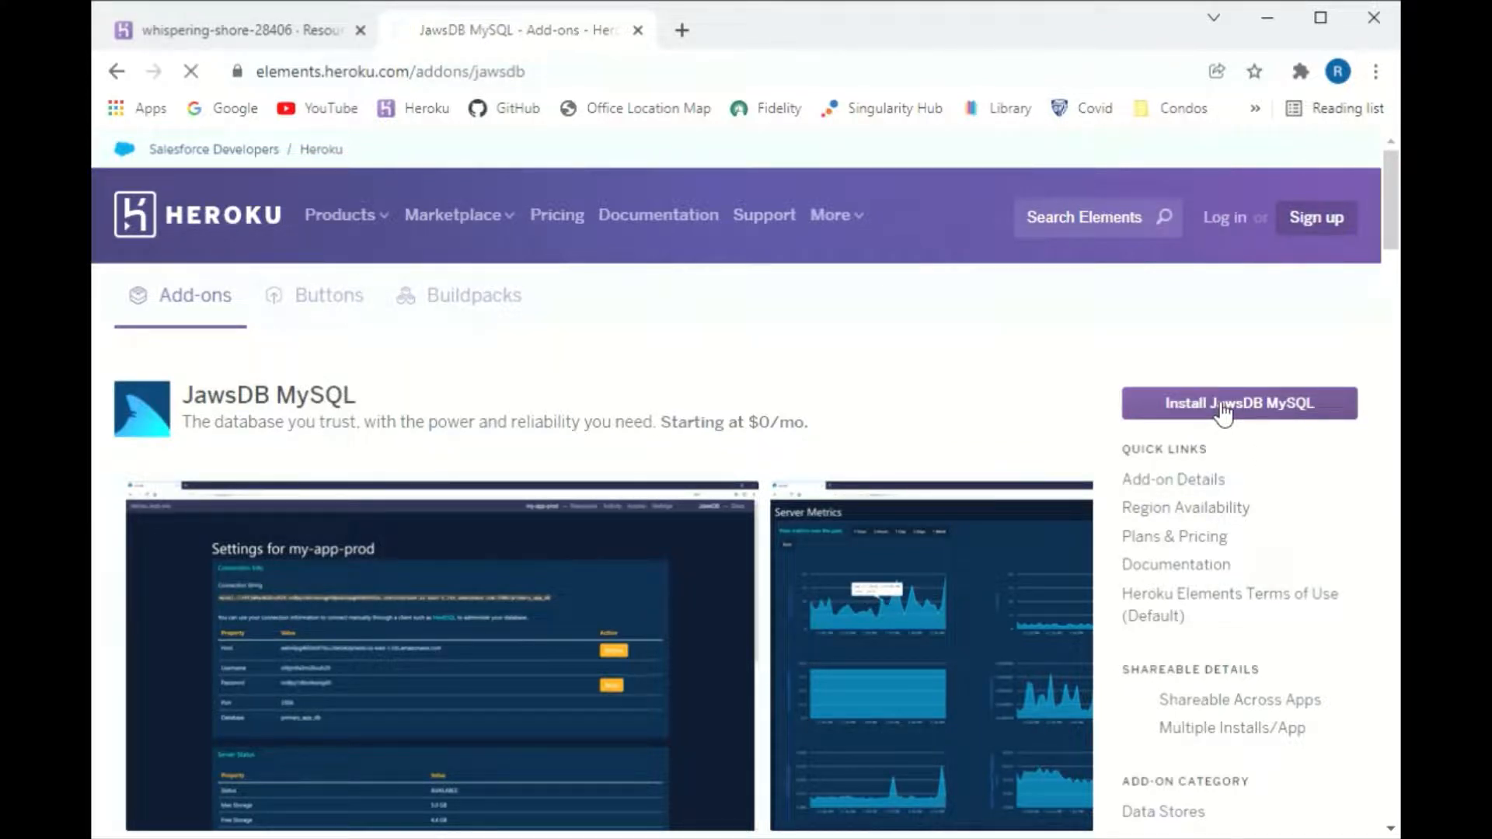
Open the Kitefin Shared order form and search 'wh' for the target app
left_click(1240, 403)
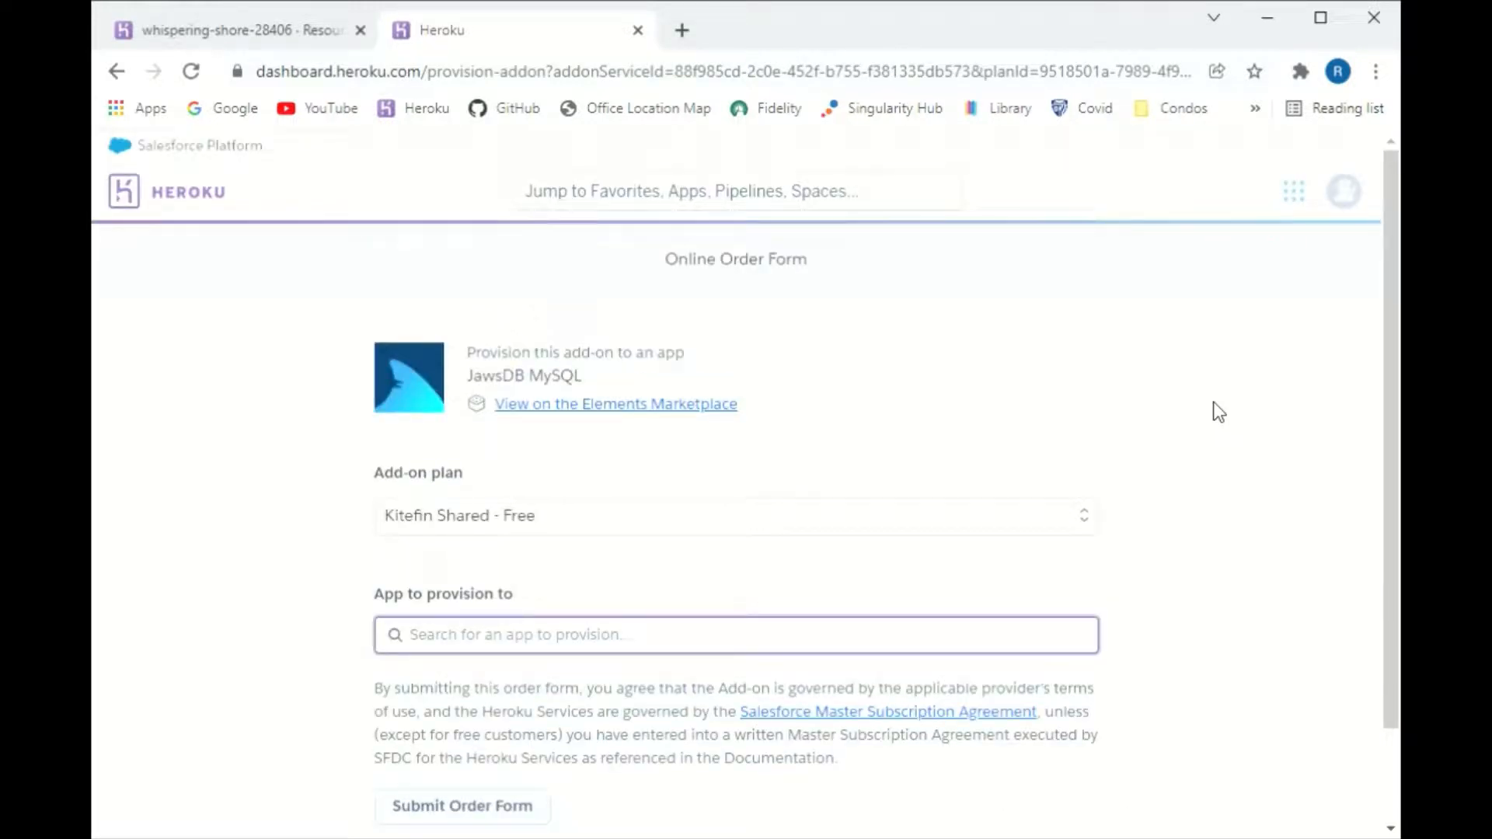
mouse_move(767, 40)
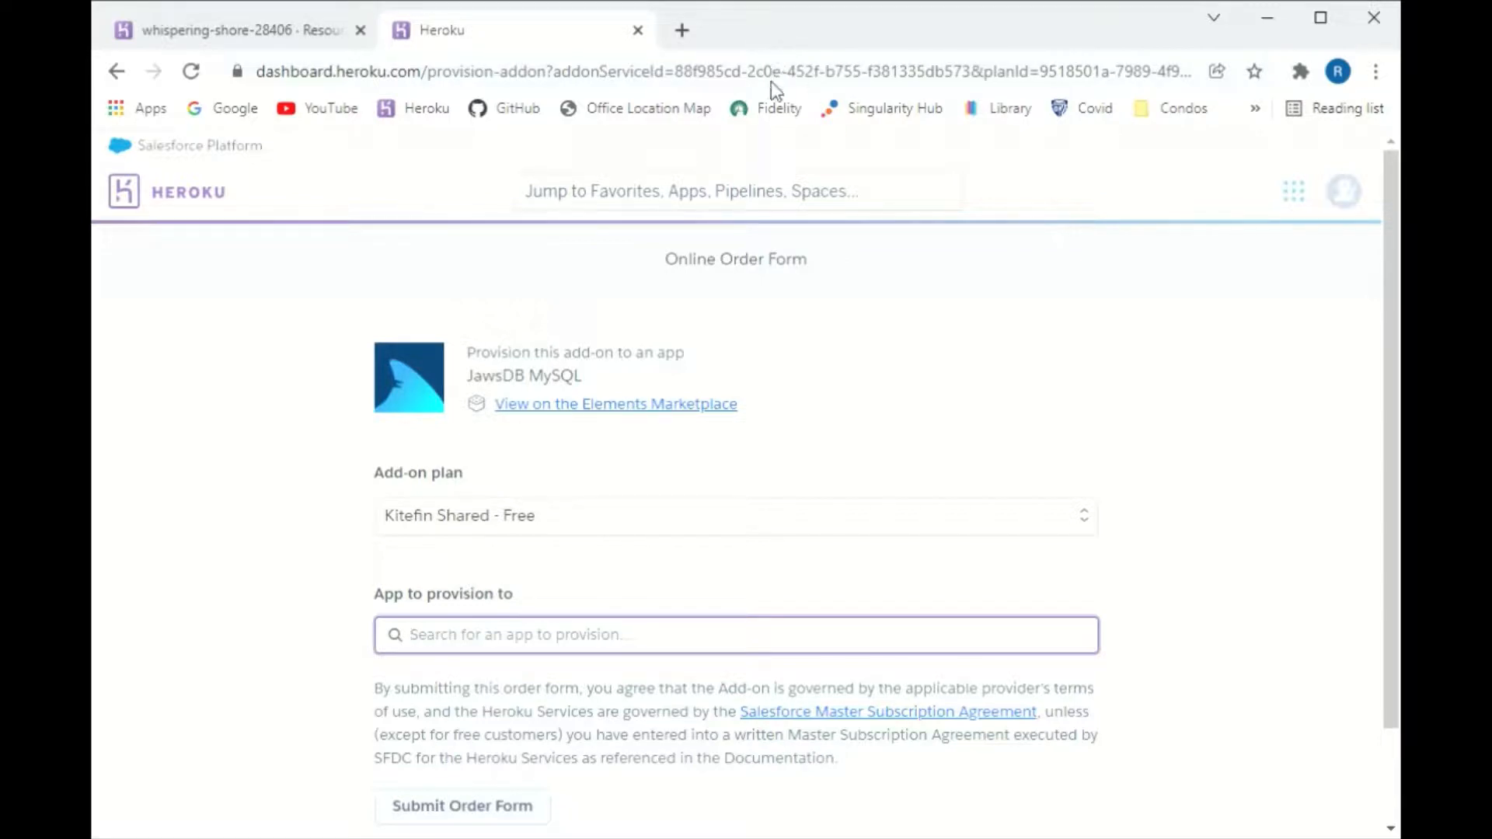
mouse_move(752, 12)
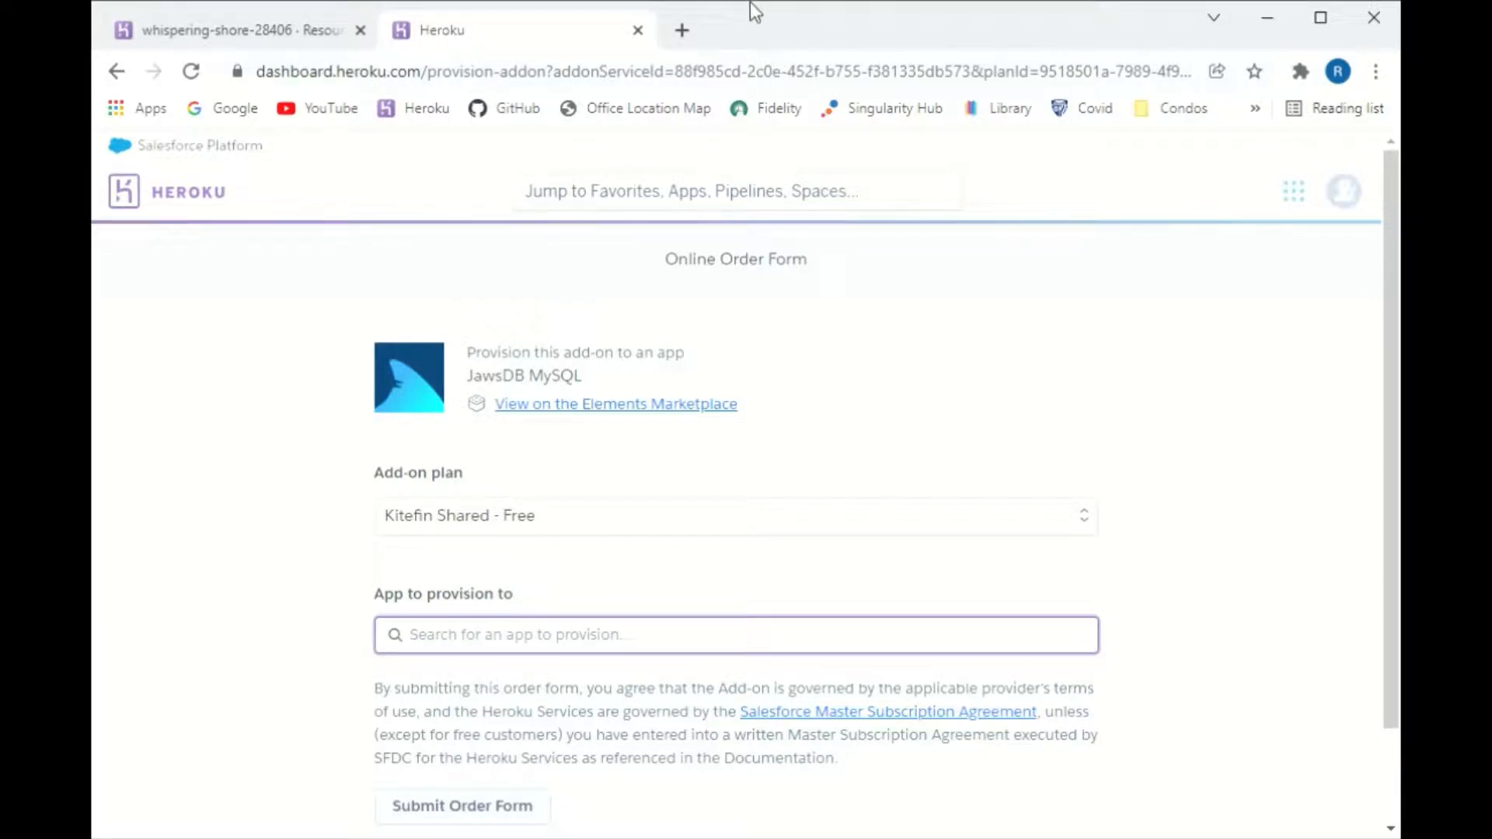
mouse_move(800, 48)
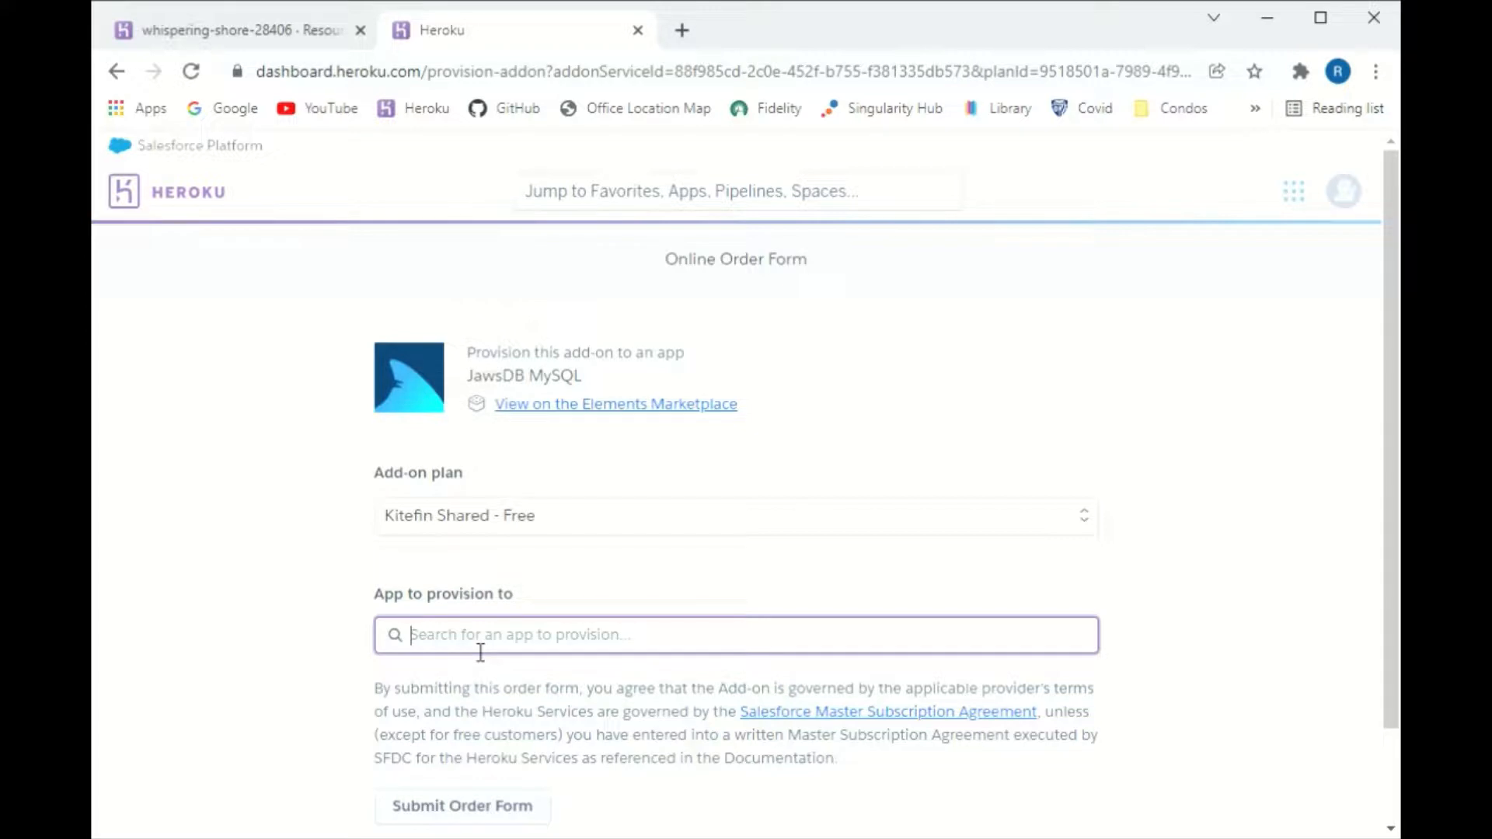
type("wh")
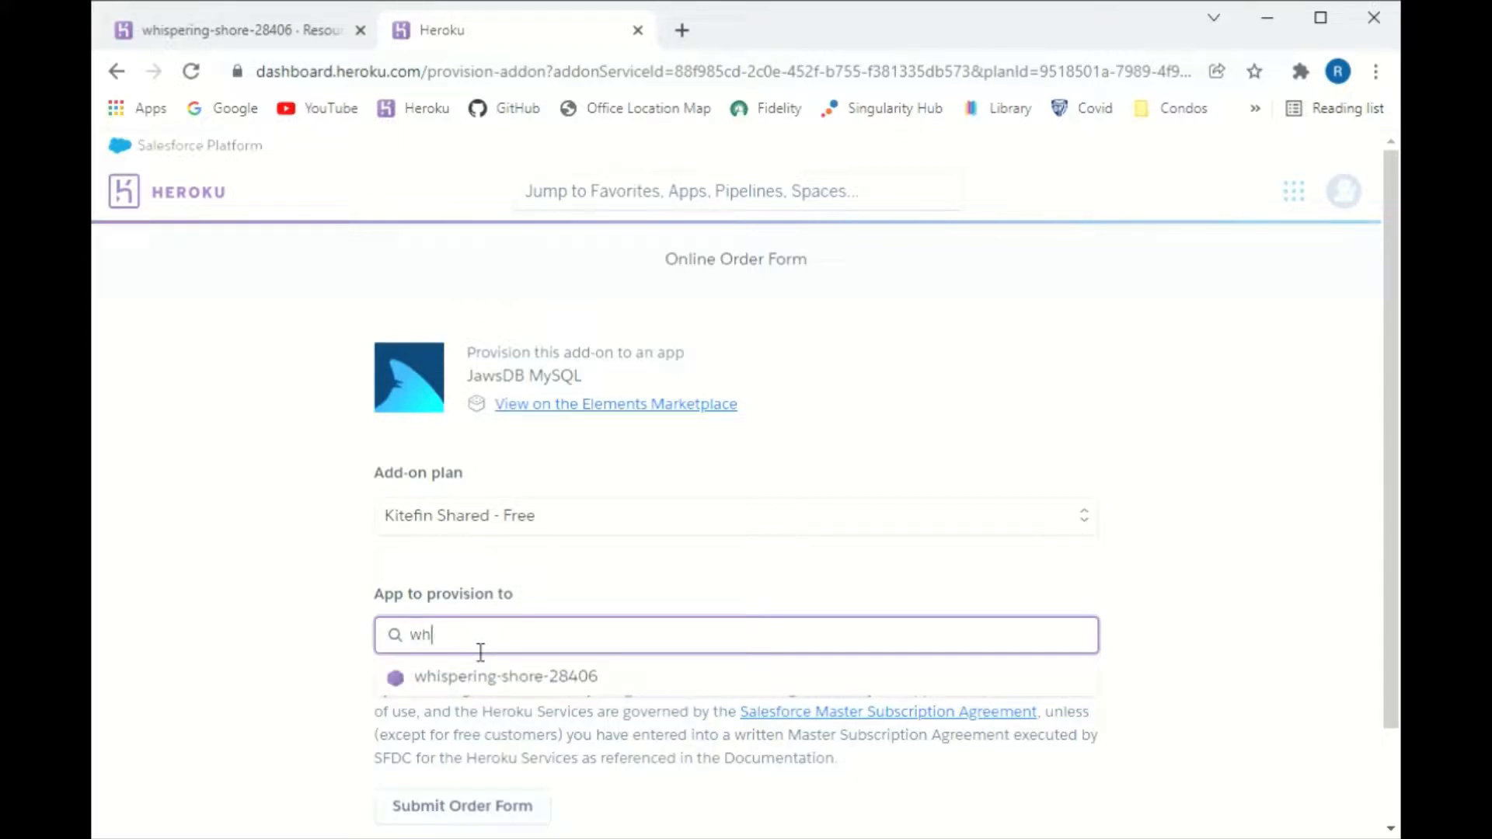
mouse_move(524, 685)
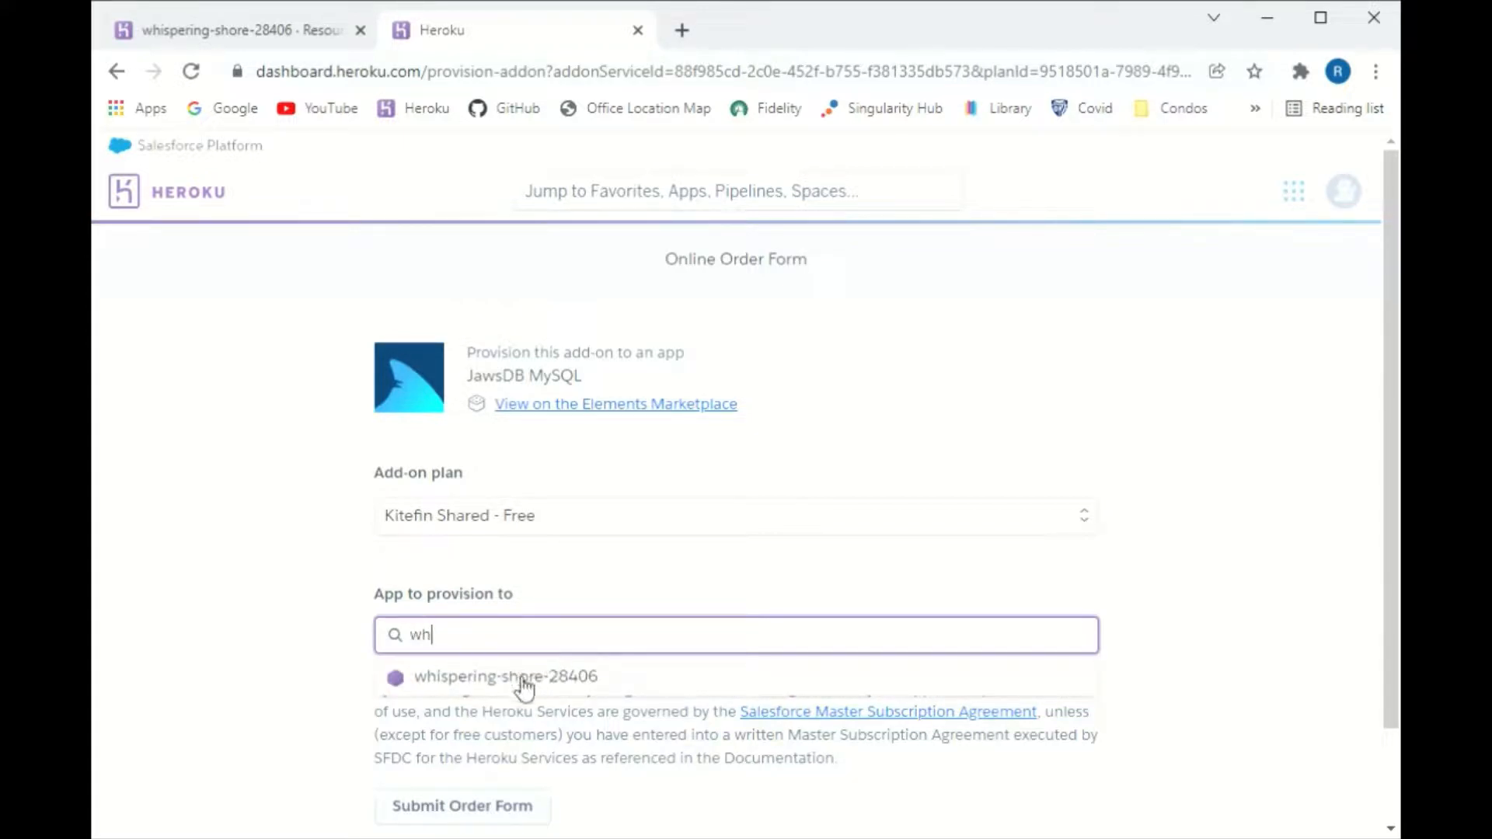
Choose whispering-shore-28406 as the target app and submit the JawsDB order form
left_click(505, 677)
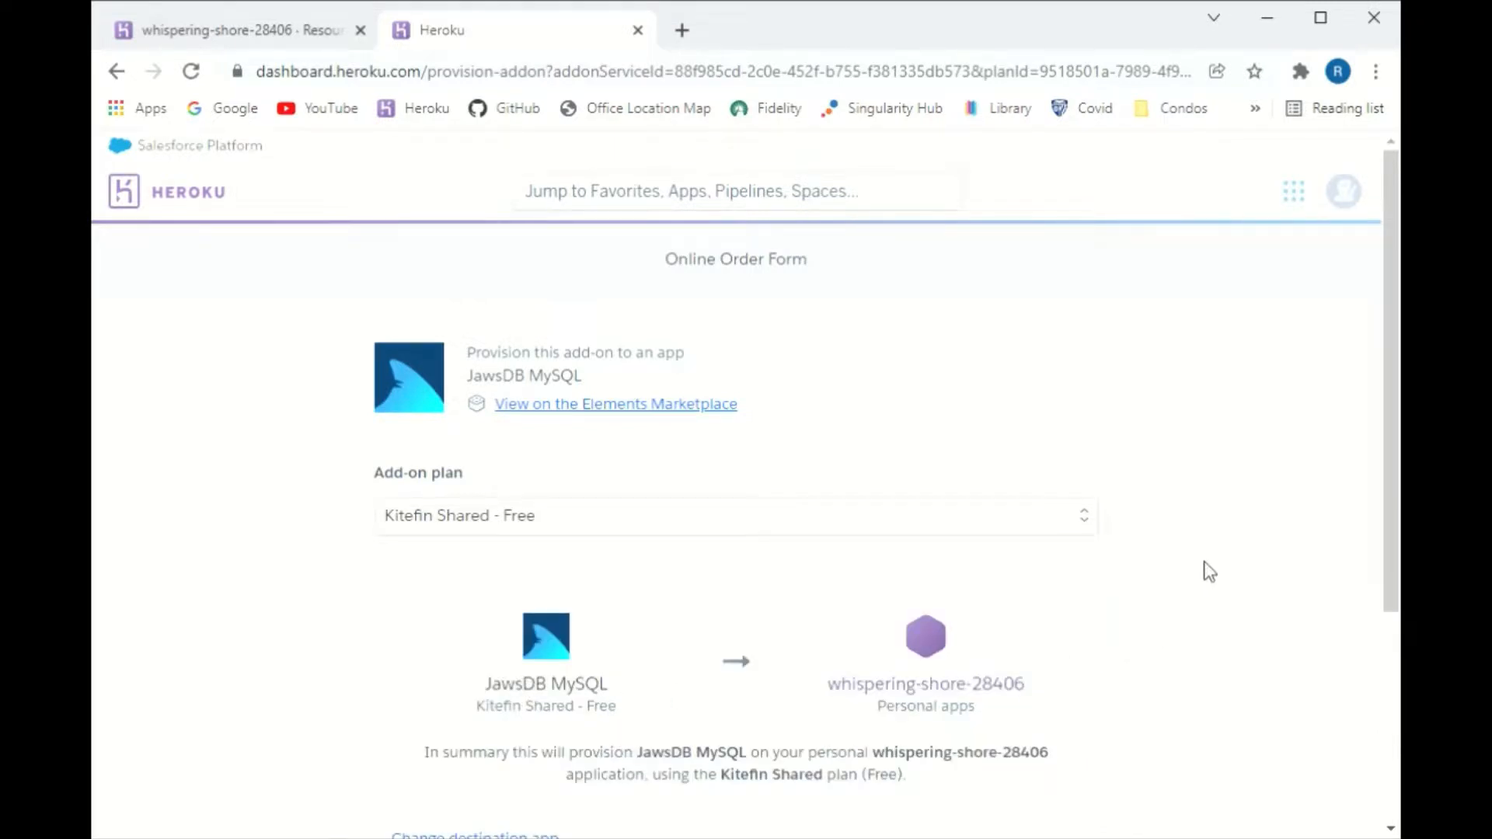
scroll("down", 3)
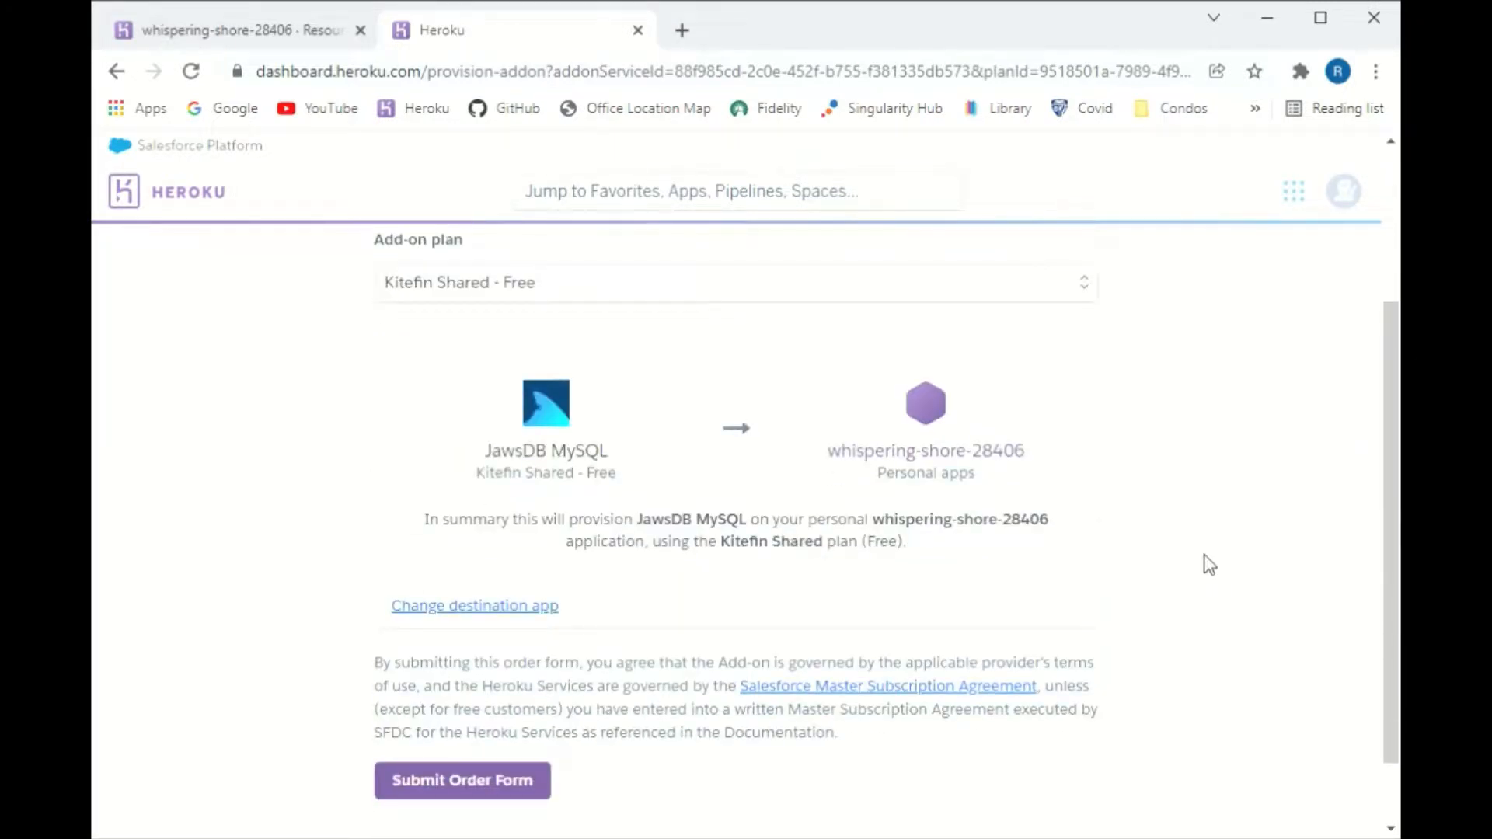
scroll("down", 3)
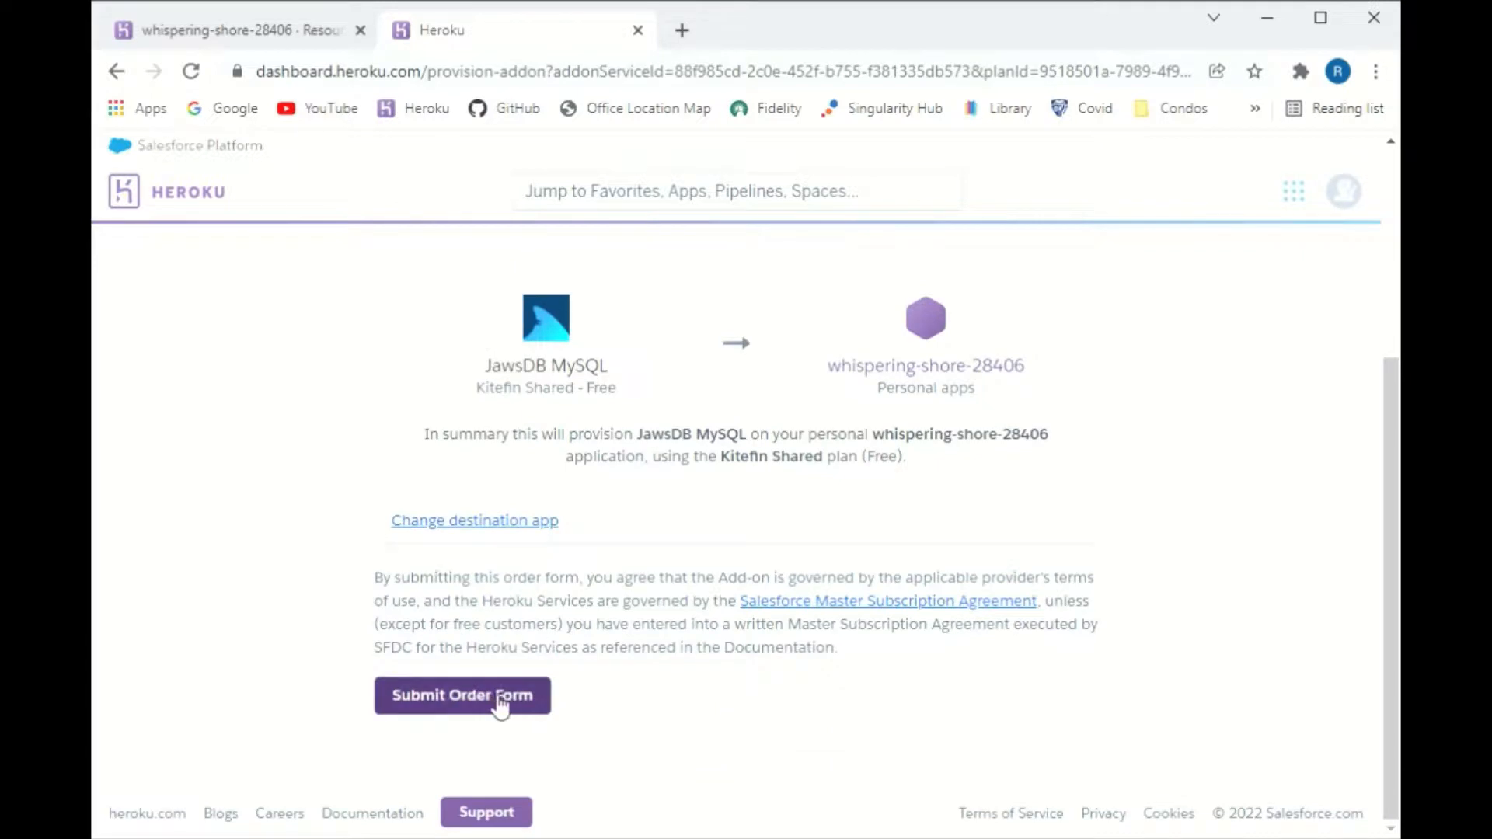
left_click(461, 696)
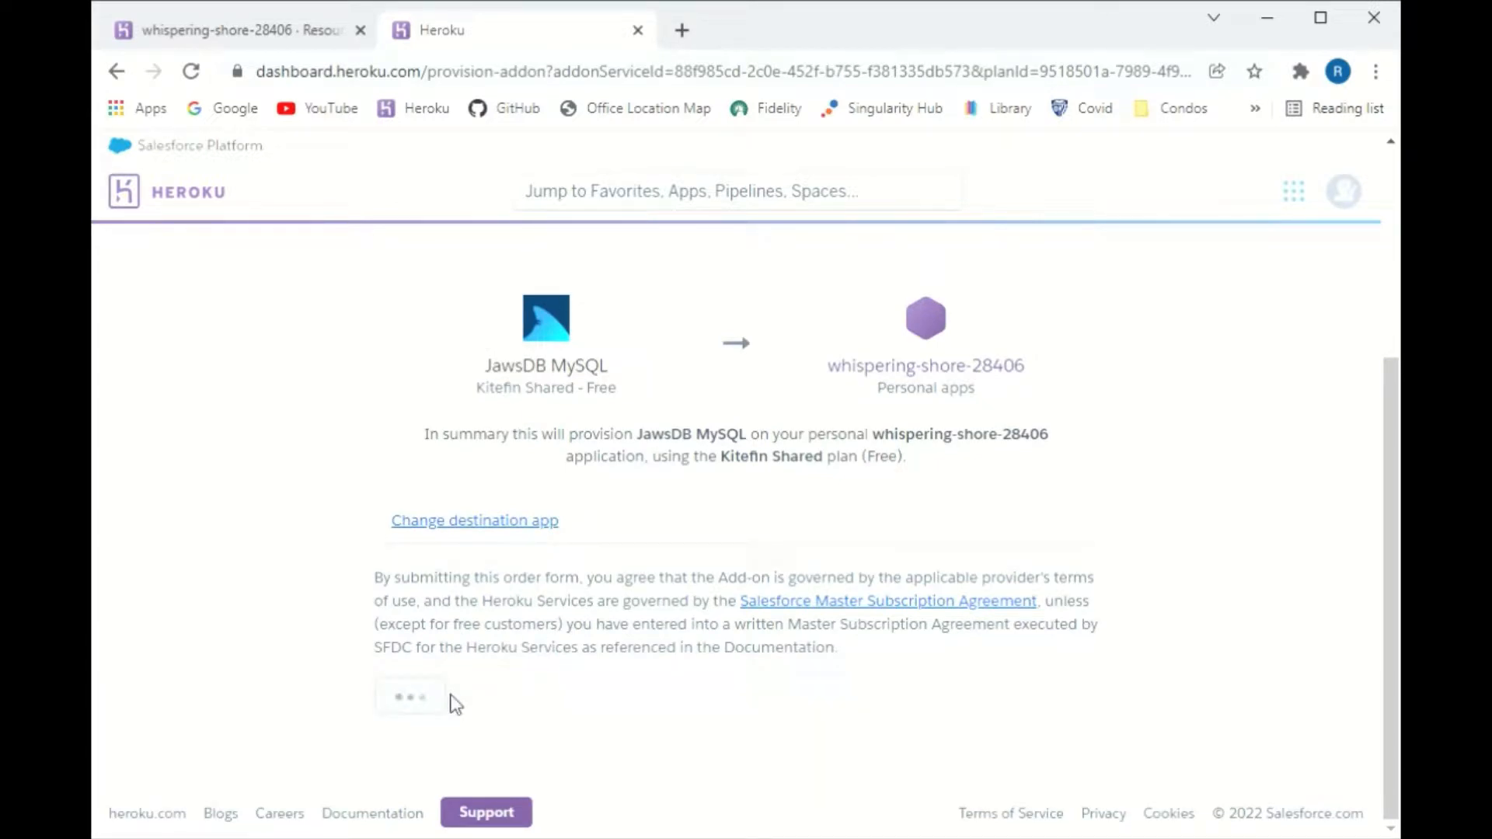
left_click(410, 696)
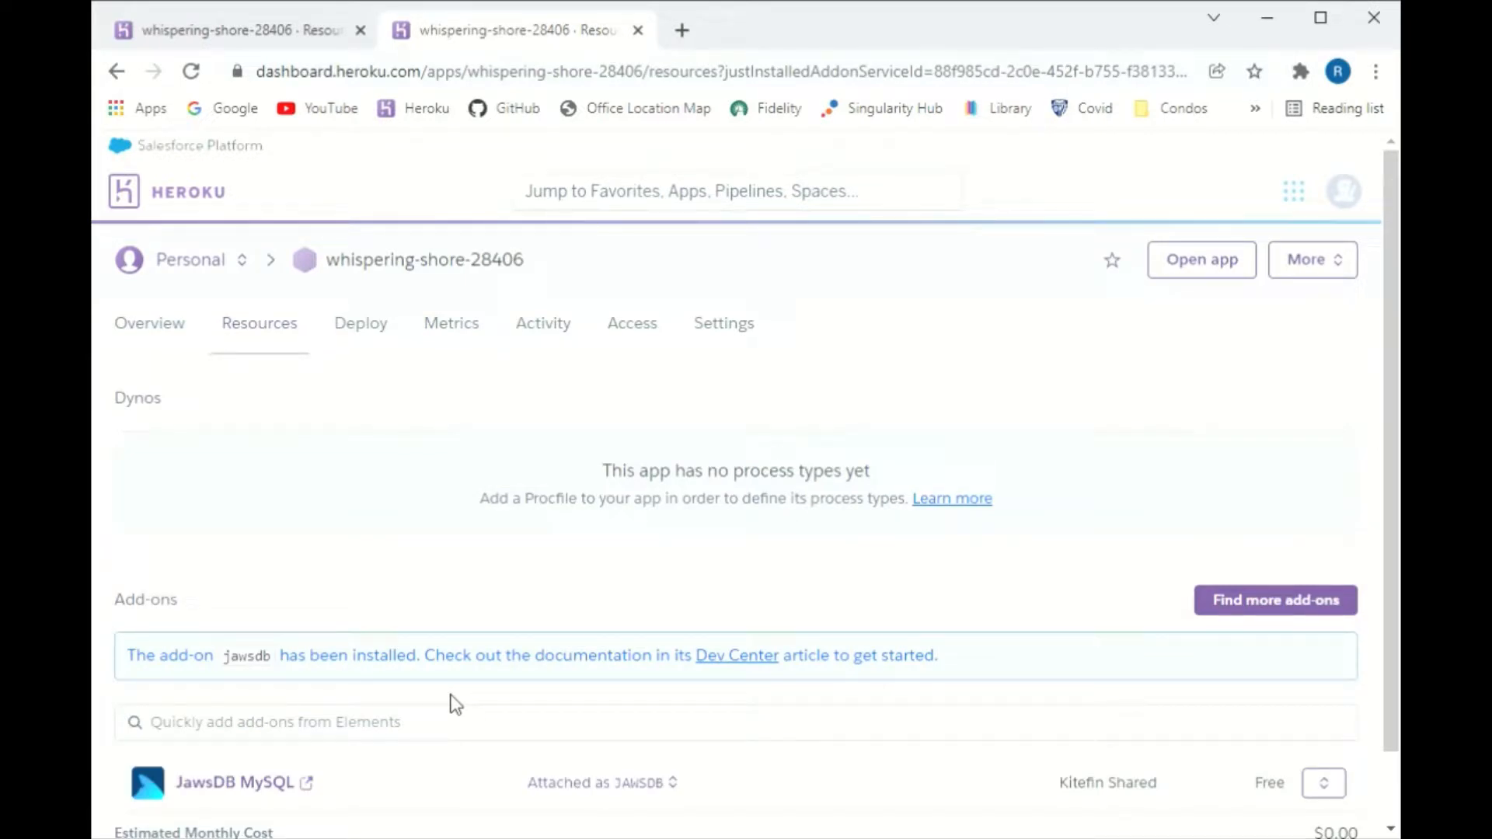
Open the JawsDB MySQL add-on dashboard from the Resources tab
scroll("down", 3)
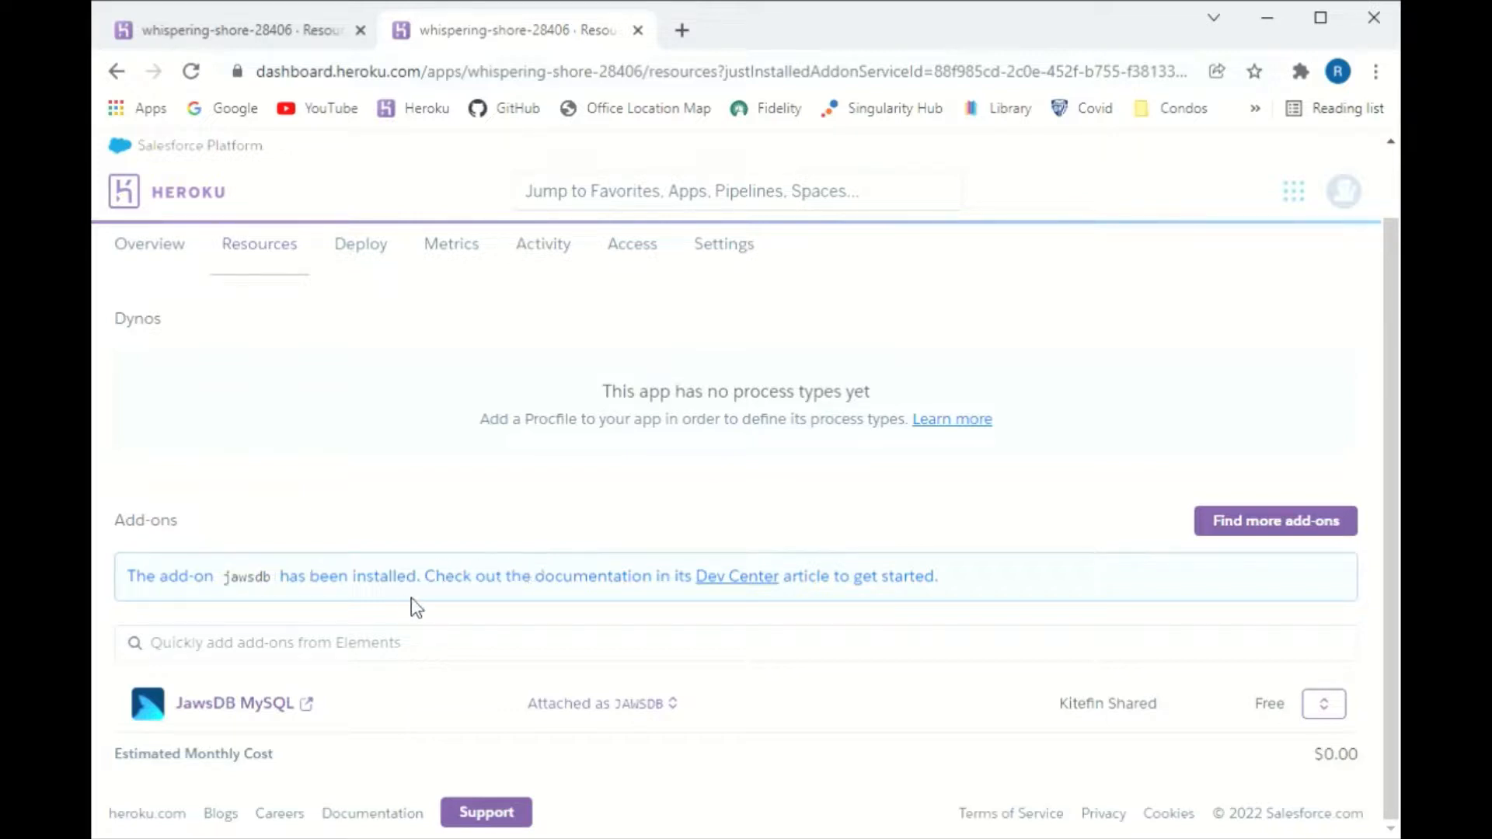
mouse_move(145, 723)
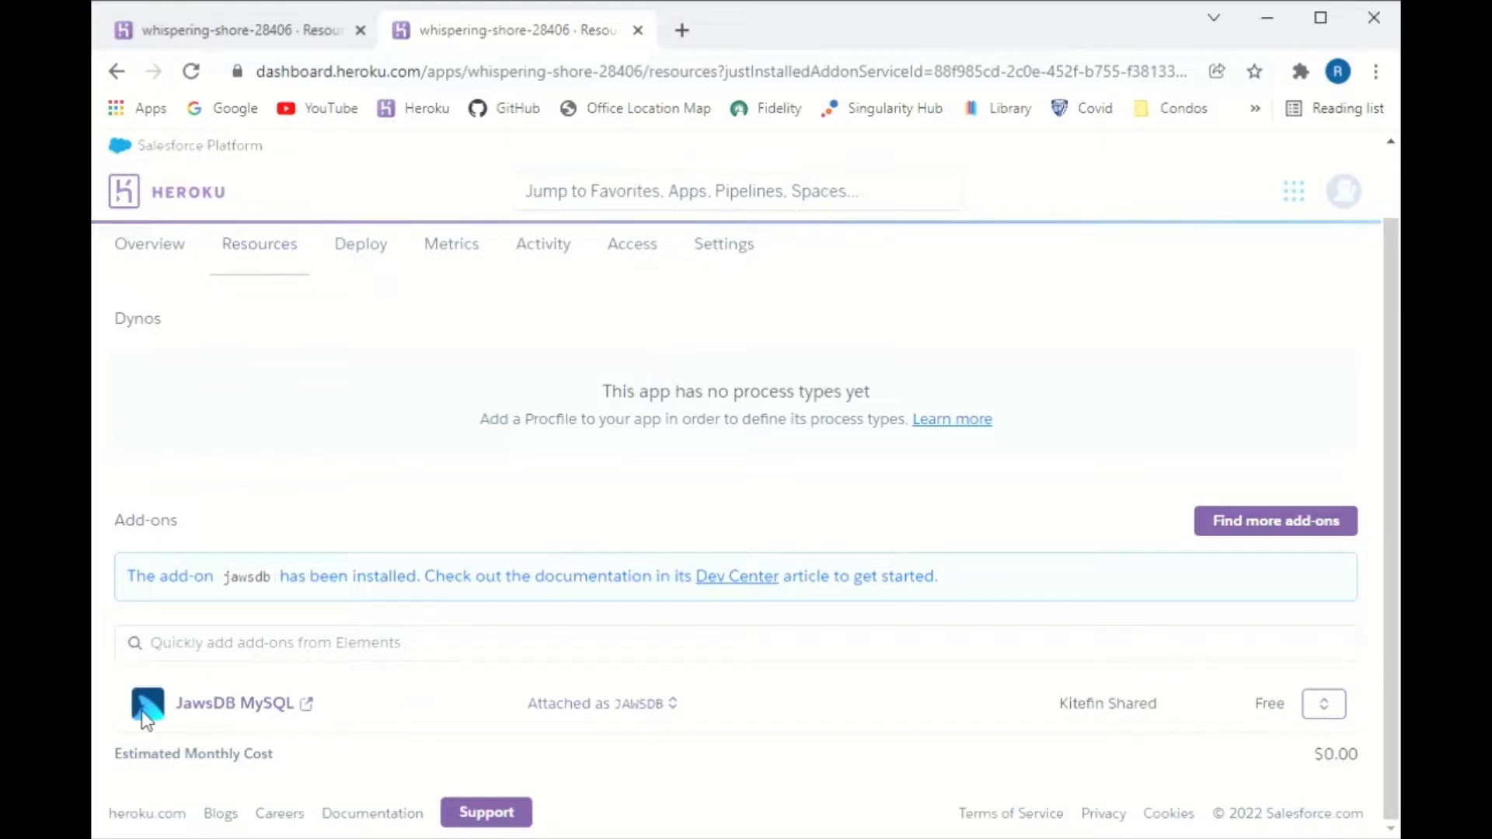
mouse_move(683, 97)
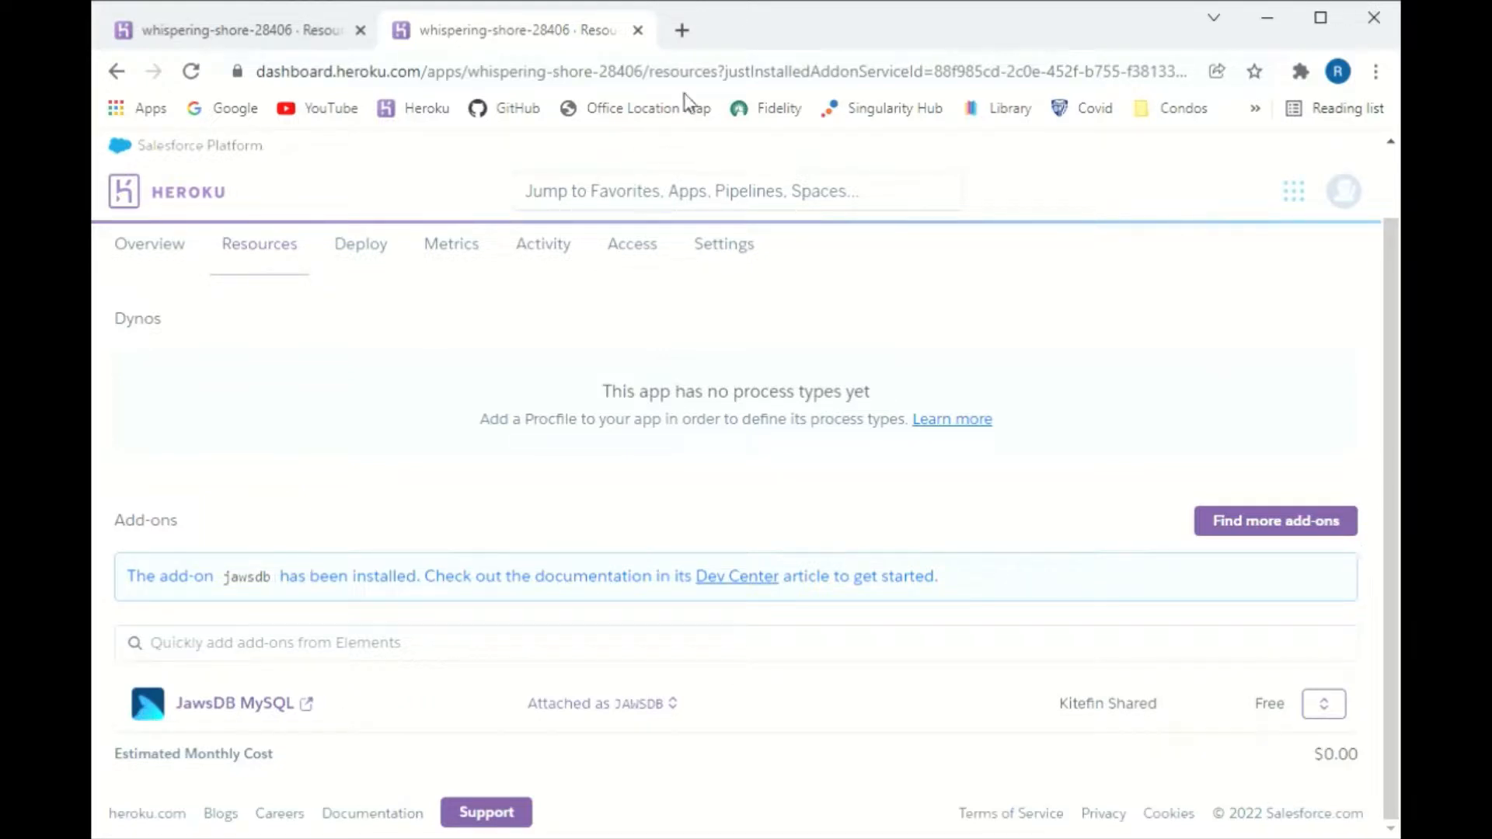
mouse_move(743, 48)
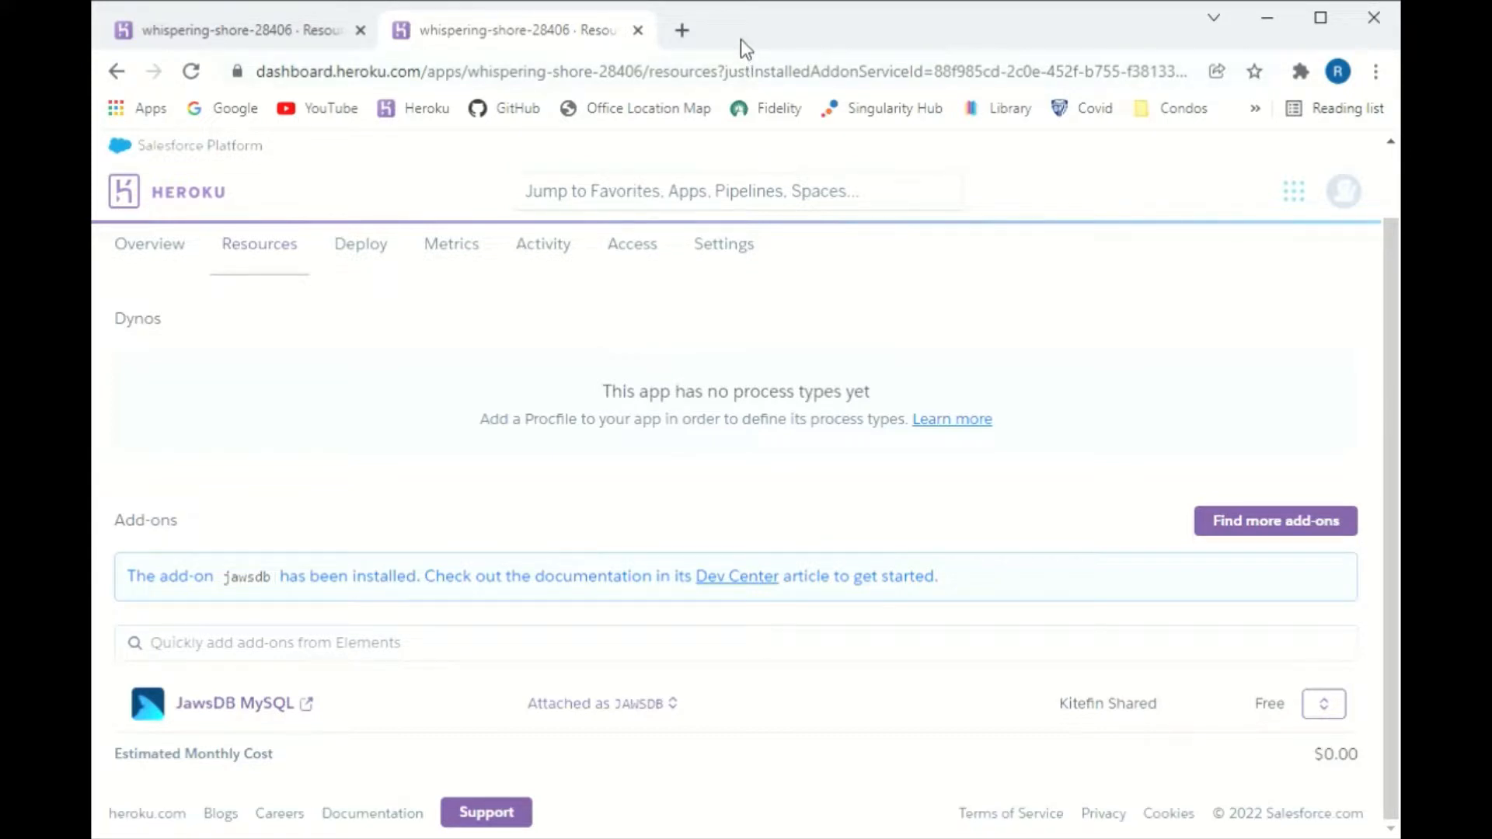
mouse_move(232, 707)
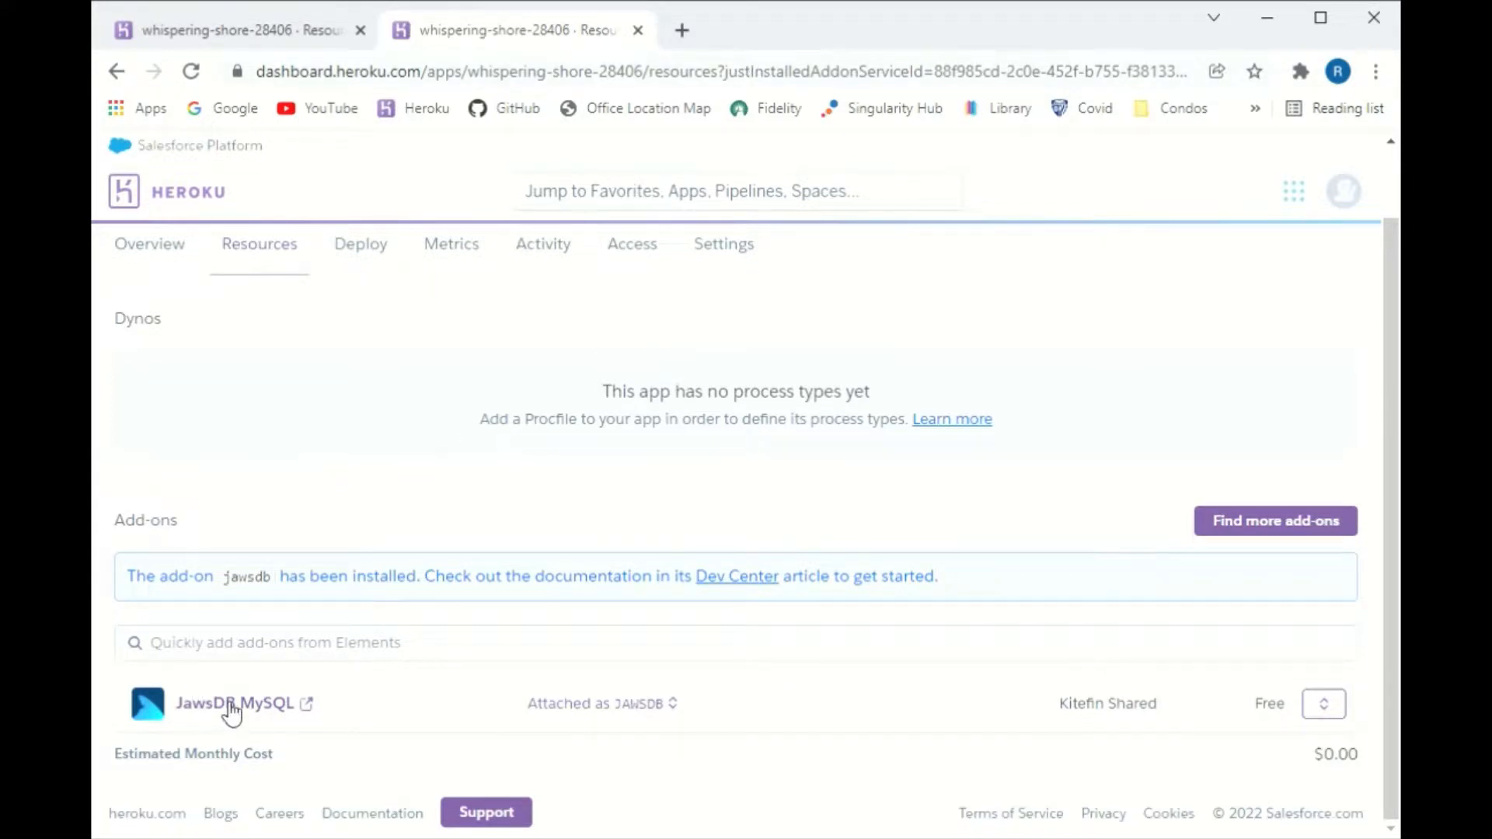
left_click(229, 703)
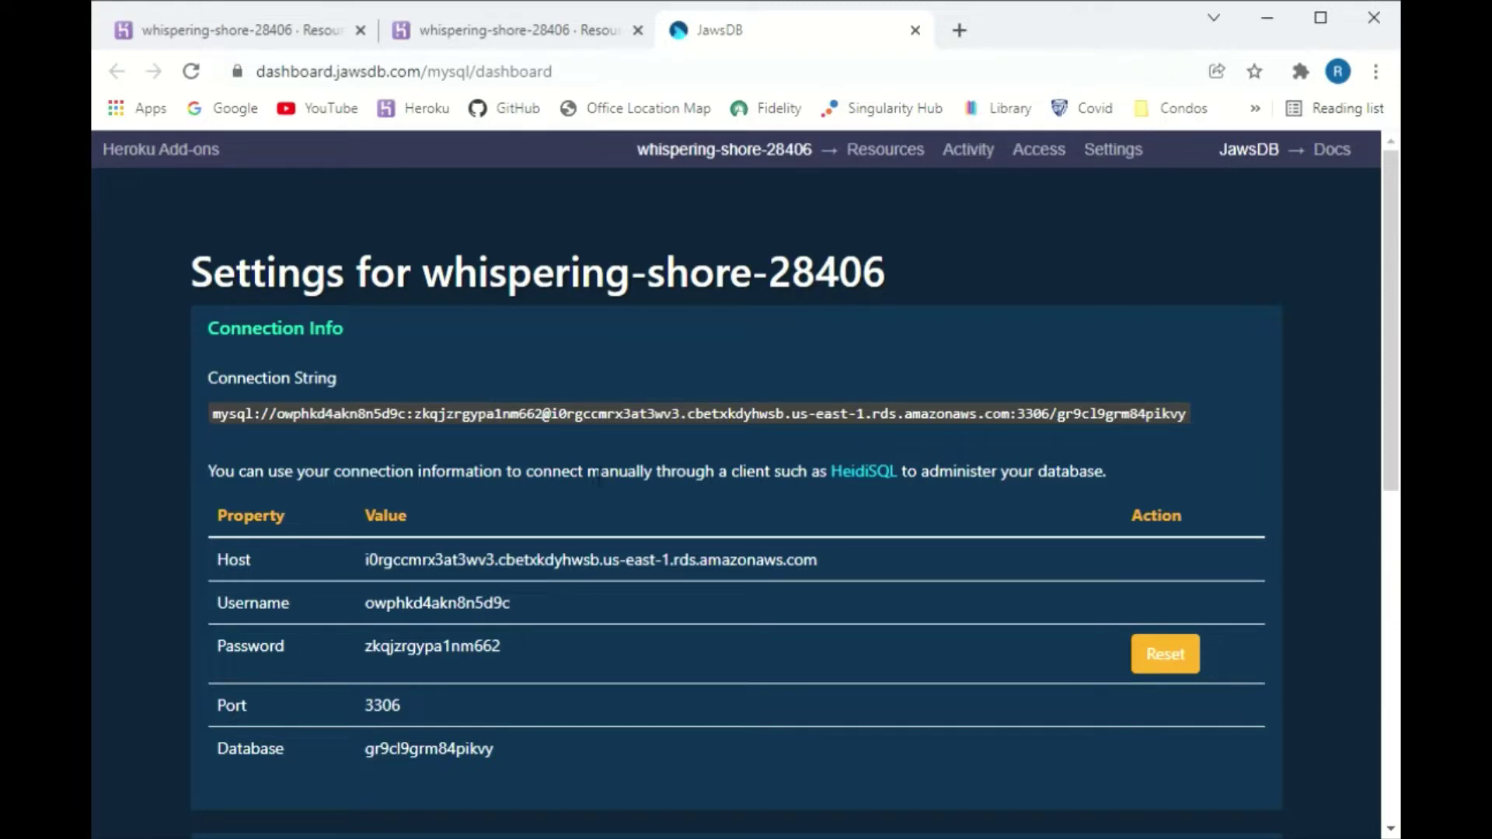
mouse_move(393, 680)
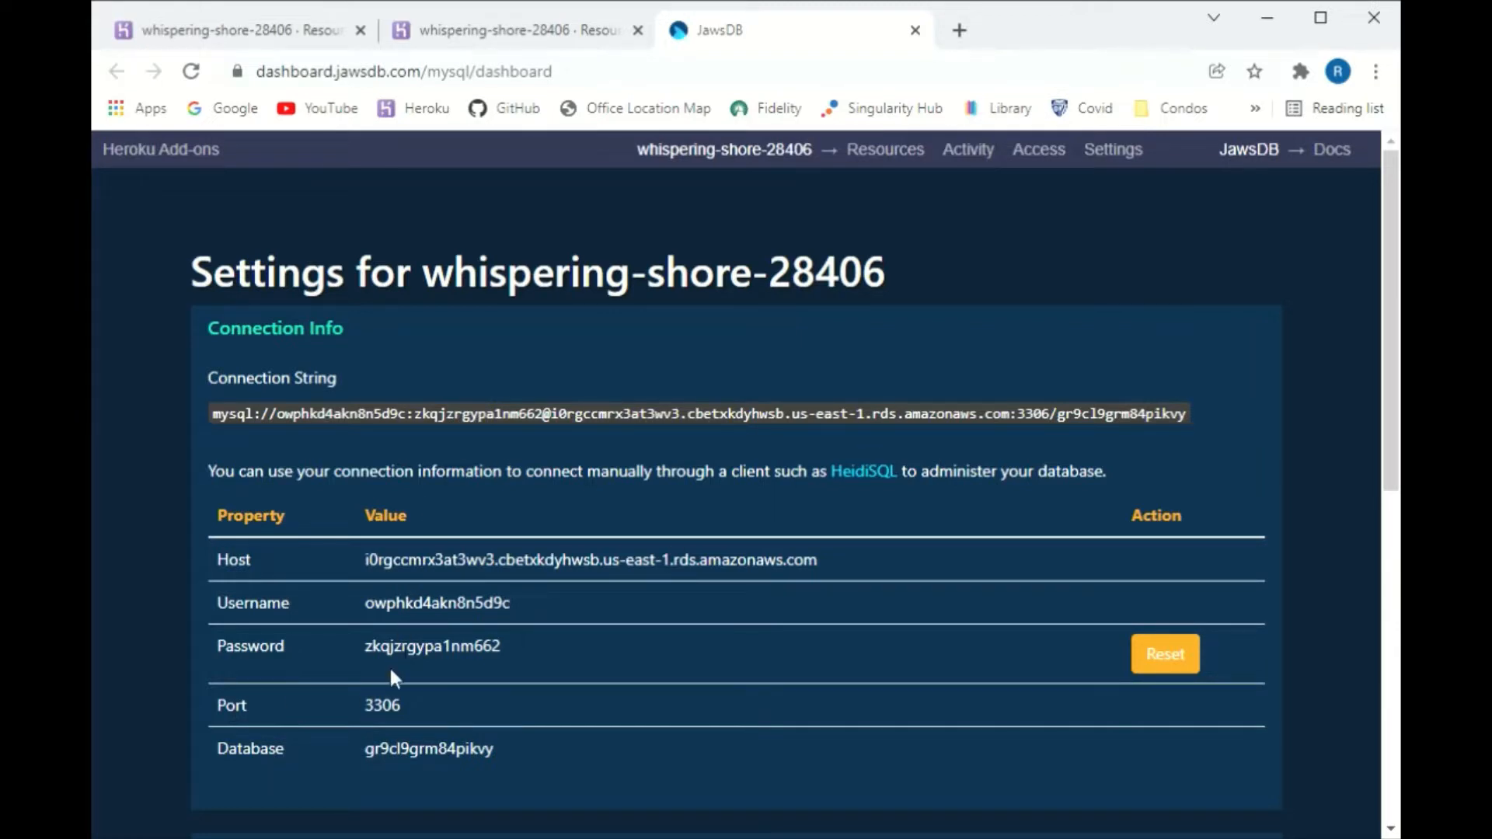
mouse_move(362, 778)
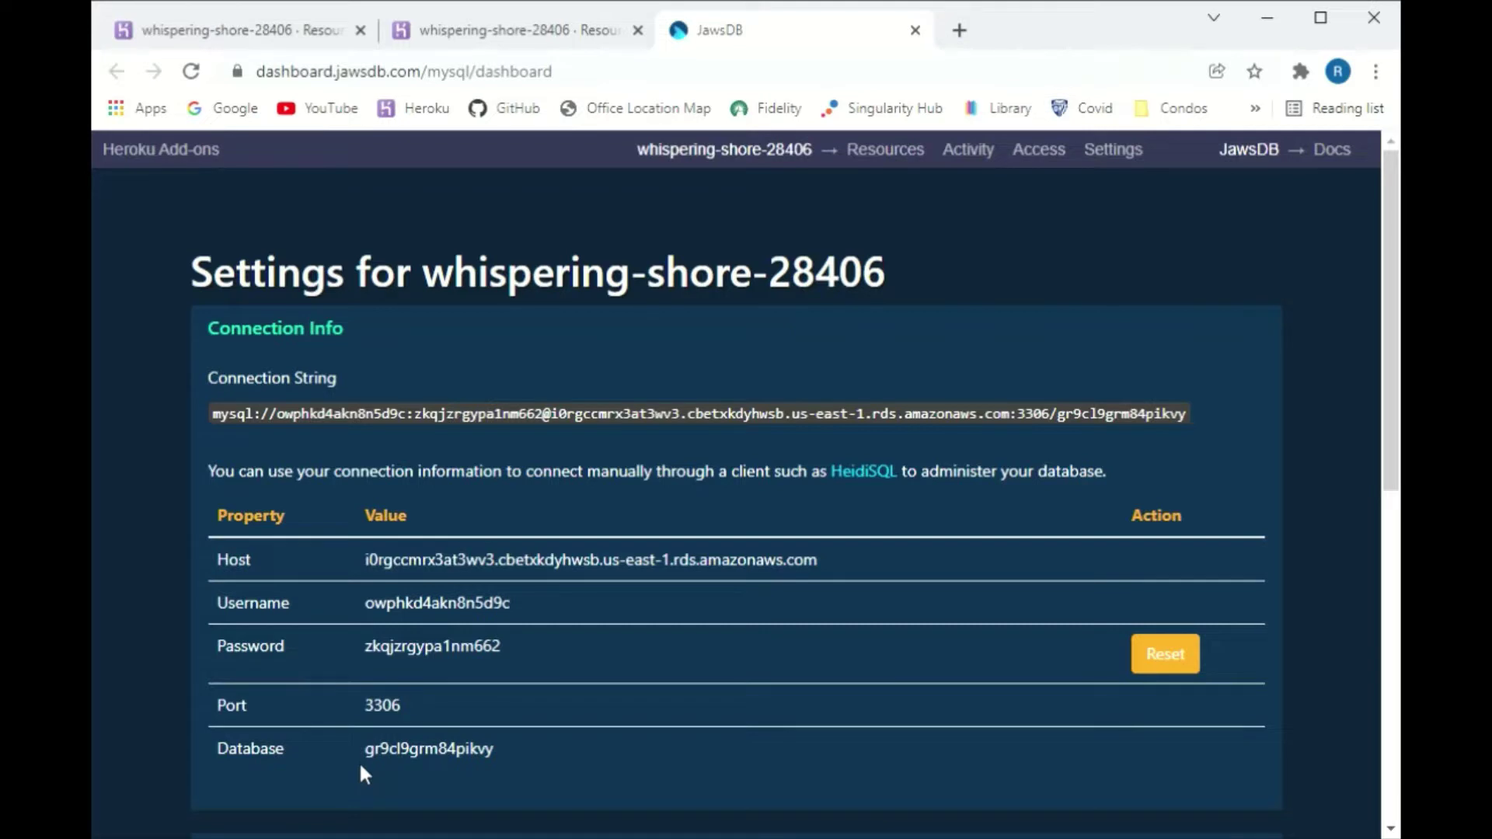
mouse_move(566, 409)
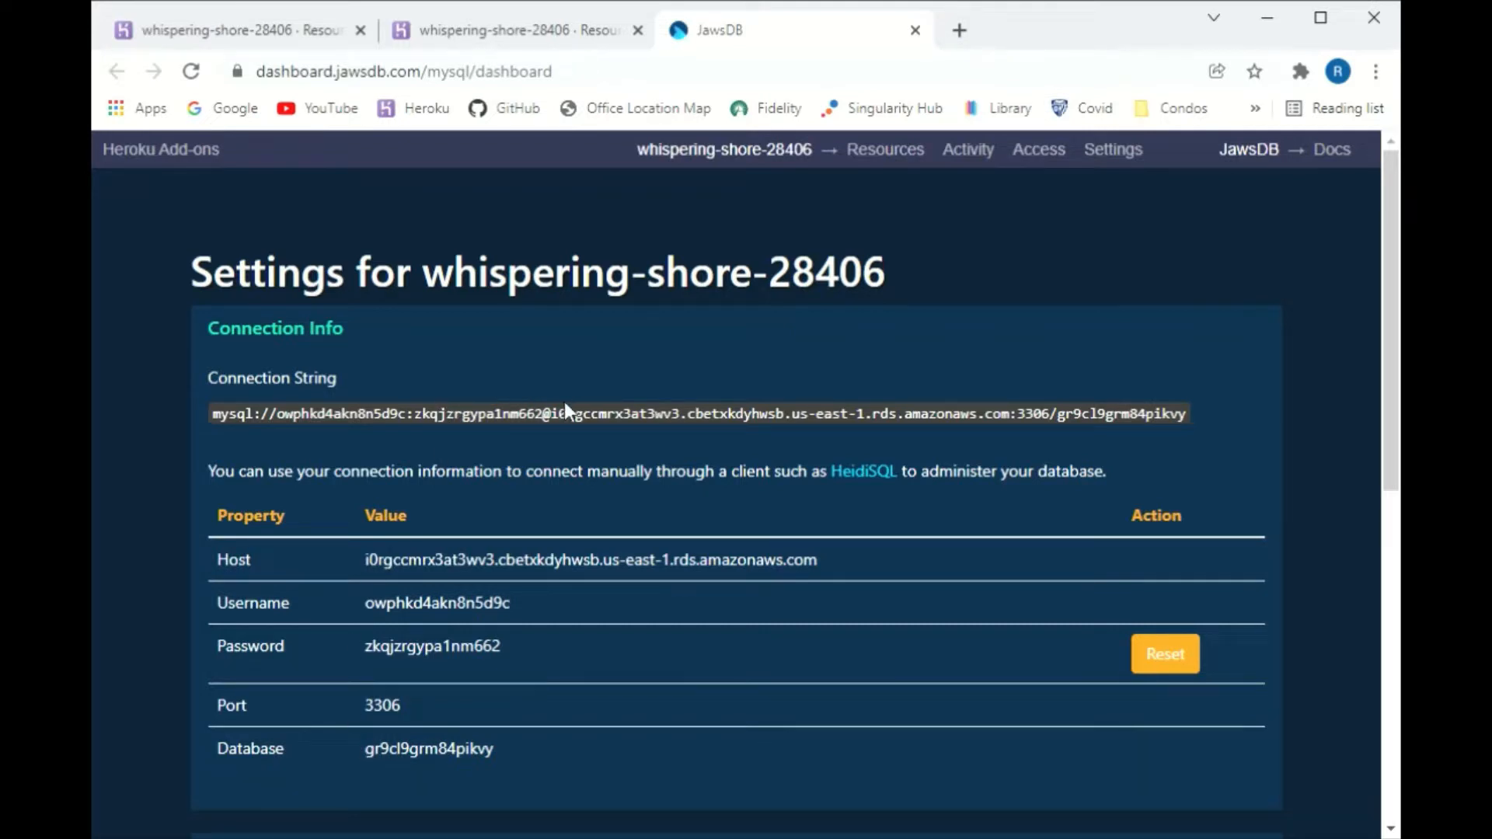
mouse_move(1205, 419)
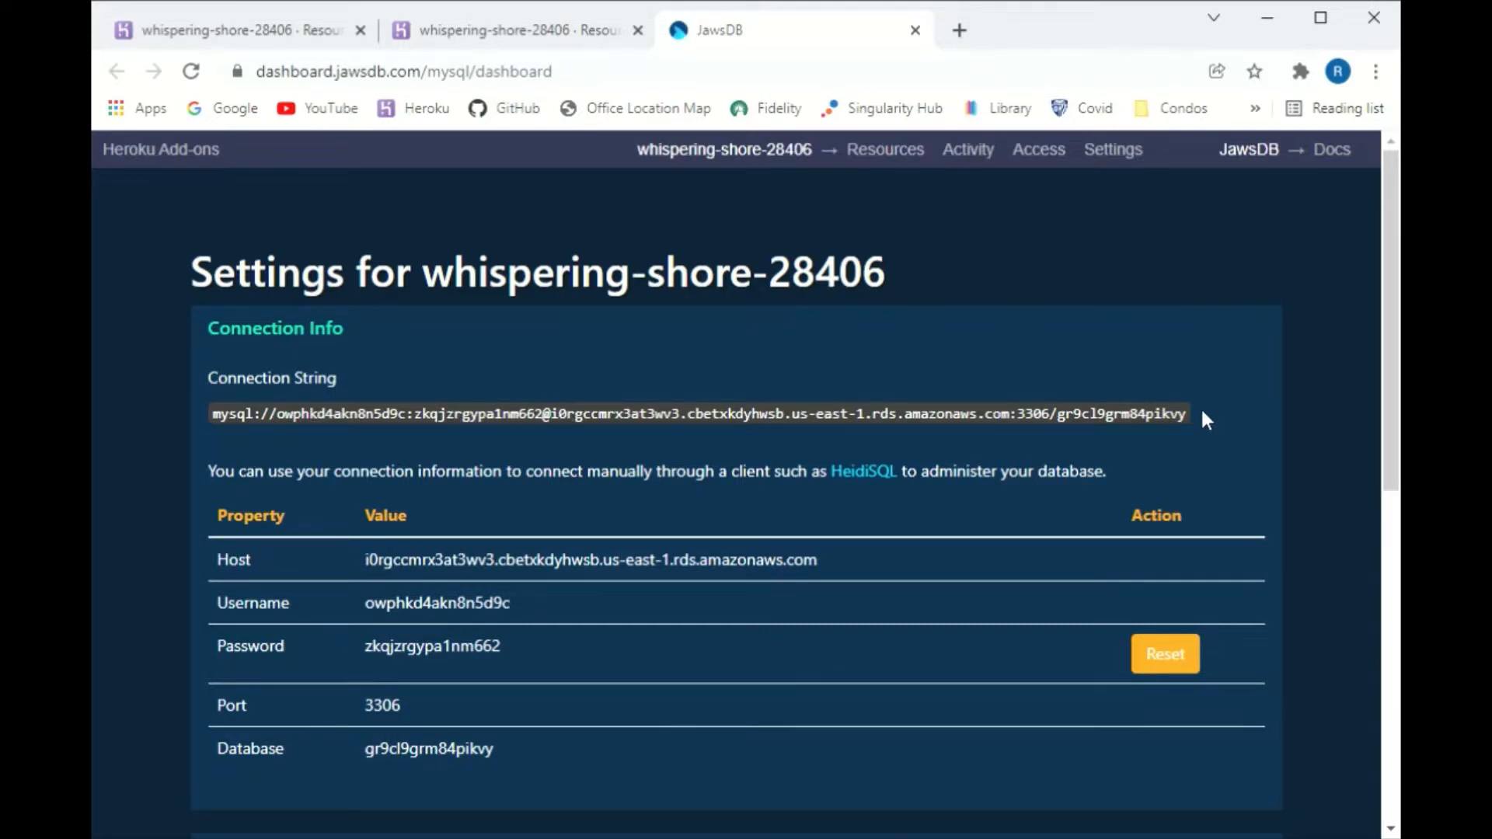
Select the entire JawsDB MySQL connection string
left_click_drag(411, 413, 1187, 413)
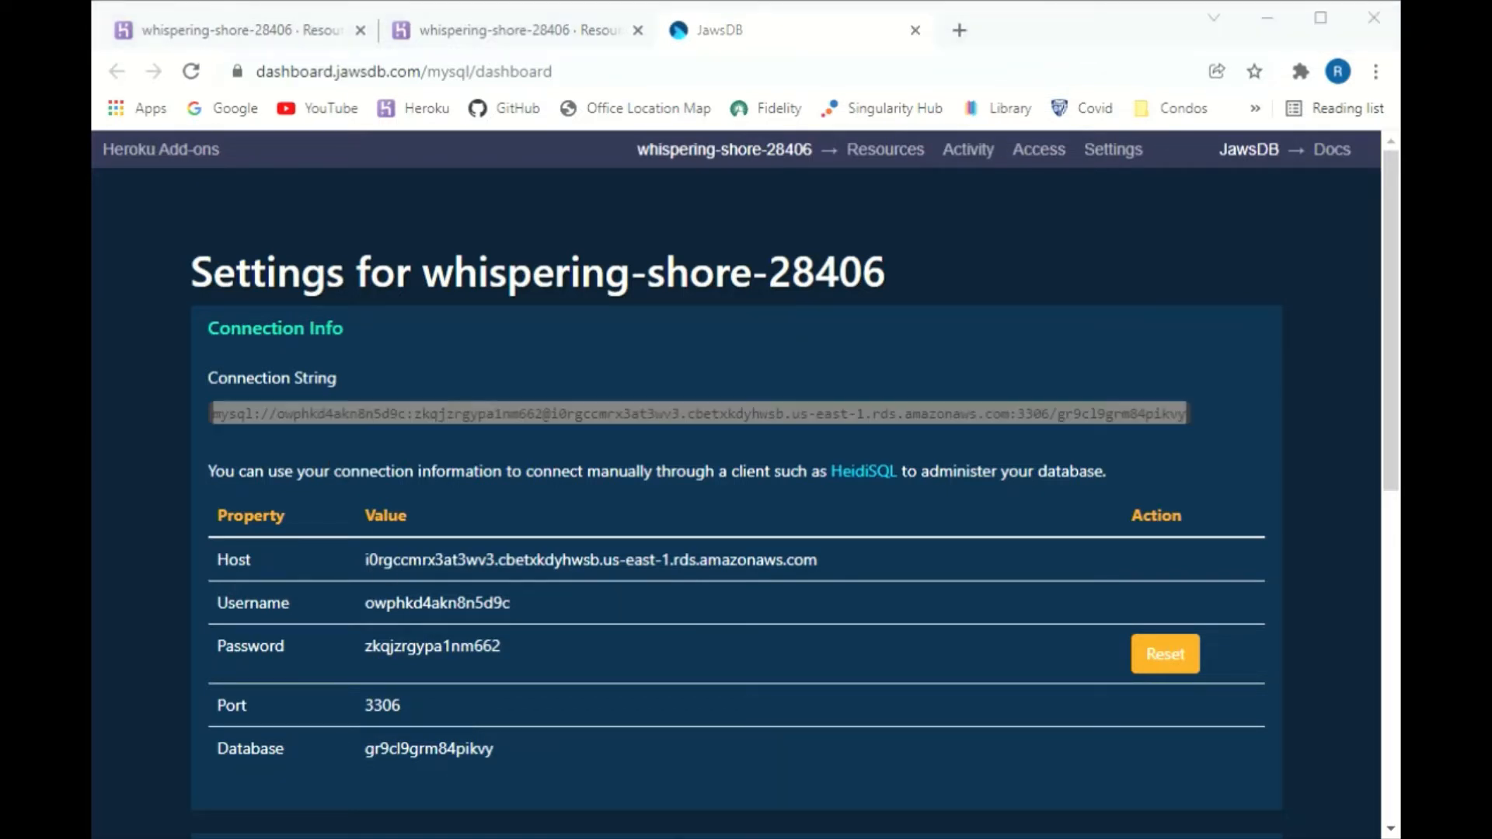
mouse_move(784, 814)
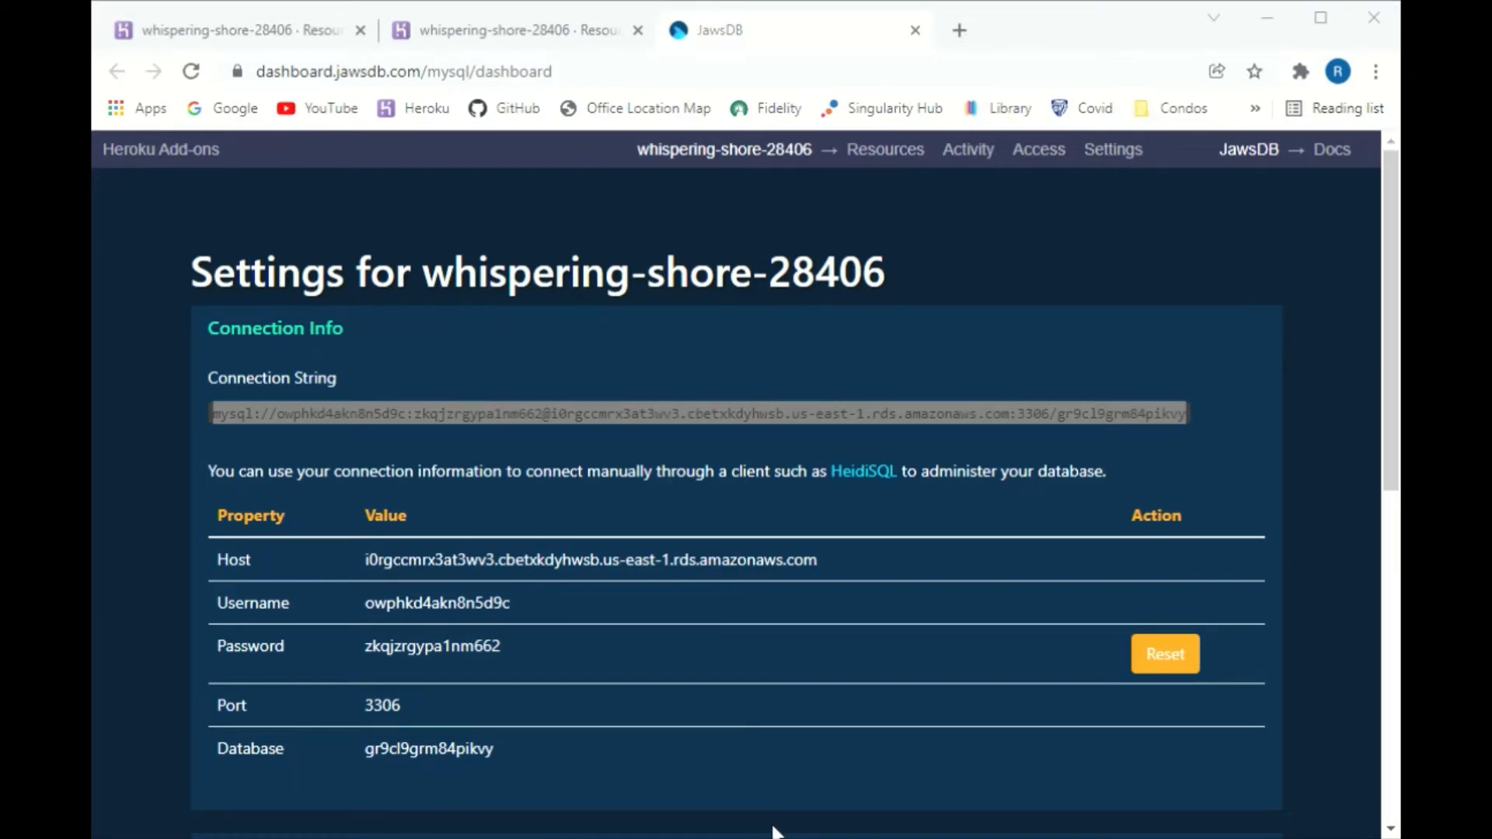
mouse_move(161, 514)
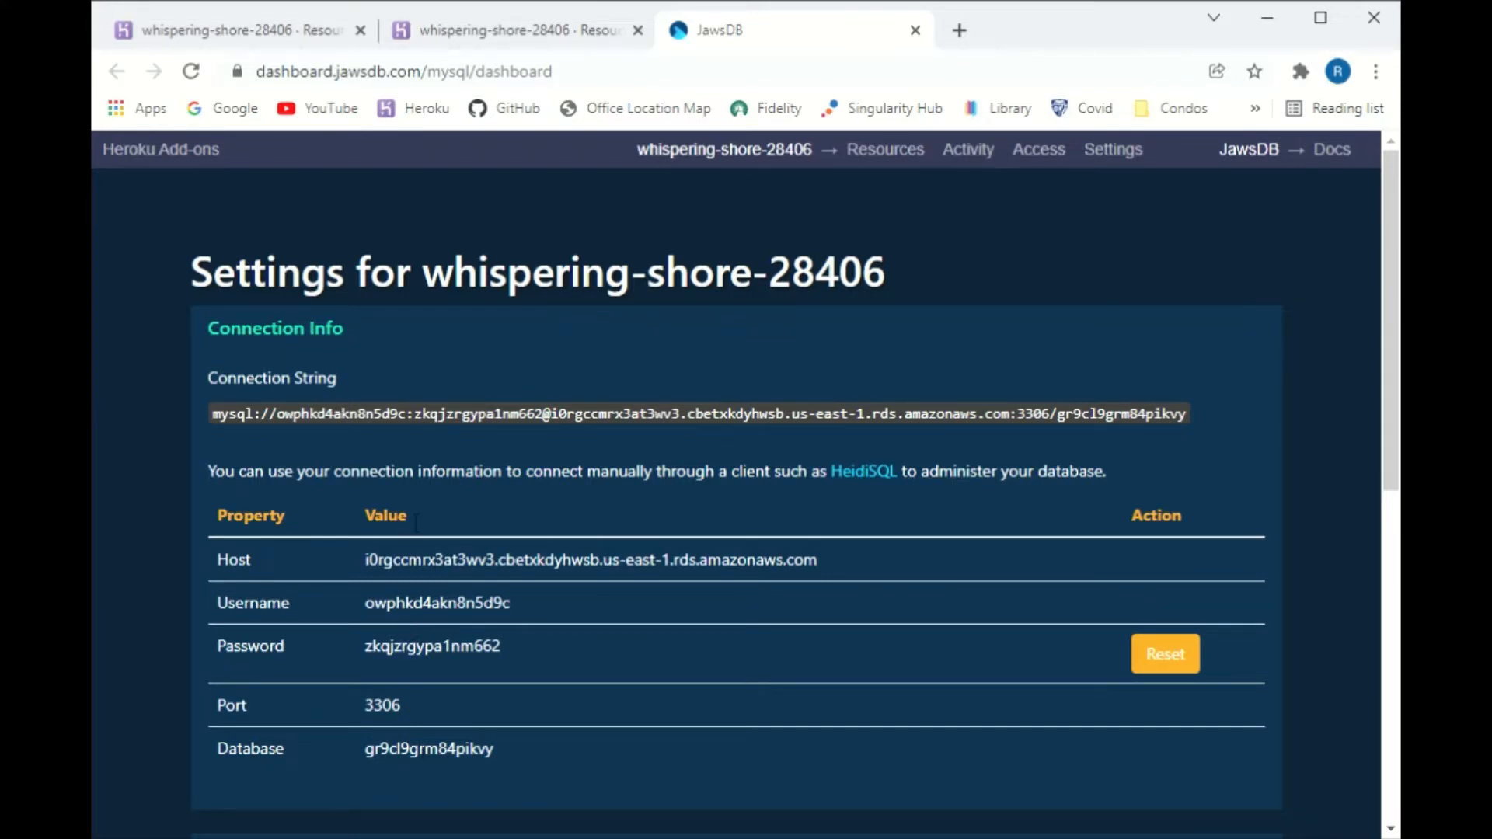
mouse_move(478, 455)
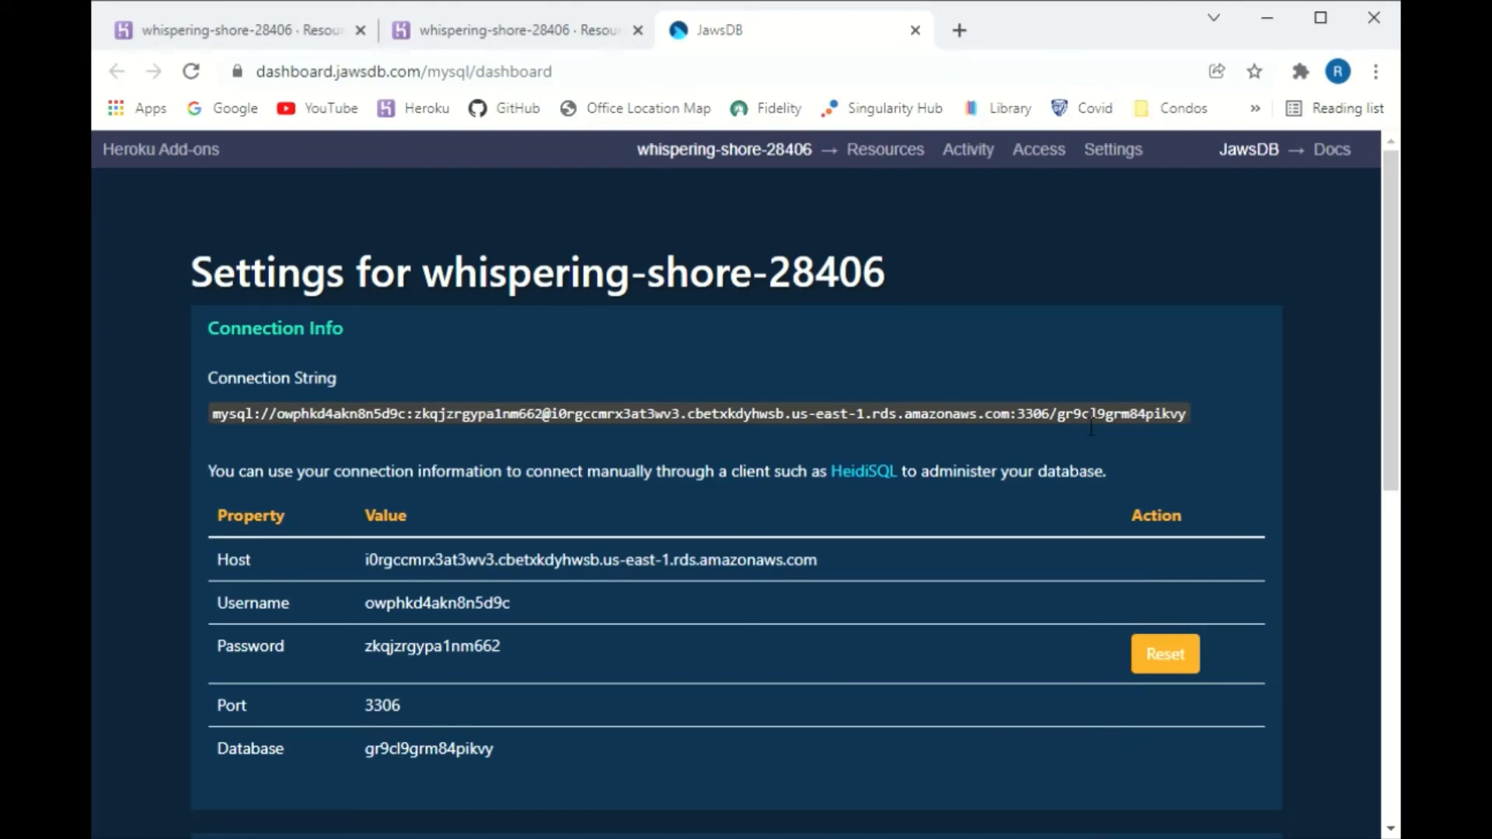
mouse_move(1047, 552)
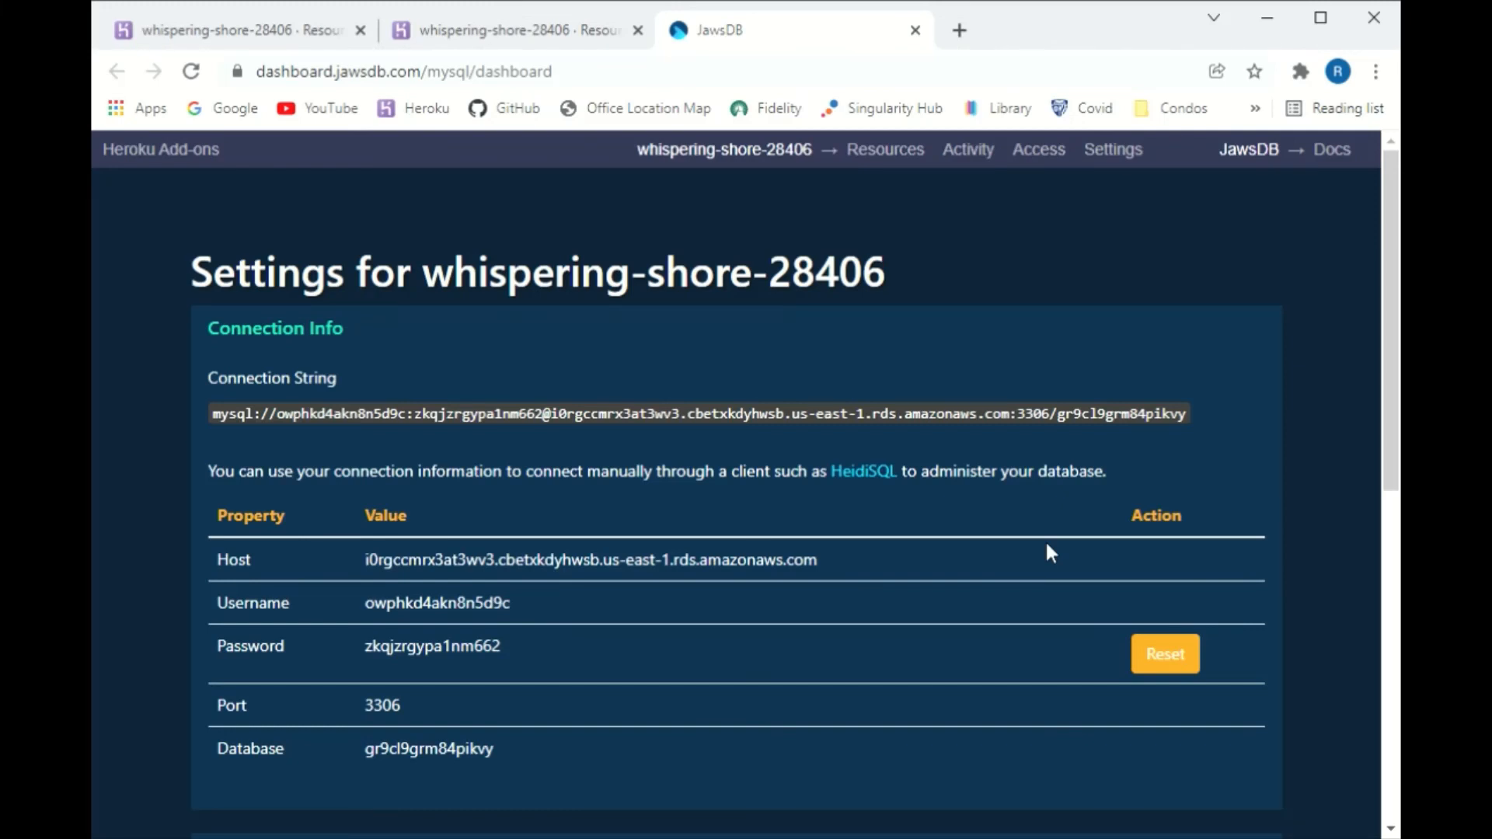
mouse_move(1385, 115)
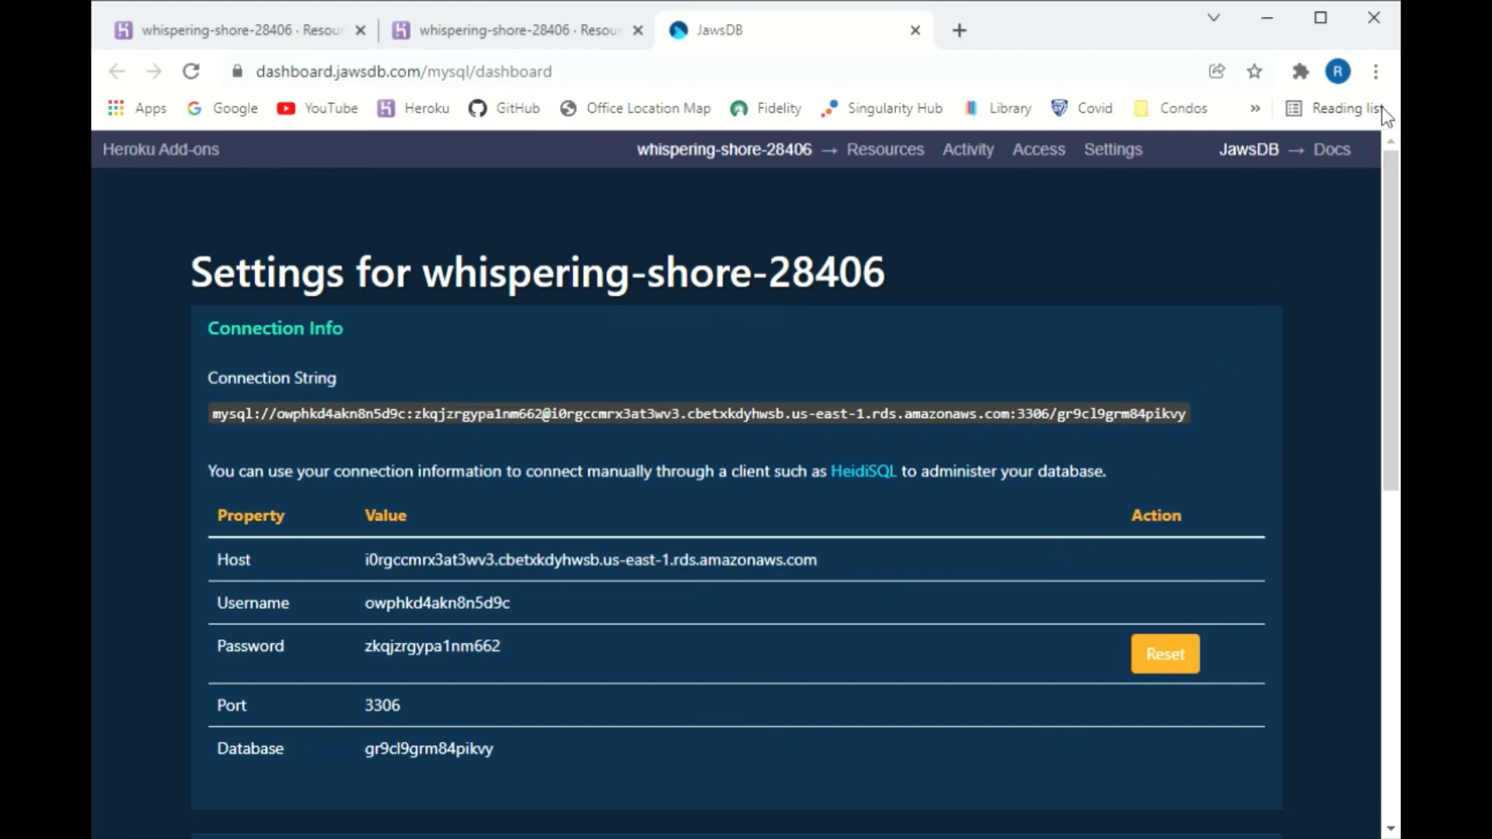